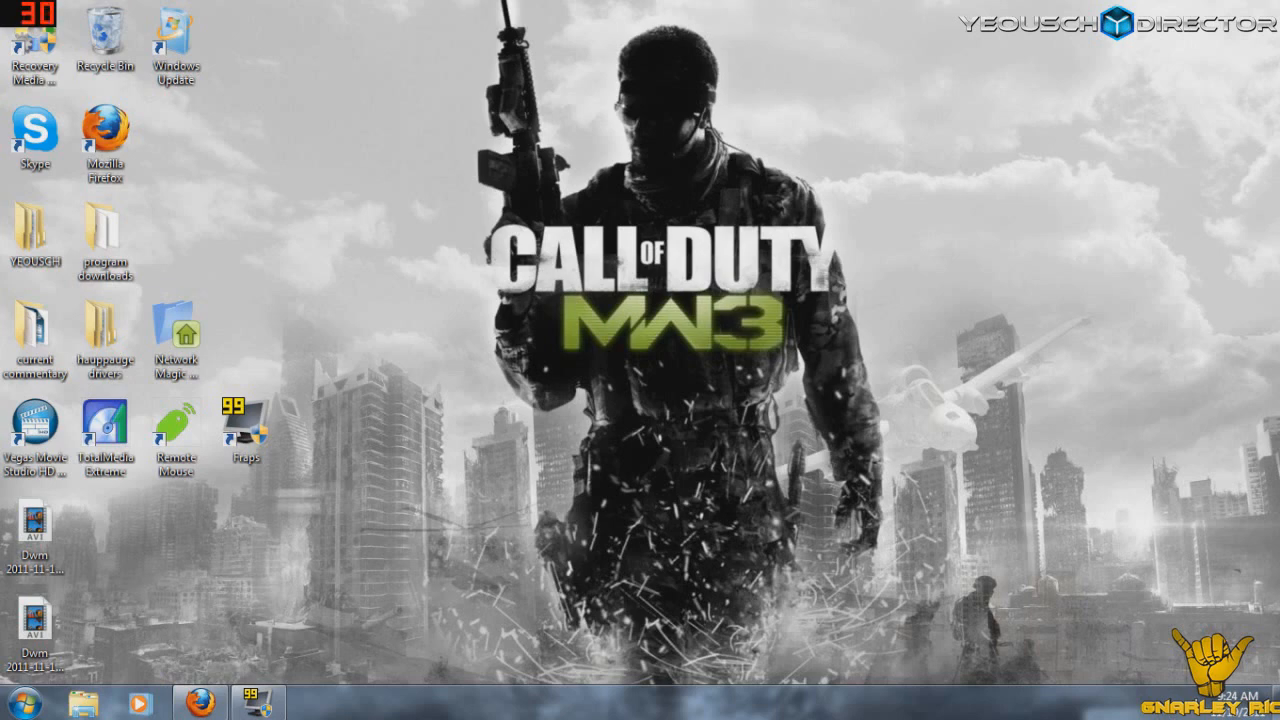
pyautogui.moveTo(1075, 700)
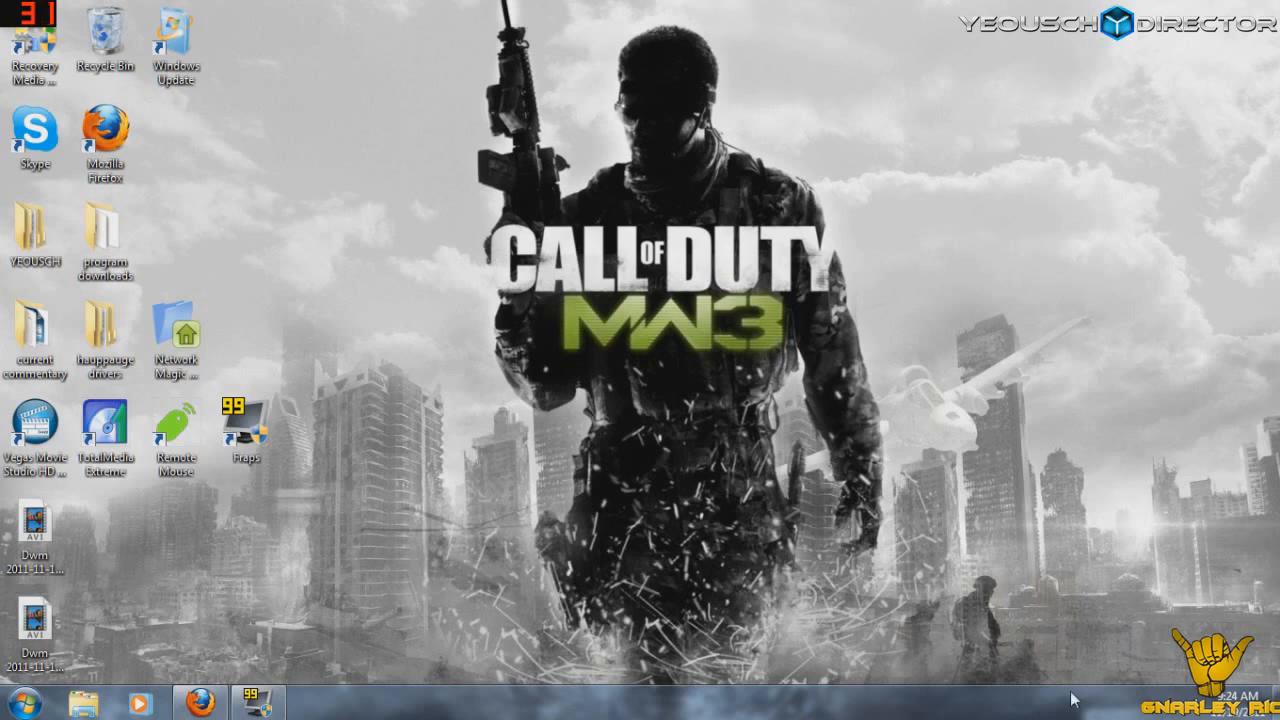
pyautogui.moveTo(594, 683)
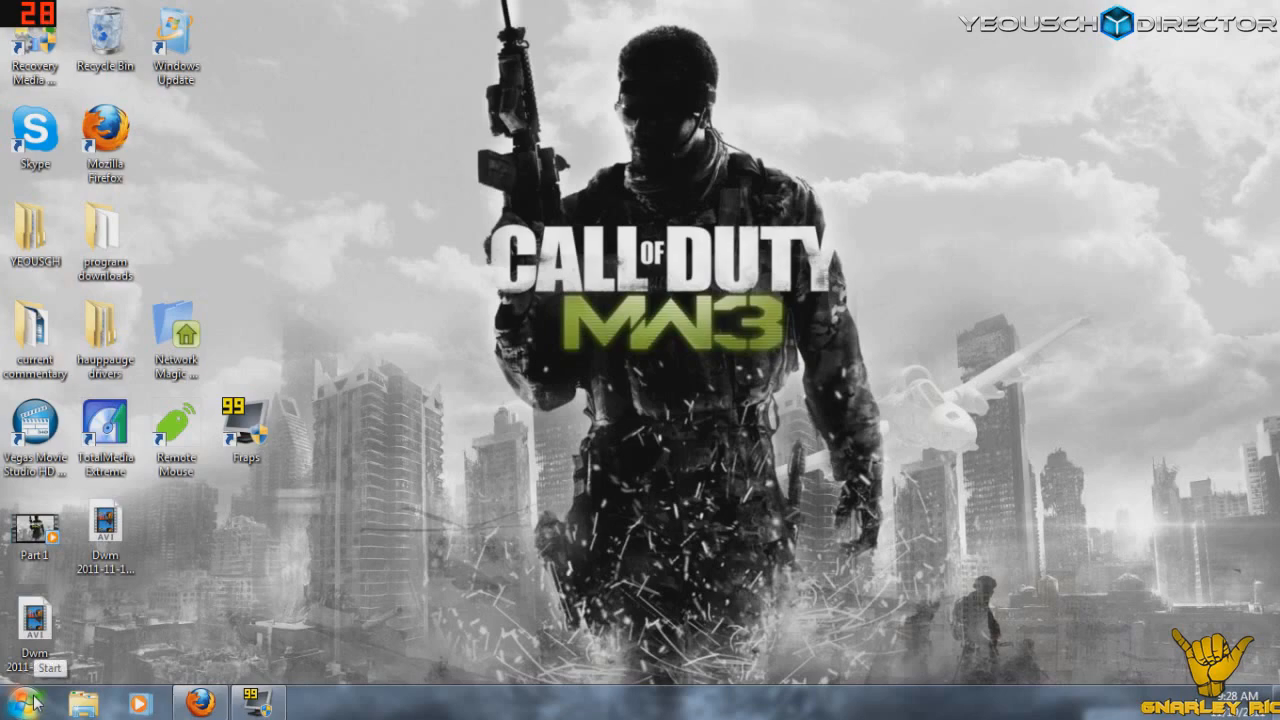
# Step: Launch Command Prompt via search and run ipconfig /all to list network details
pyautogui.click(15, 703)
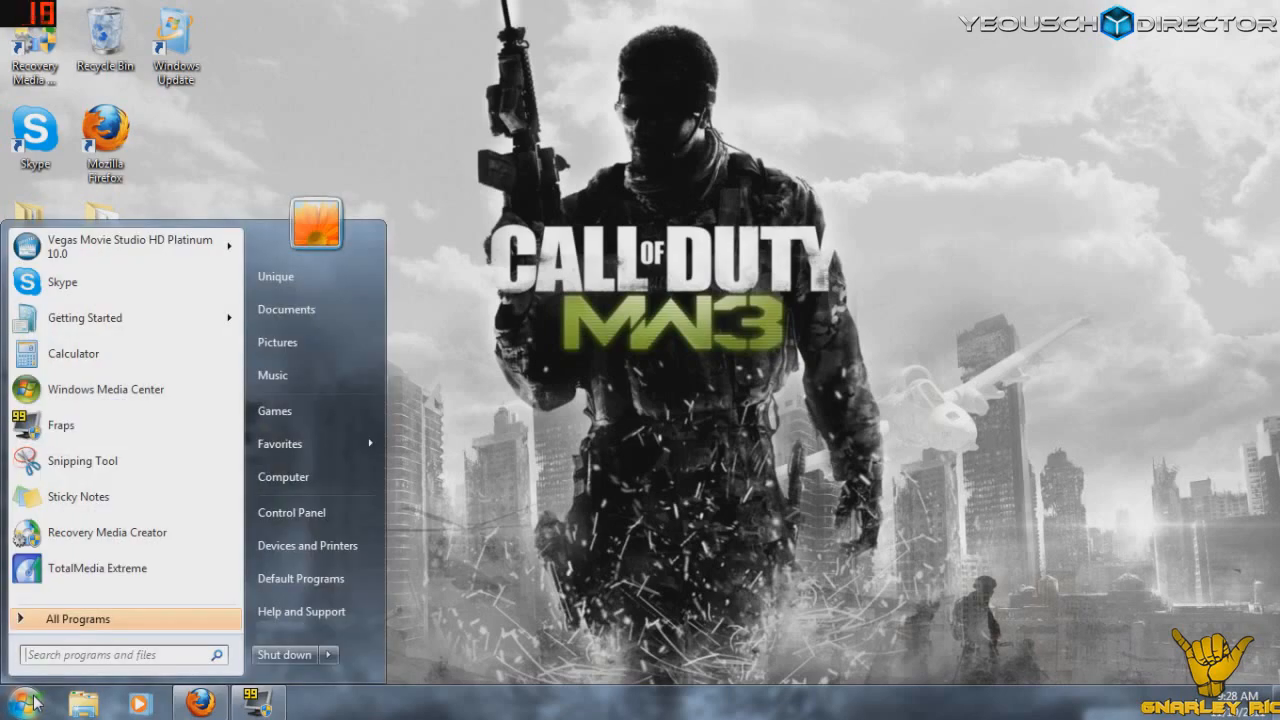
pyautogui.write('cmd')
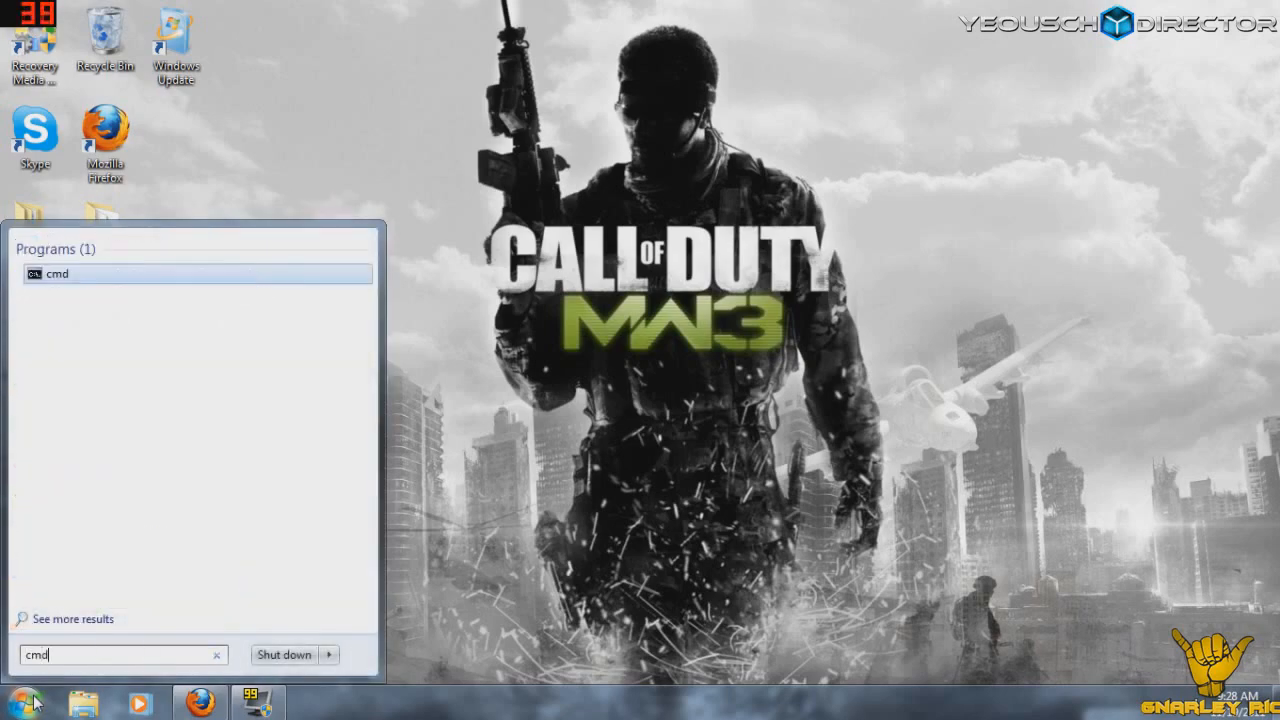
pyautogui.click(58, 273)
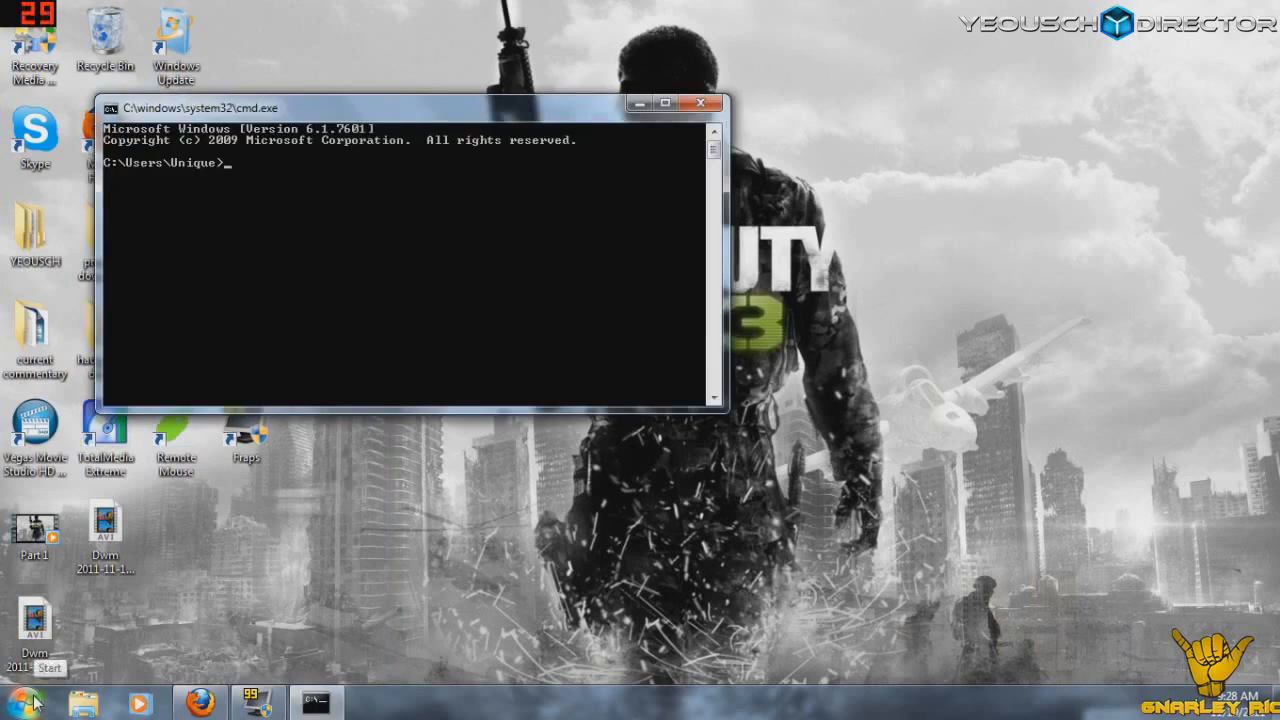
pyautogui.write('ipconfi')
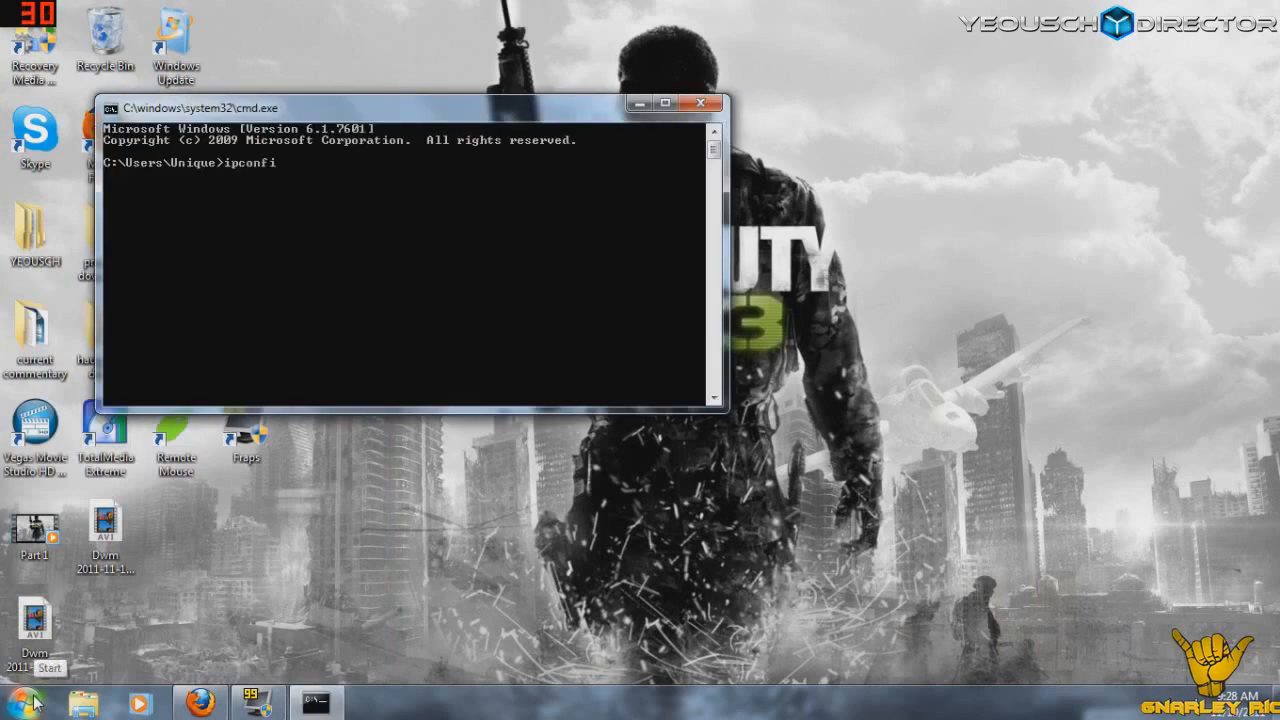
pyautogui.write('g/all')
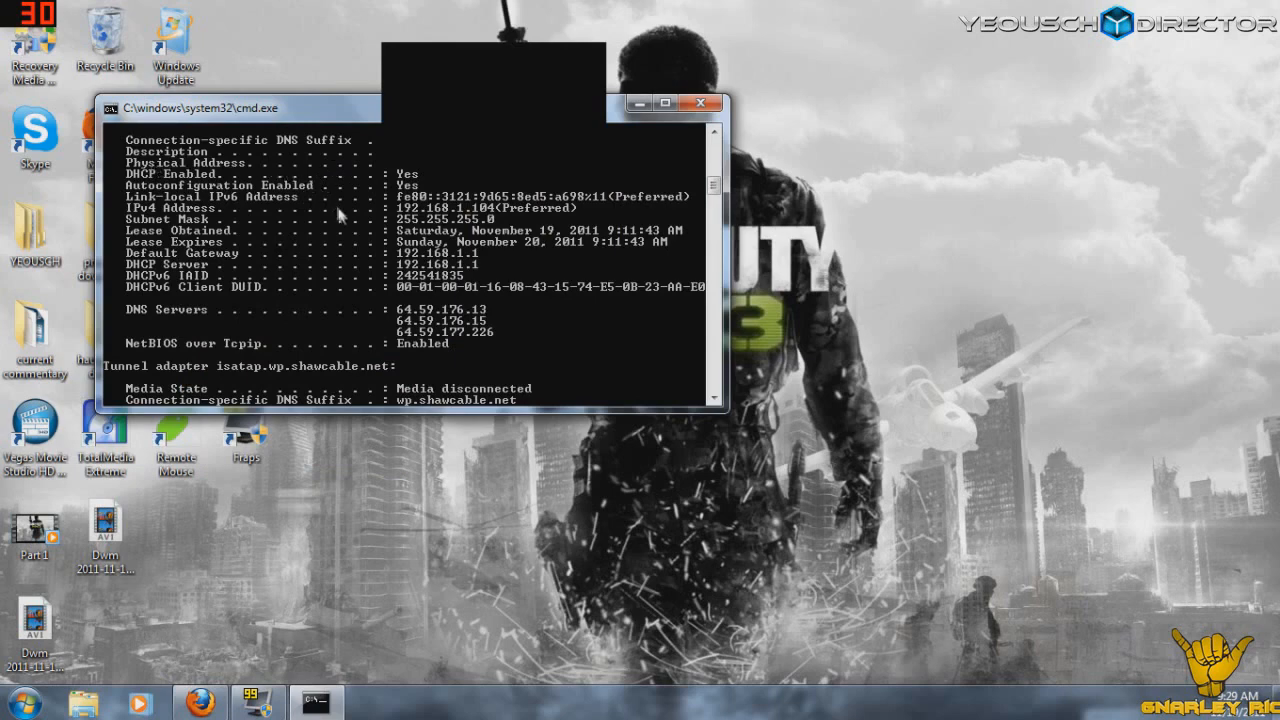
pyautogui.moveTo(343, 218)
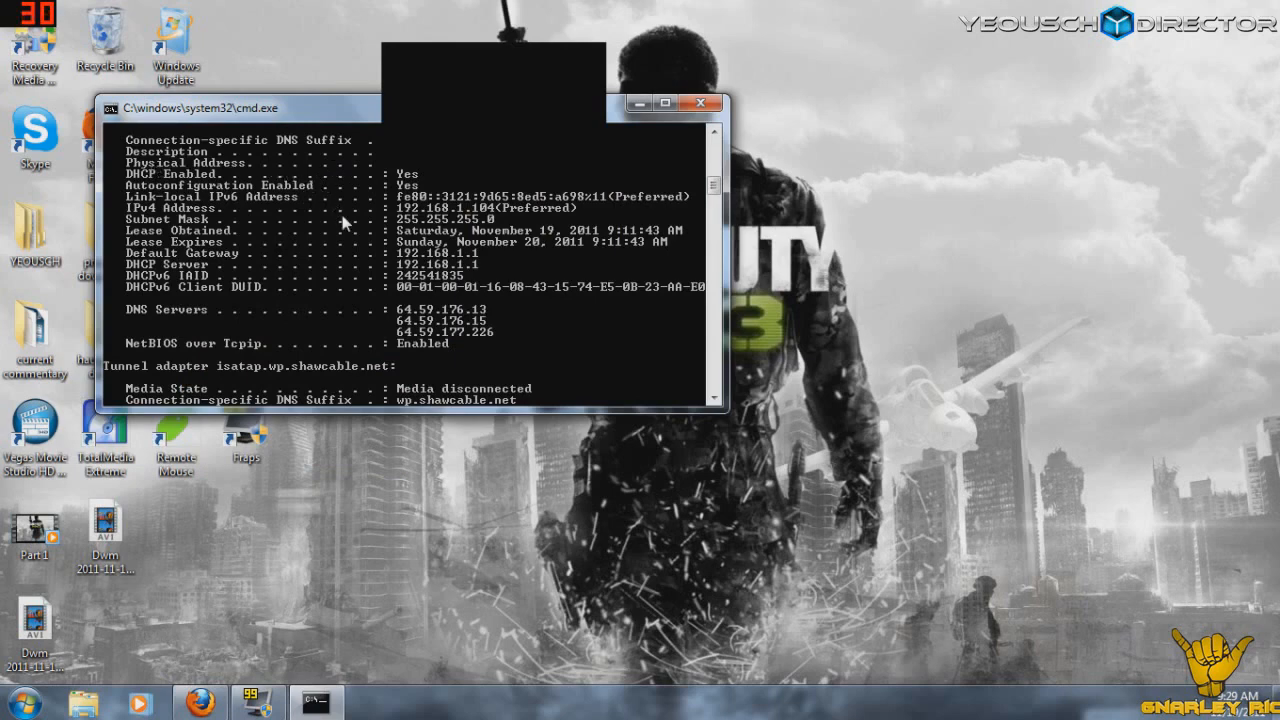
pyautogui.moveTo(480, 190)
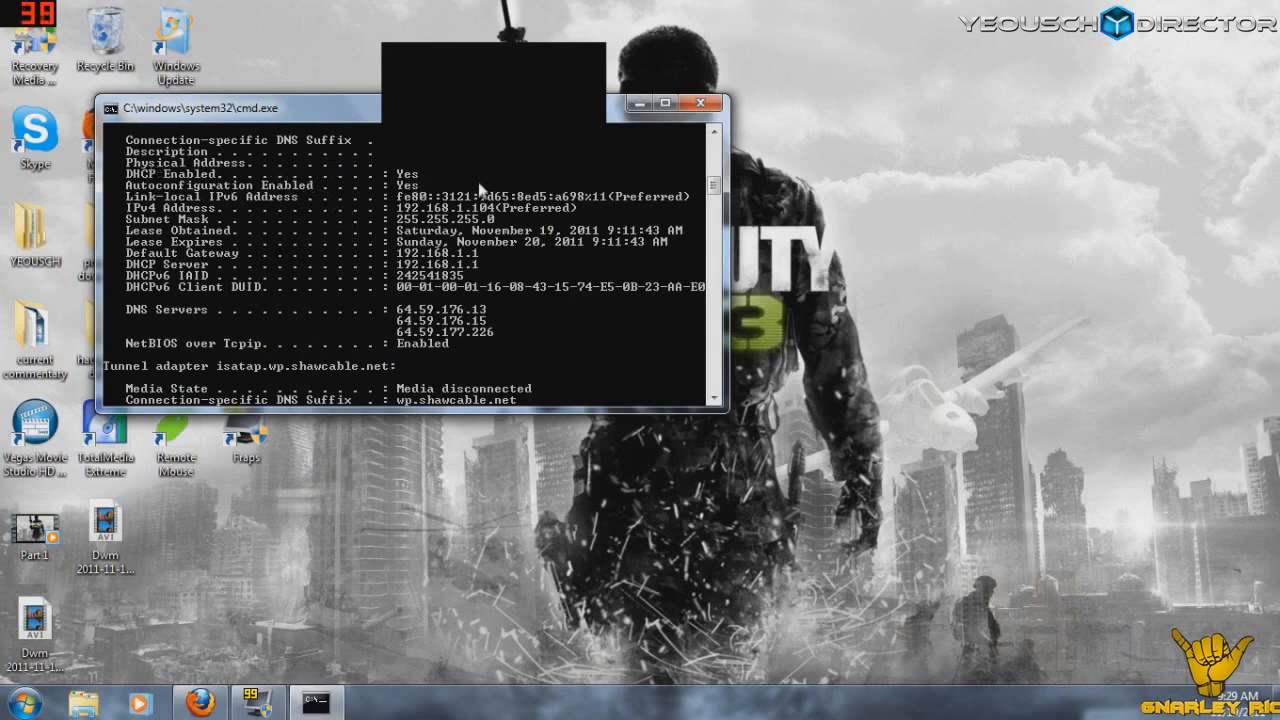
pyautogui.moveTo(195, 172)
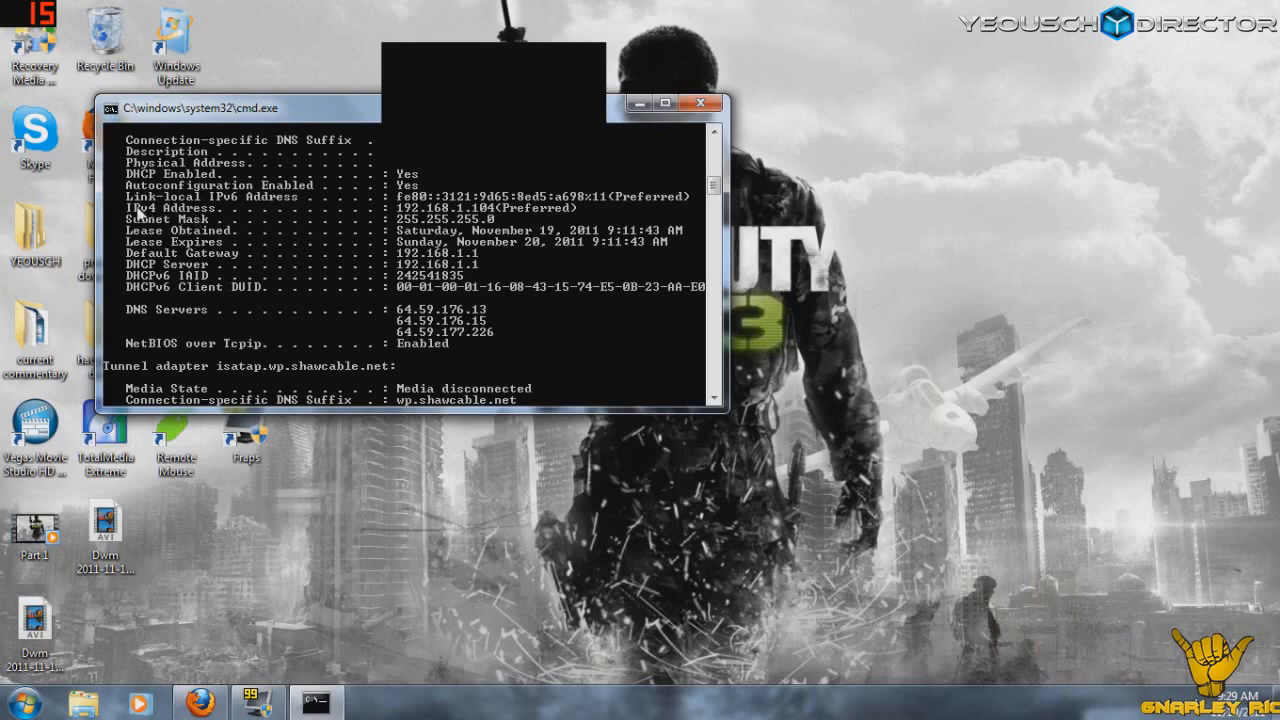
pyautogui.moveTo(258, 214)
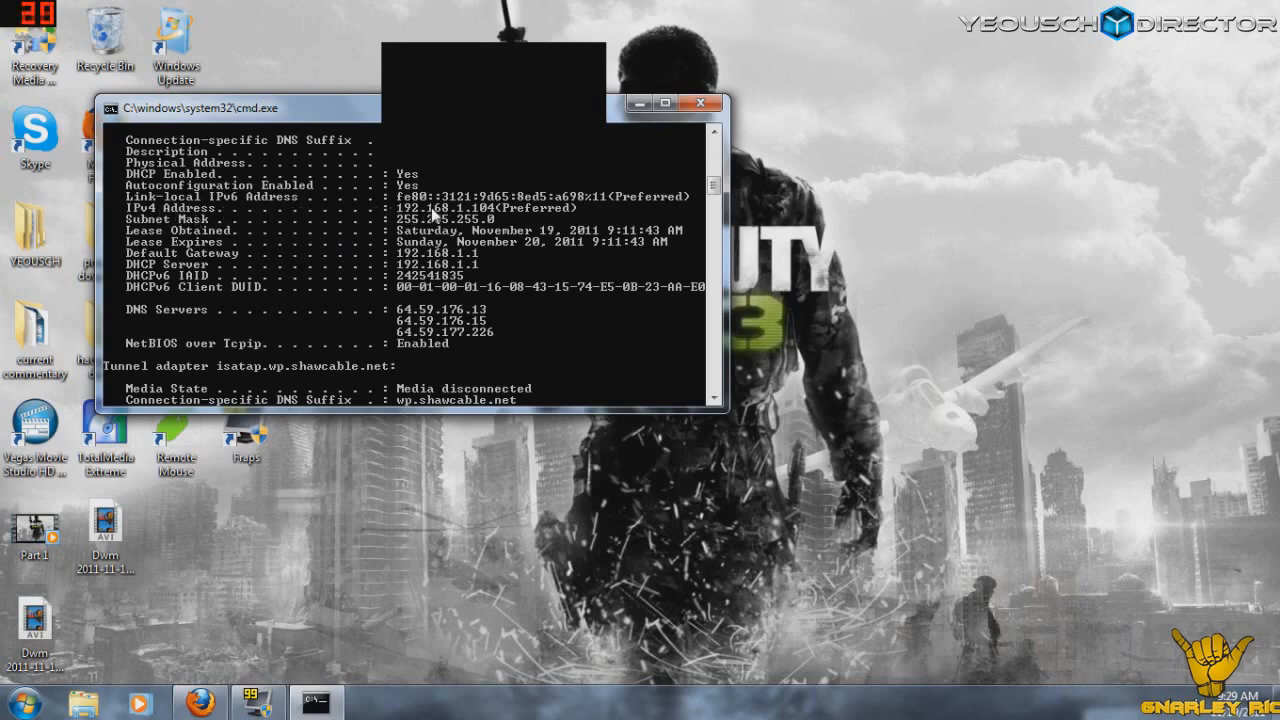
pyautogui.moveTo(515, 210)
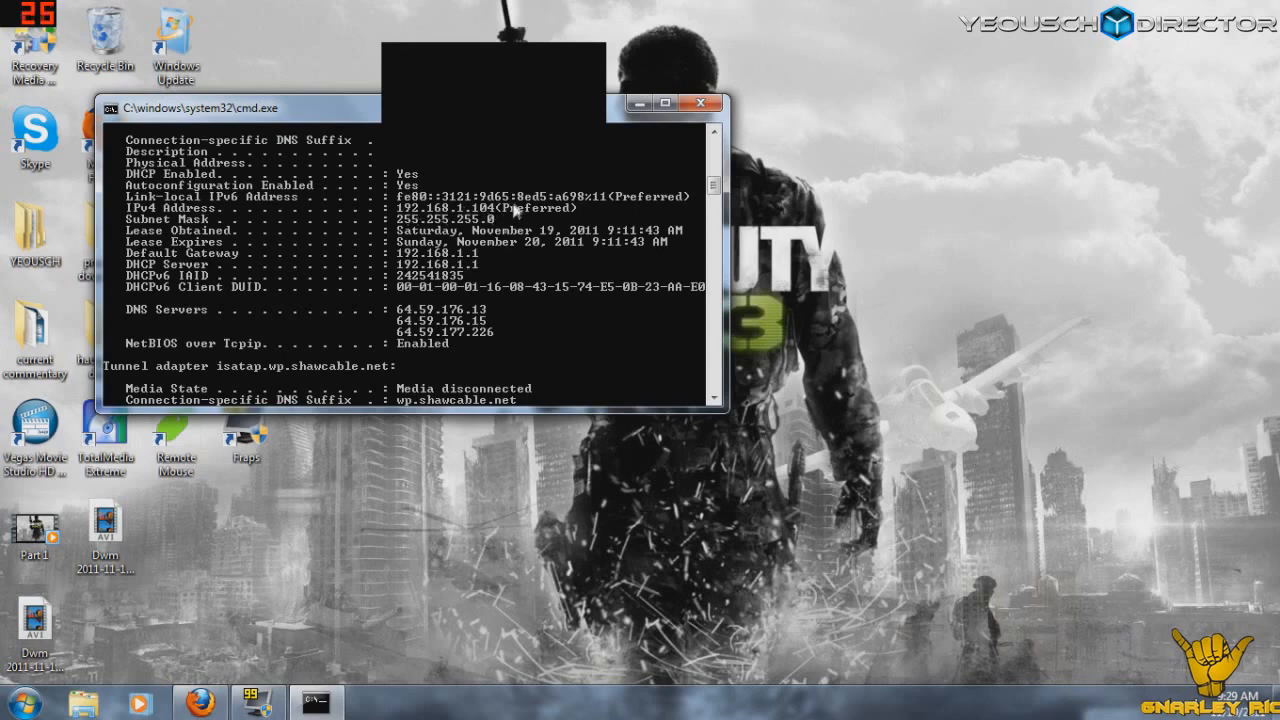
pyautogui.moveTo(495, 215)
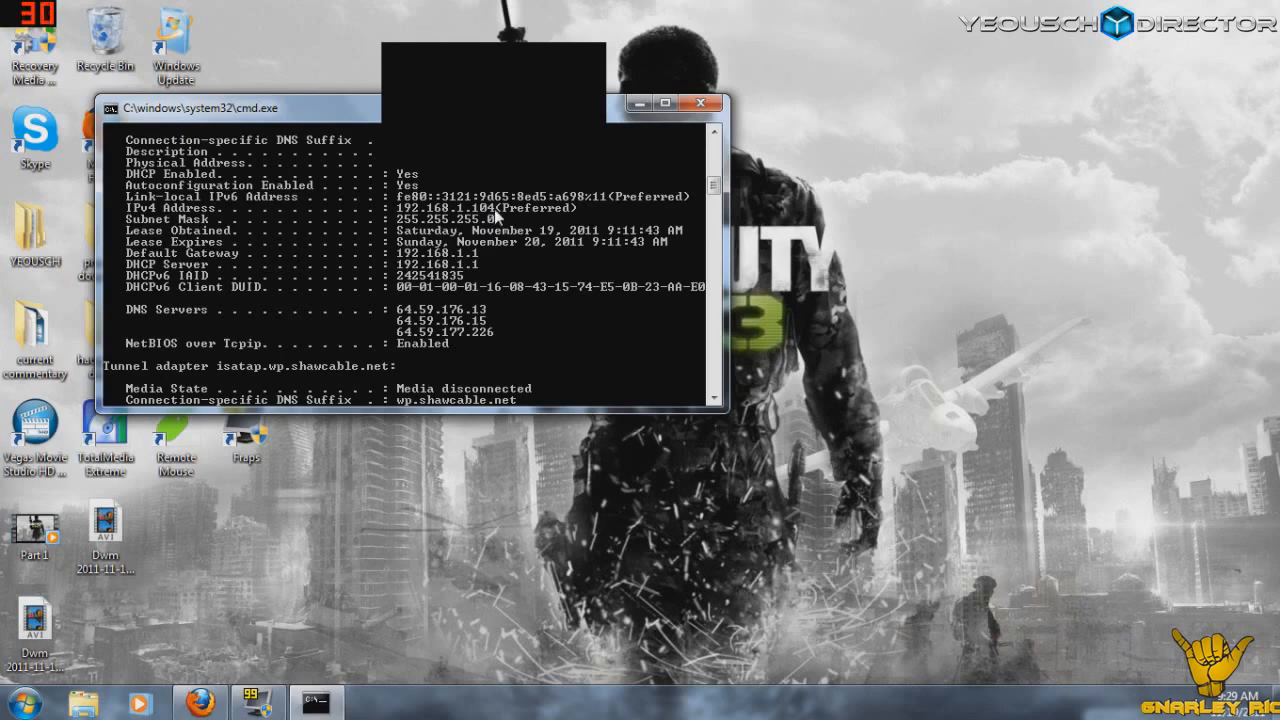
pyautogui.moveTo(493, 216)
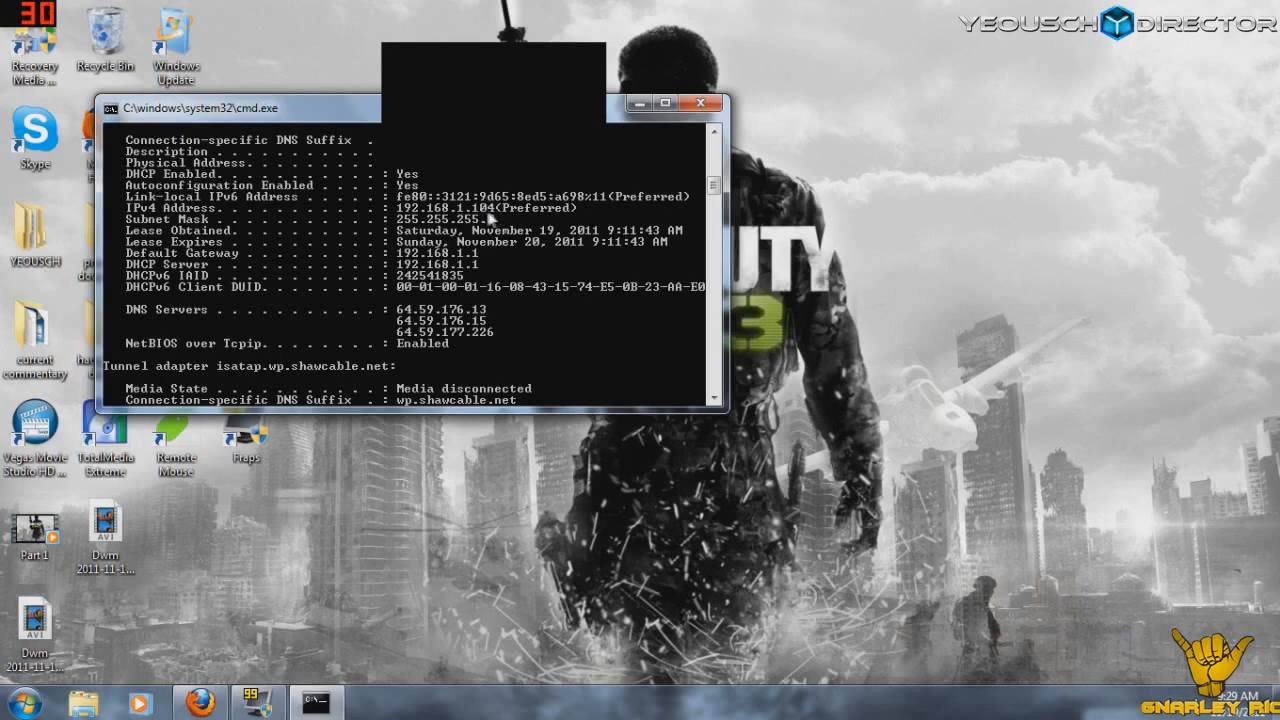
pyautogui.moveTo(485, 210)
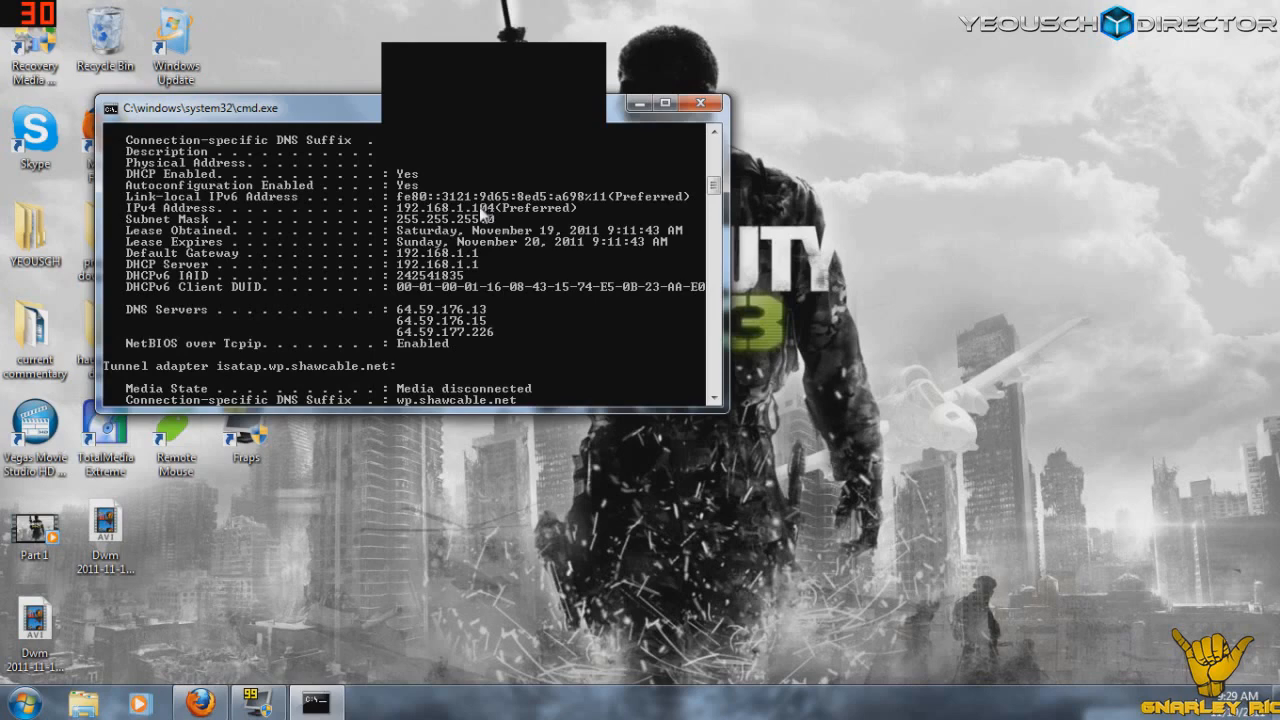
pyautogui.moveTo(493, 213)
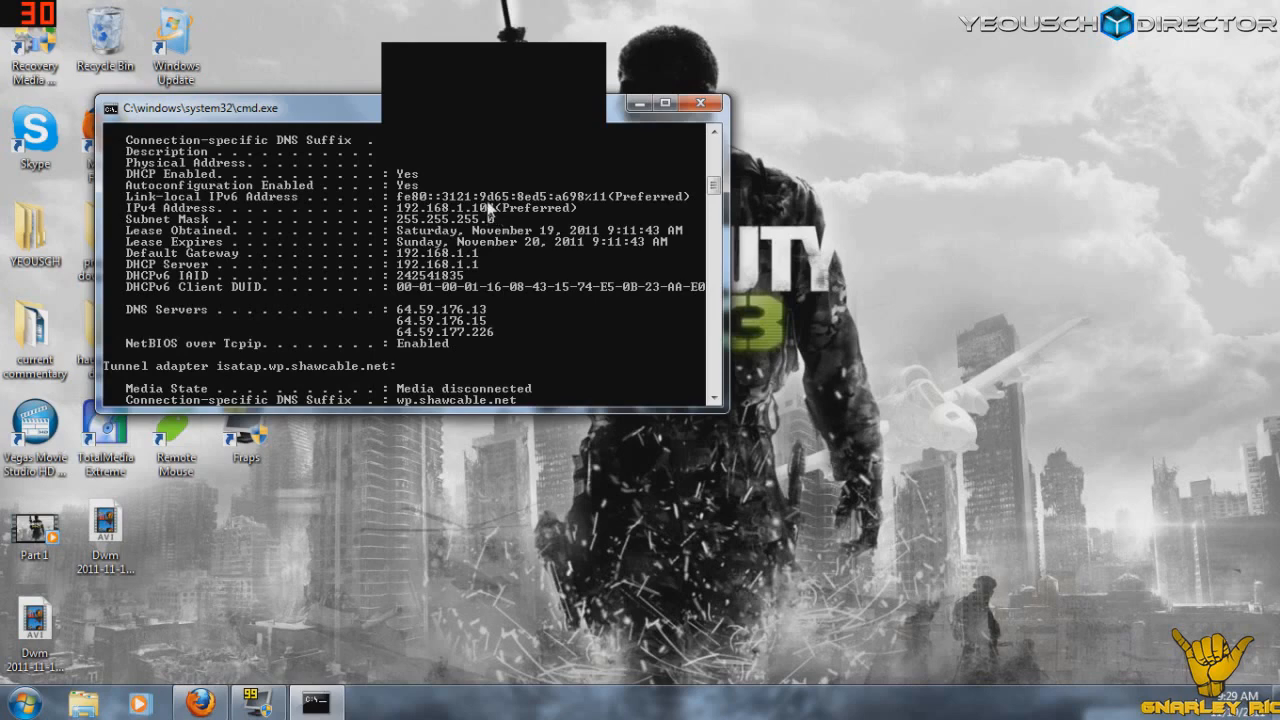
pyautogui.moveTo(485, 210)
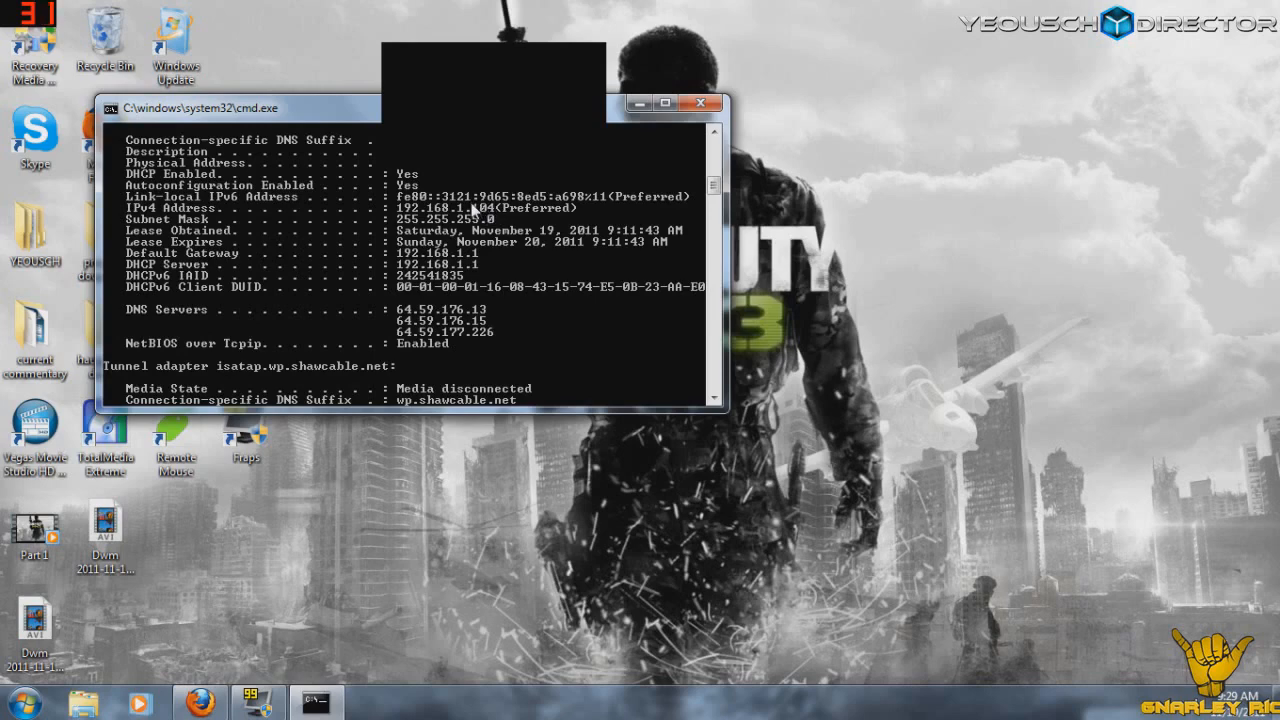
pyautogui.moveTo(500, 218)
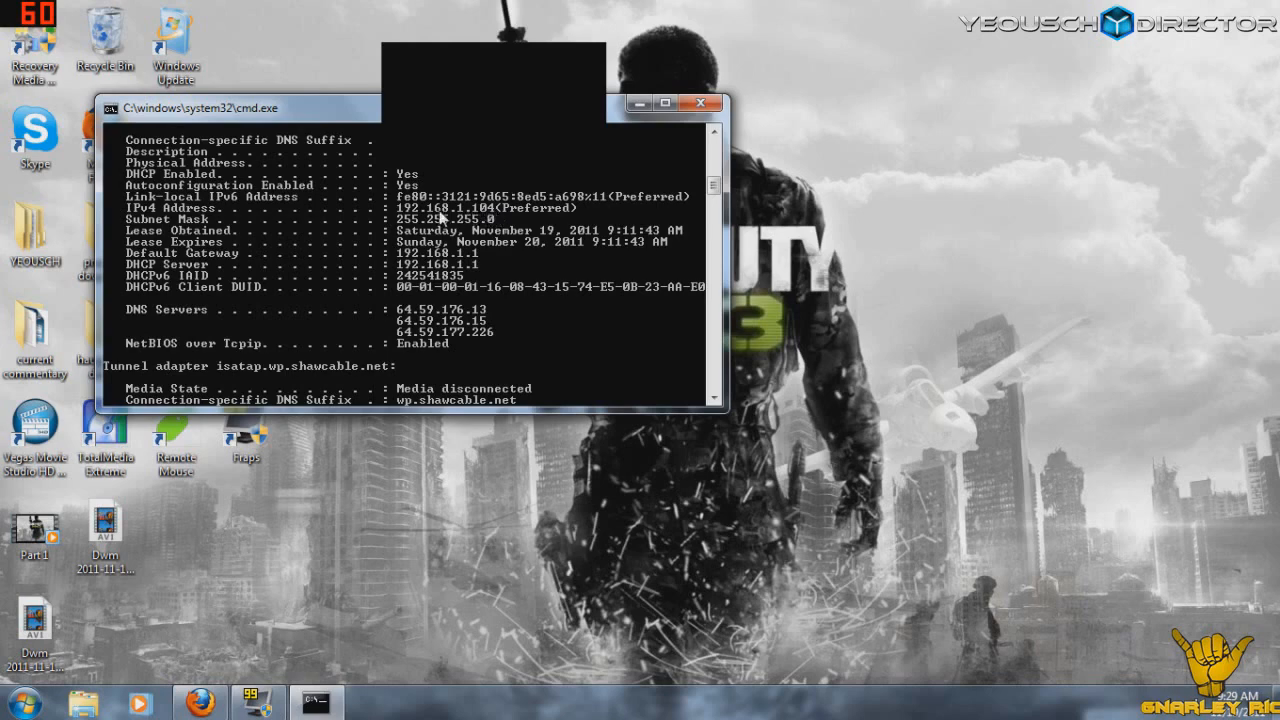
pyautogui.moveTo(145, 218)
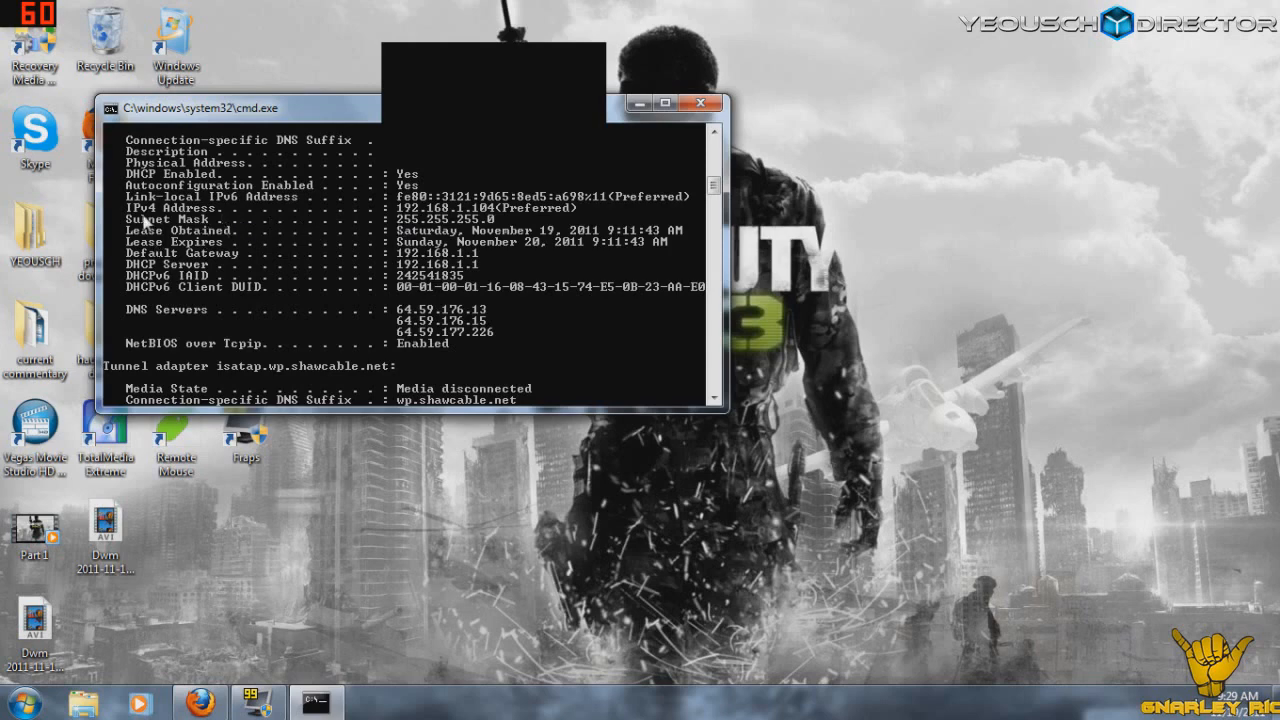
pyautogui.moveTo(225, 225)
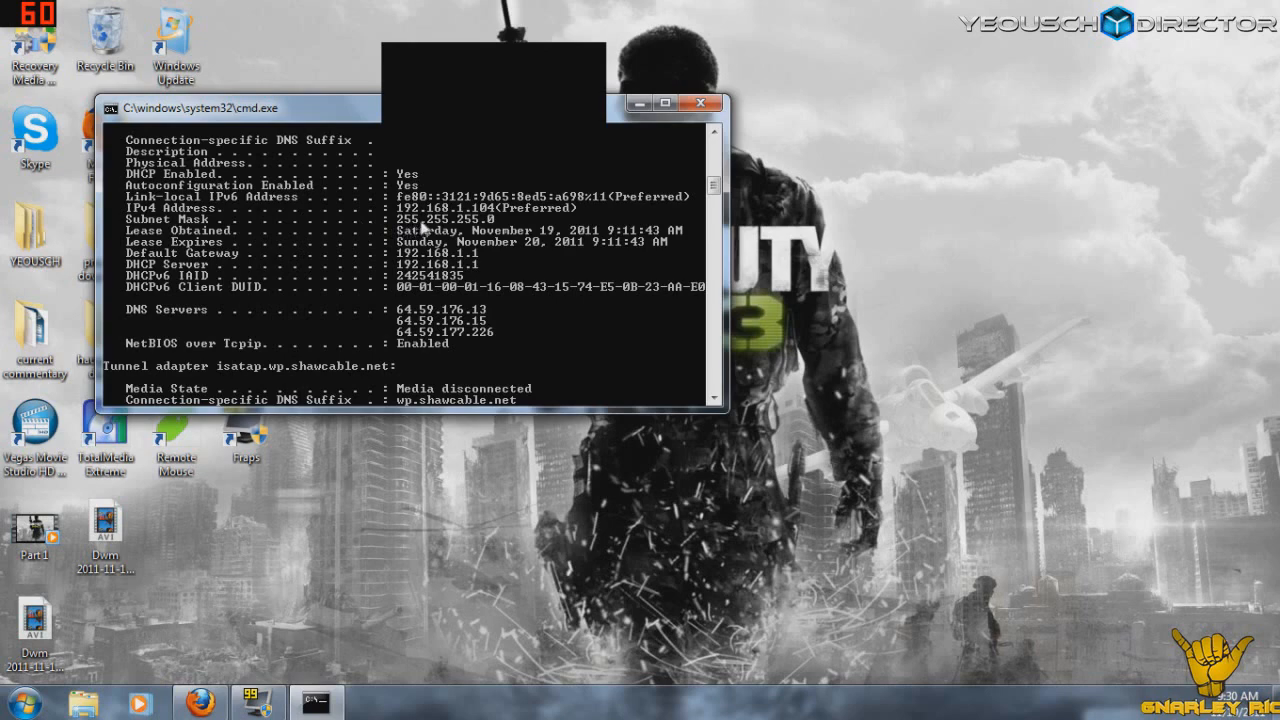
pyautogui.moveTo(513, 238)
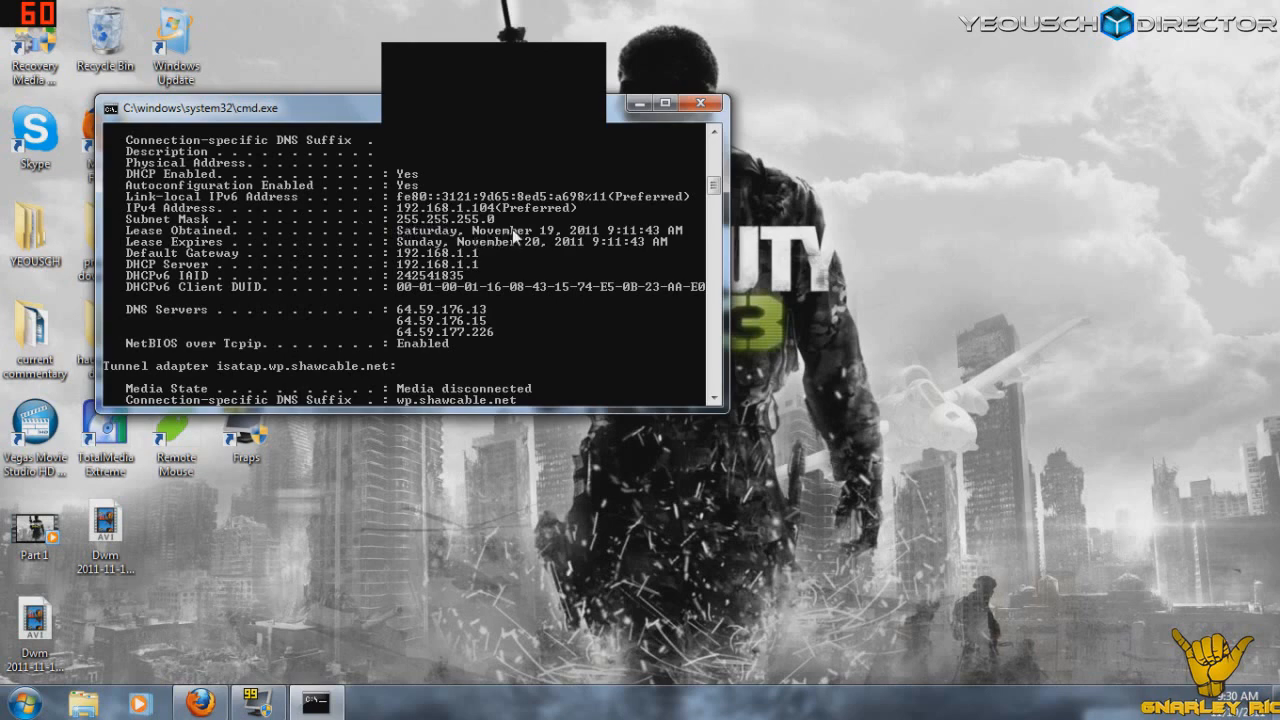
pyautogui.moveTo(243, 265)
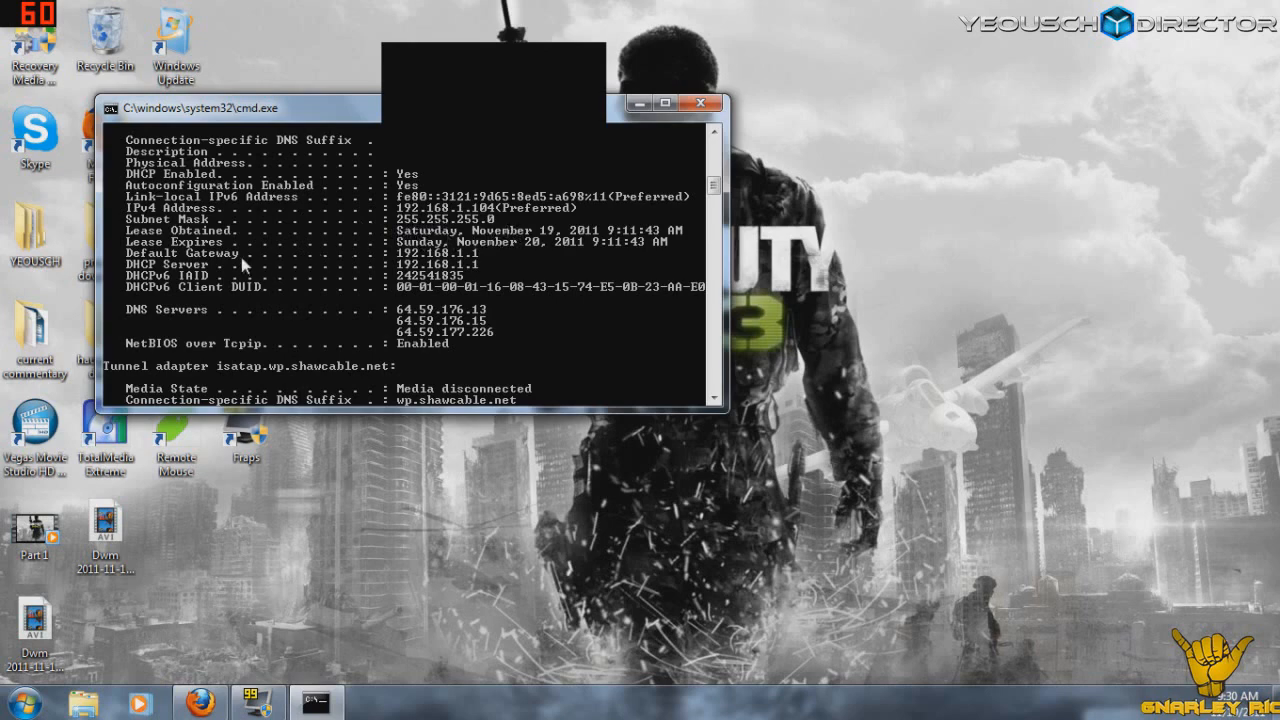
pyautogui.moveTo(318, 265)
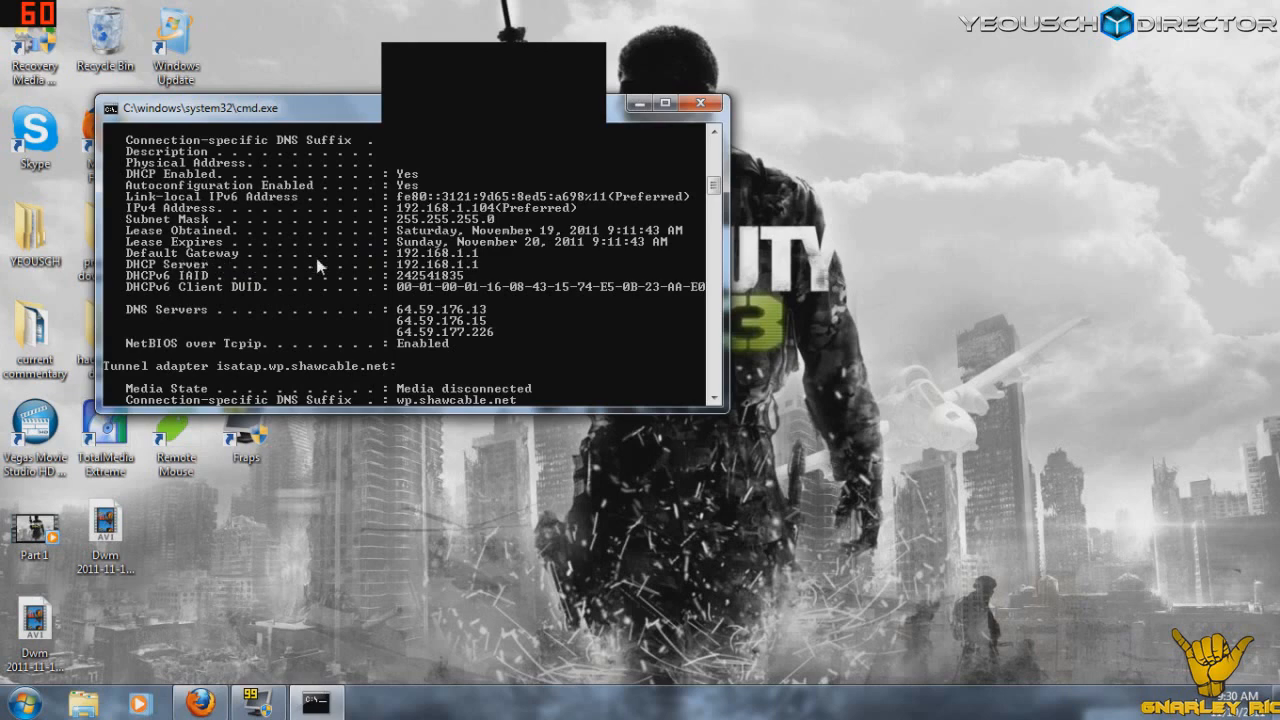
pyautogui.moveTo(470, 258)
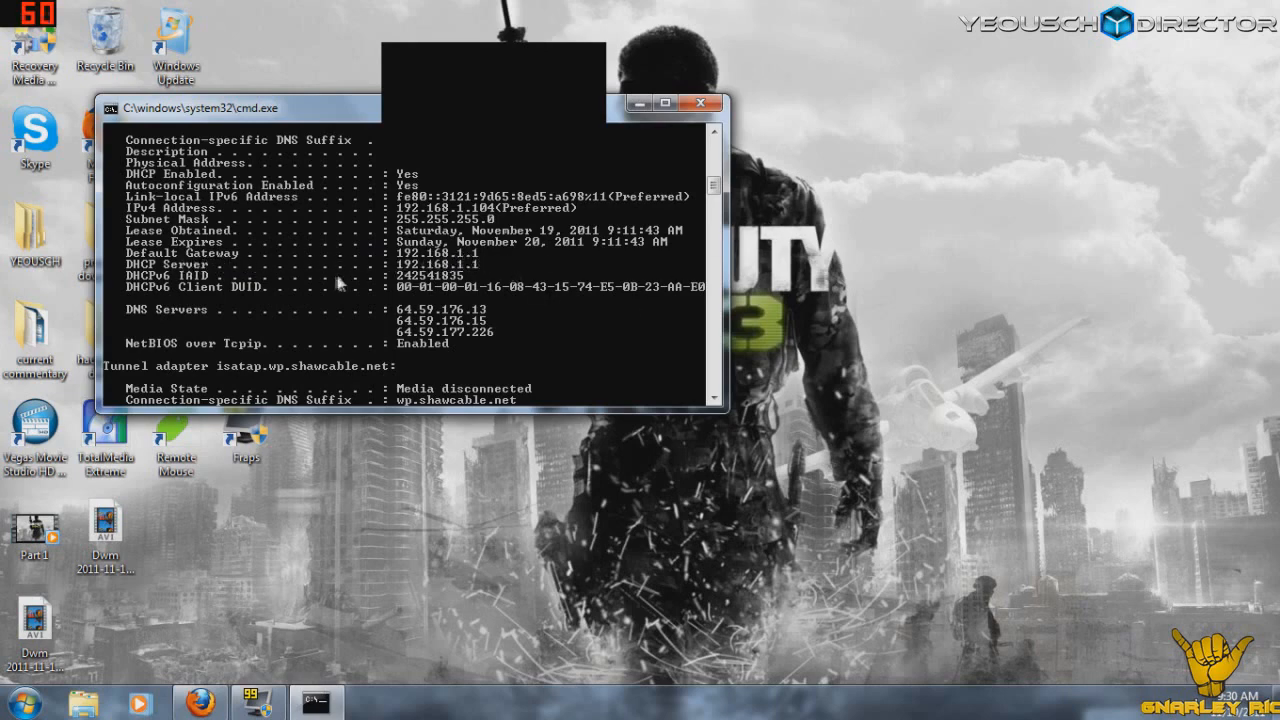
pyautogui.moveTo(490, 332)
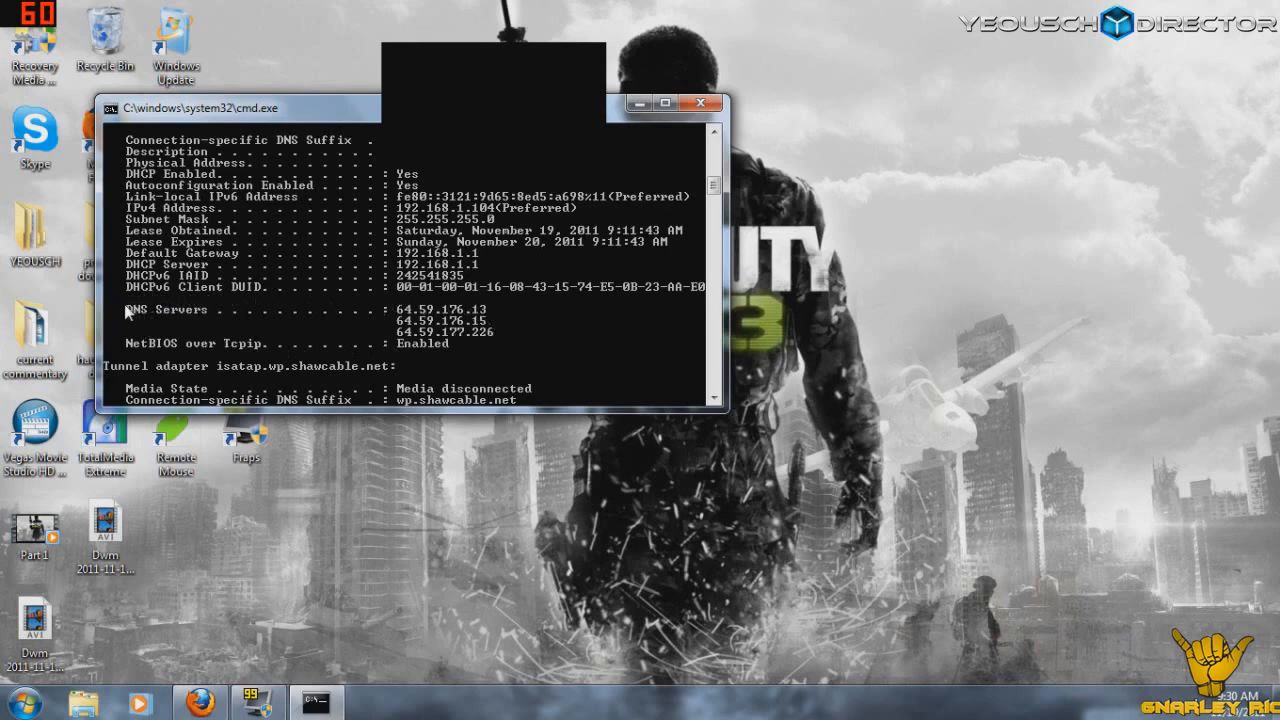
pyautogui.moveTo(490, 325)
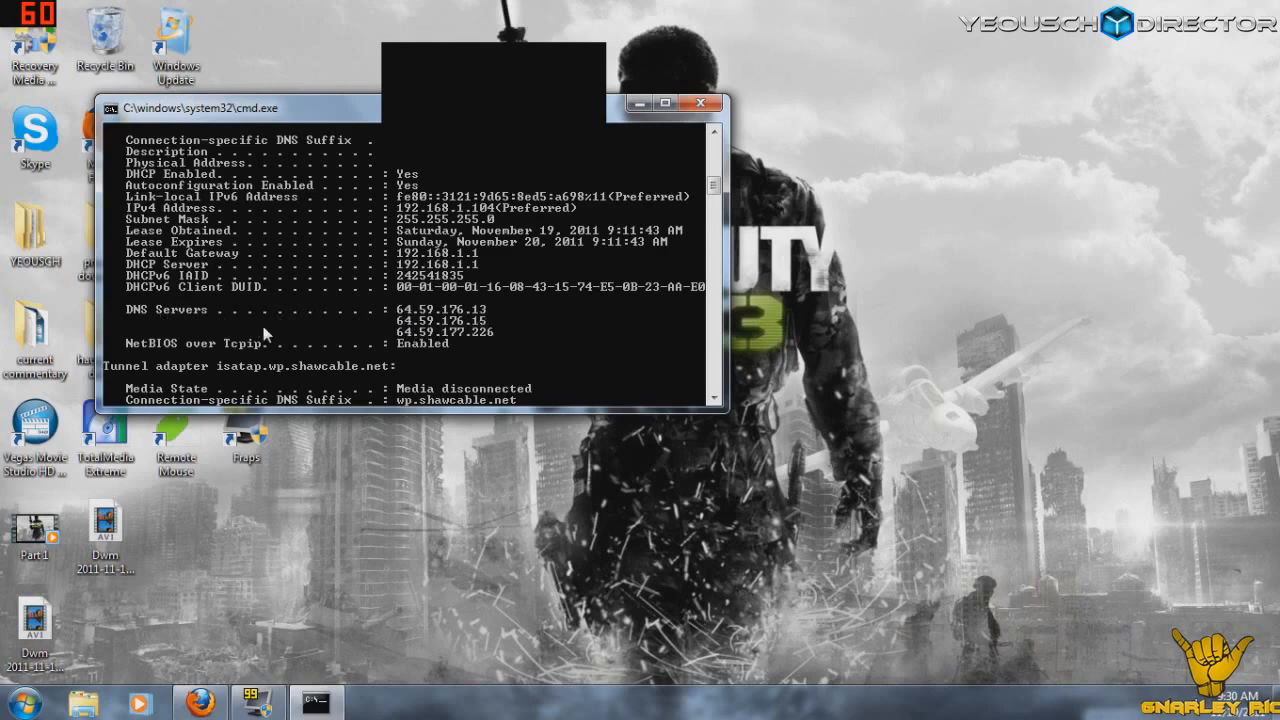
pyautogui.moveTo(388, 305)
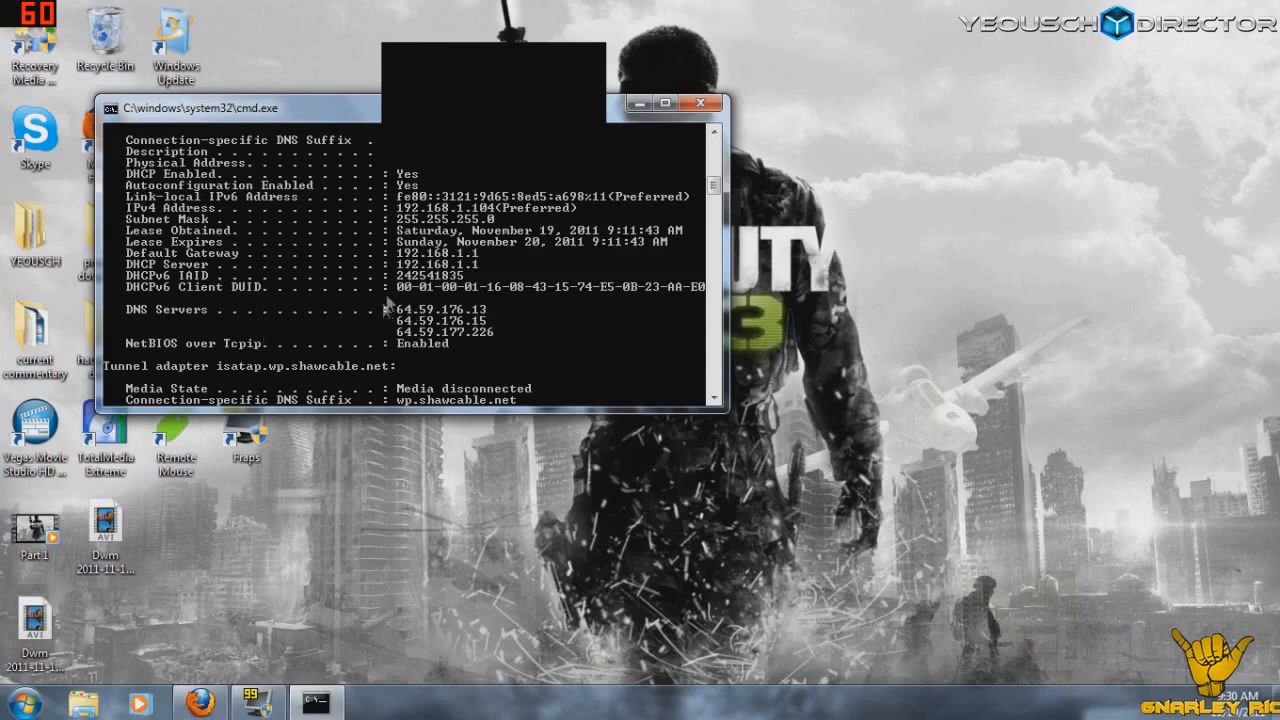
pyautogui.click(699, 103)
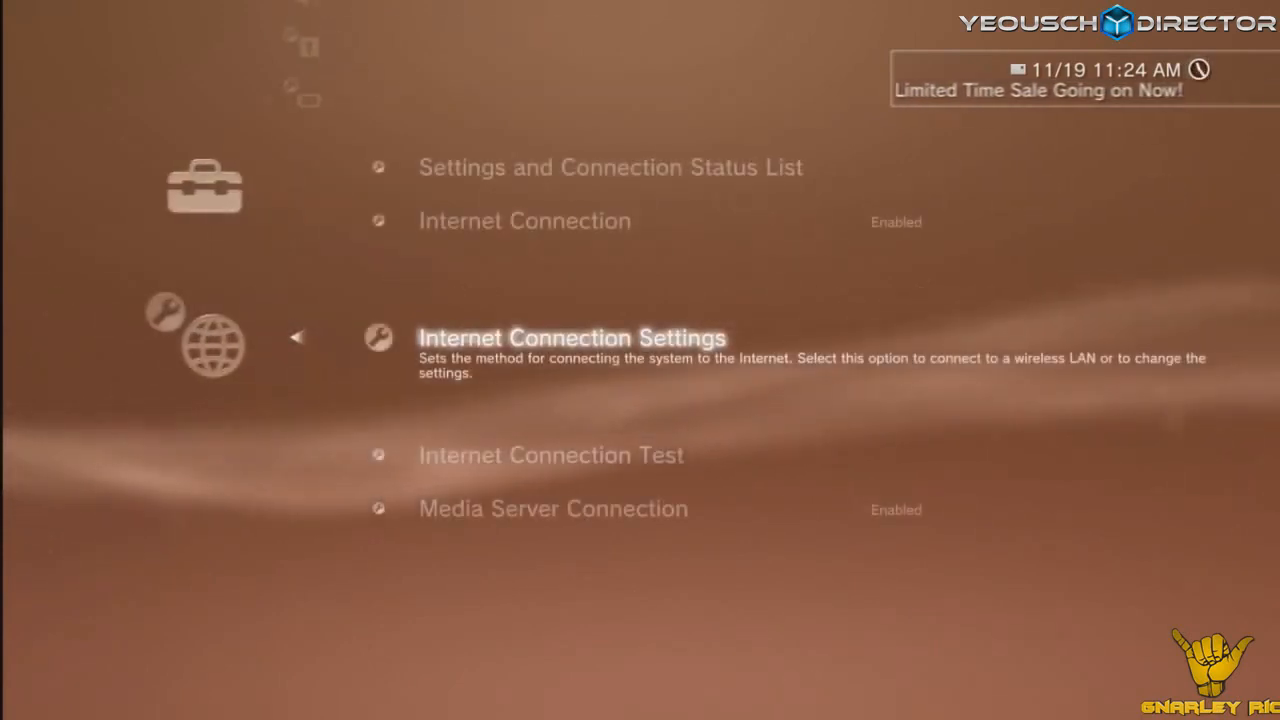
# Step: Start Internet Connection Settings, reaching the 'Select a setting method' screen
pyautogui.click(571, 337)
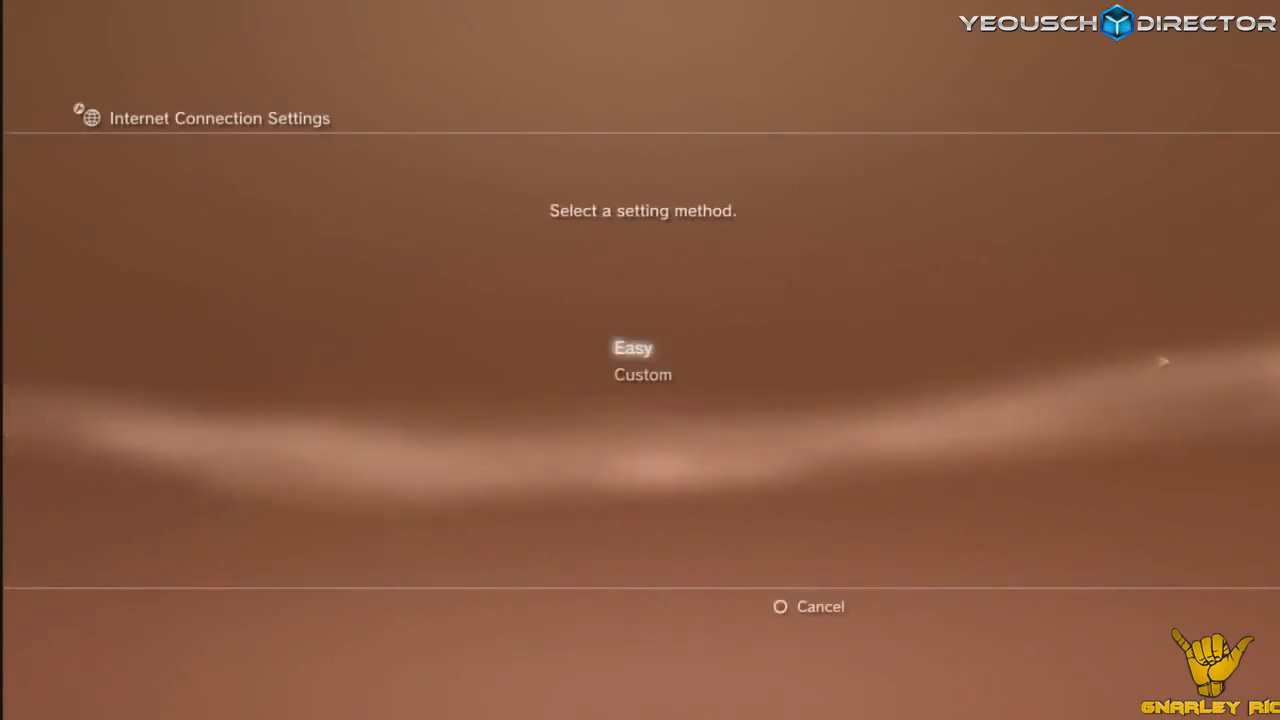
# Step: Choose the Custom setting method to proceed toward WLAN Settings
pyautogui.press('down')
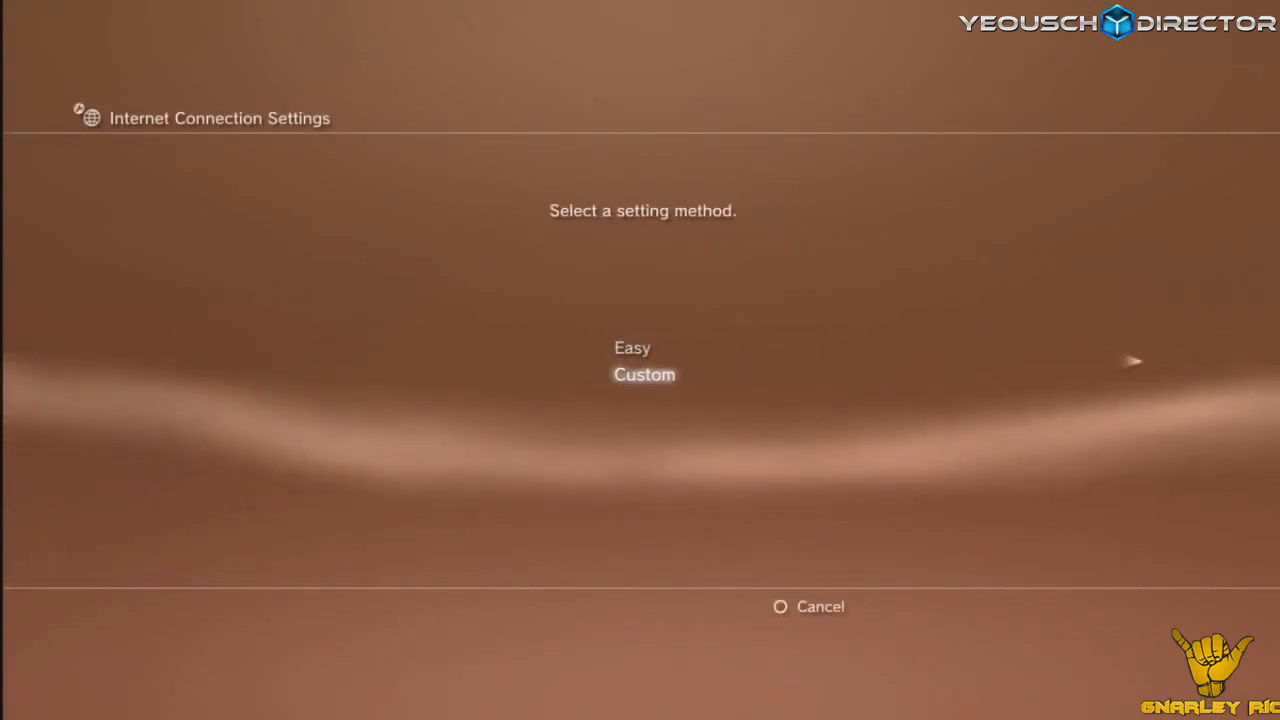
pyautogui.click(644, 374)
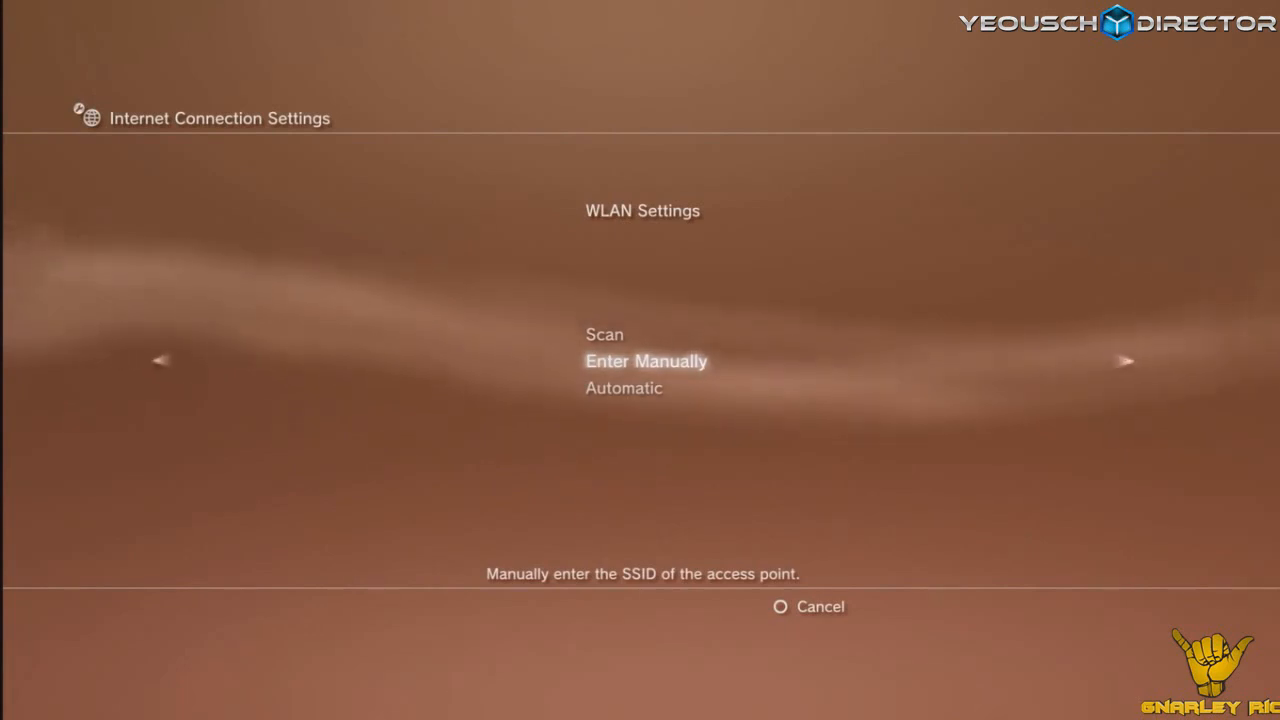
# Step: Enter the access point manually and choose WPA-PSK / WPA2-PSK security
pyautogui.click(646, 361)
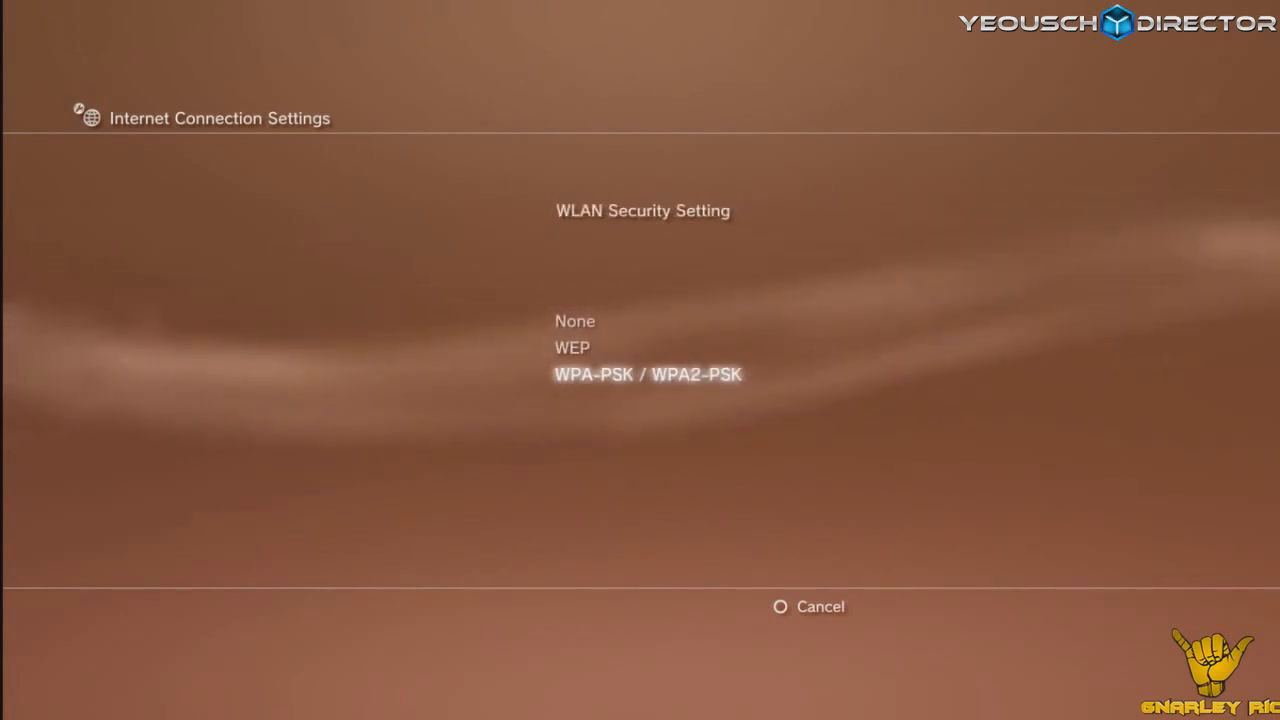
pyautogui.click(648, 374)
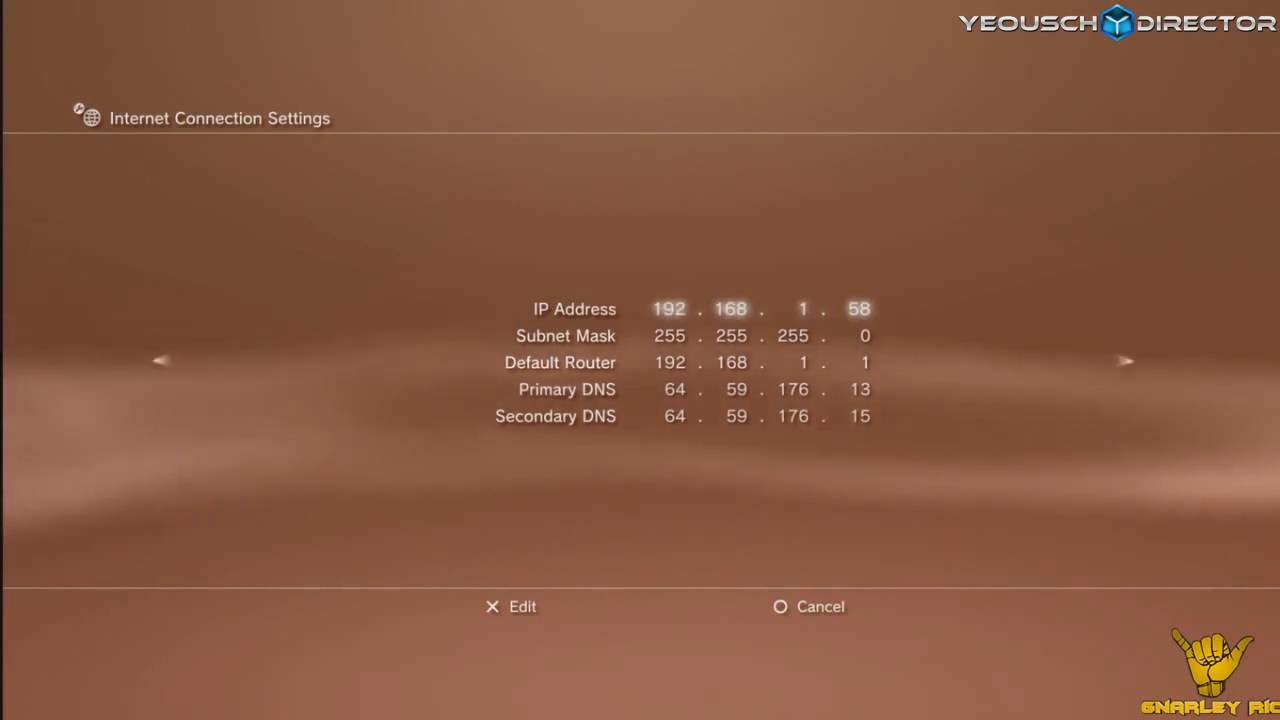
# Step: Accept the static IP address fields and advance to the MTU screen
pyautogui.press('down')
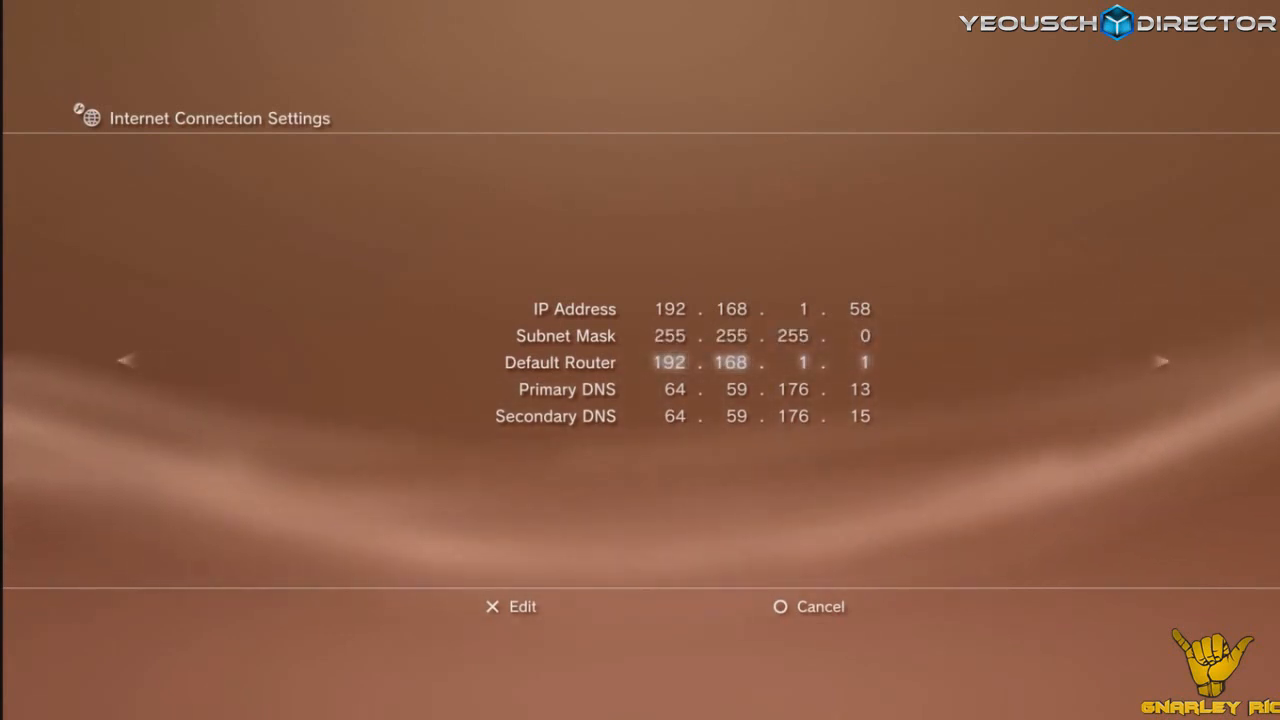
pyautogui.press('Down')
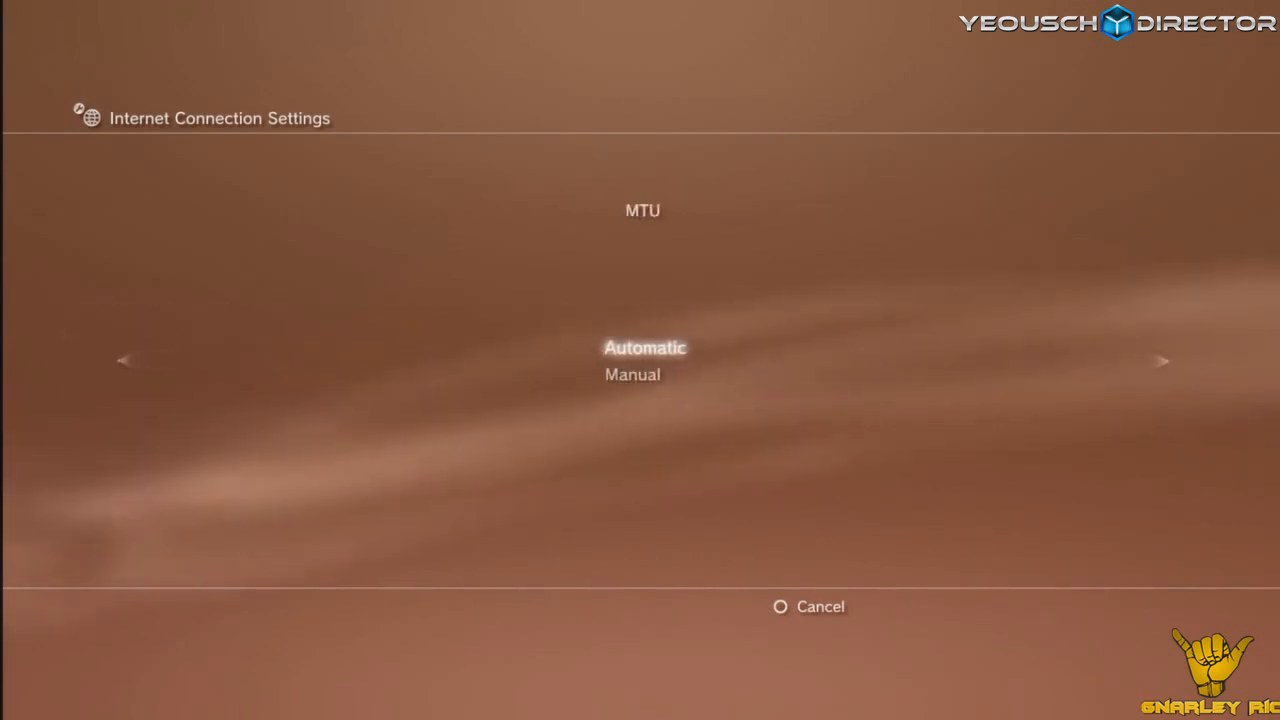
# Step: Set MTU to Automatic and Proxy Server to Do Not Use, then scroll the summary
pyautogui.click(1160, 361)
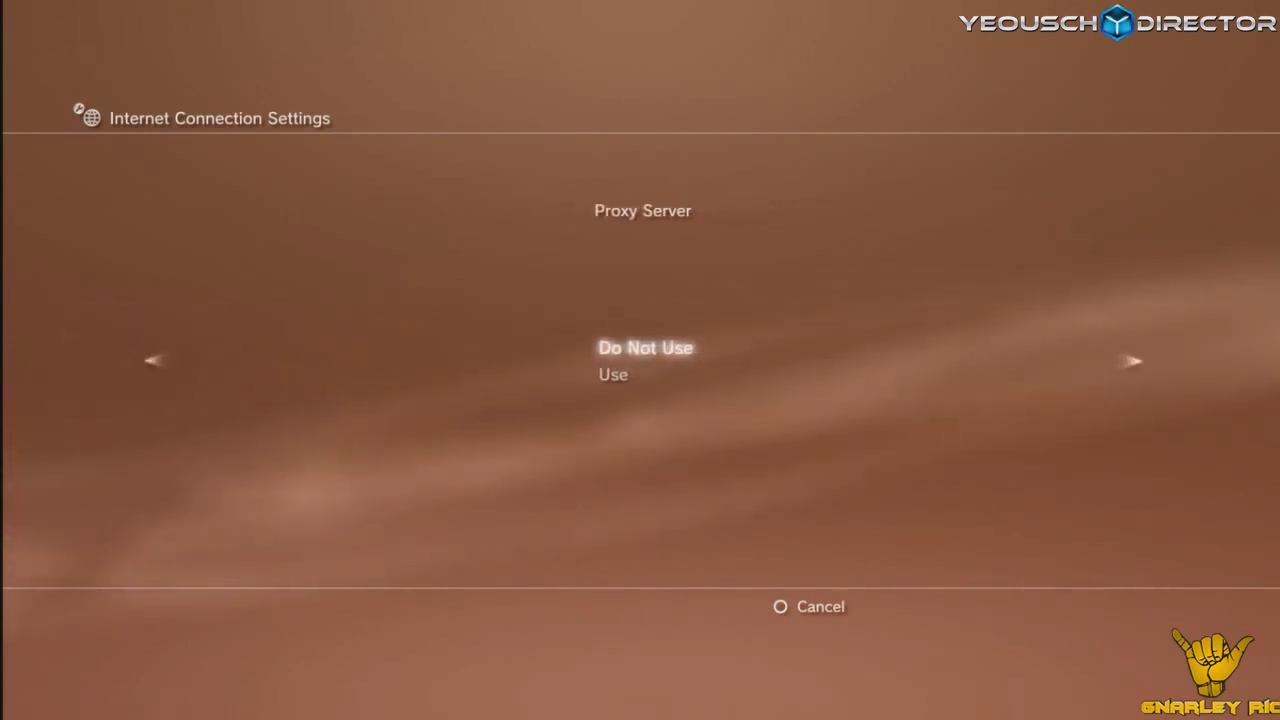
pyautogui.click(1134, 361)
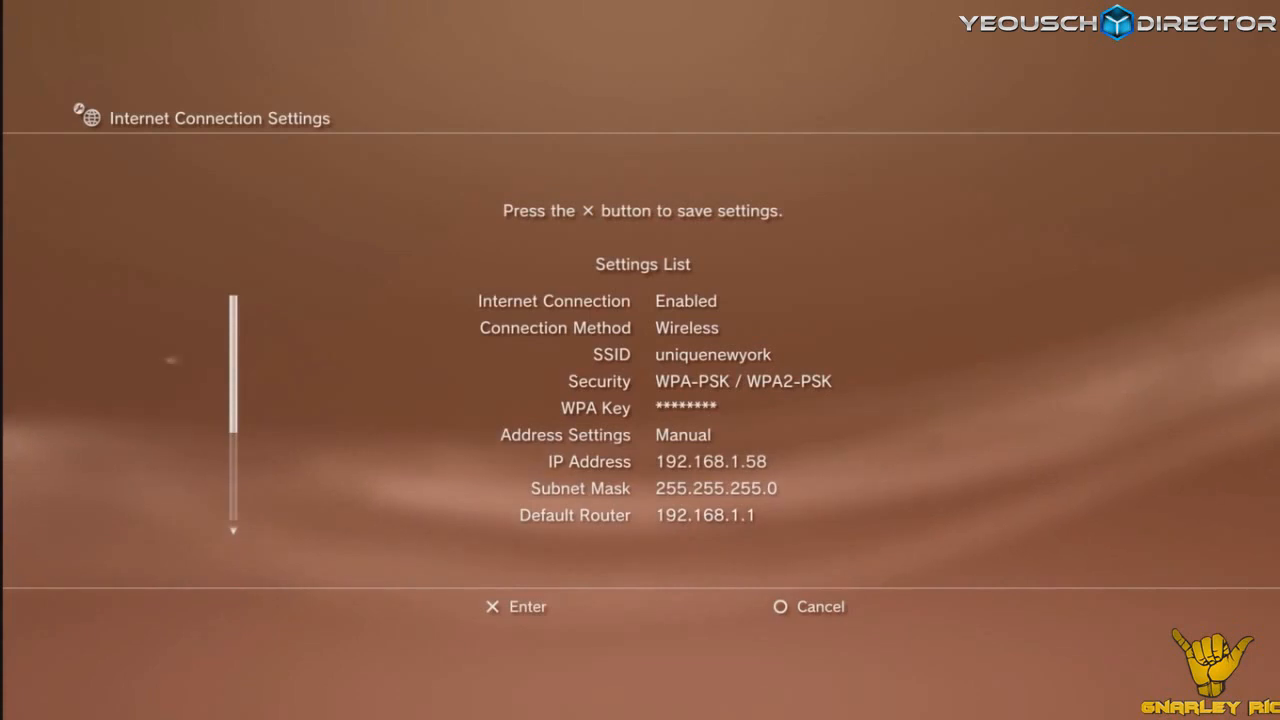
pyautogui.scroll(-3)
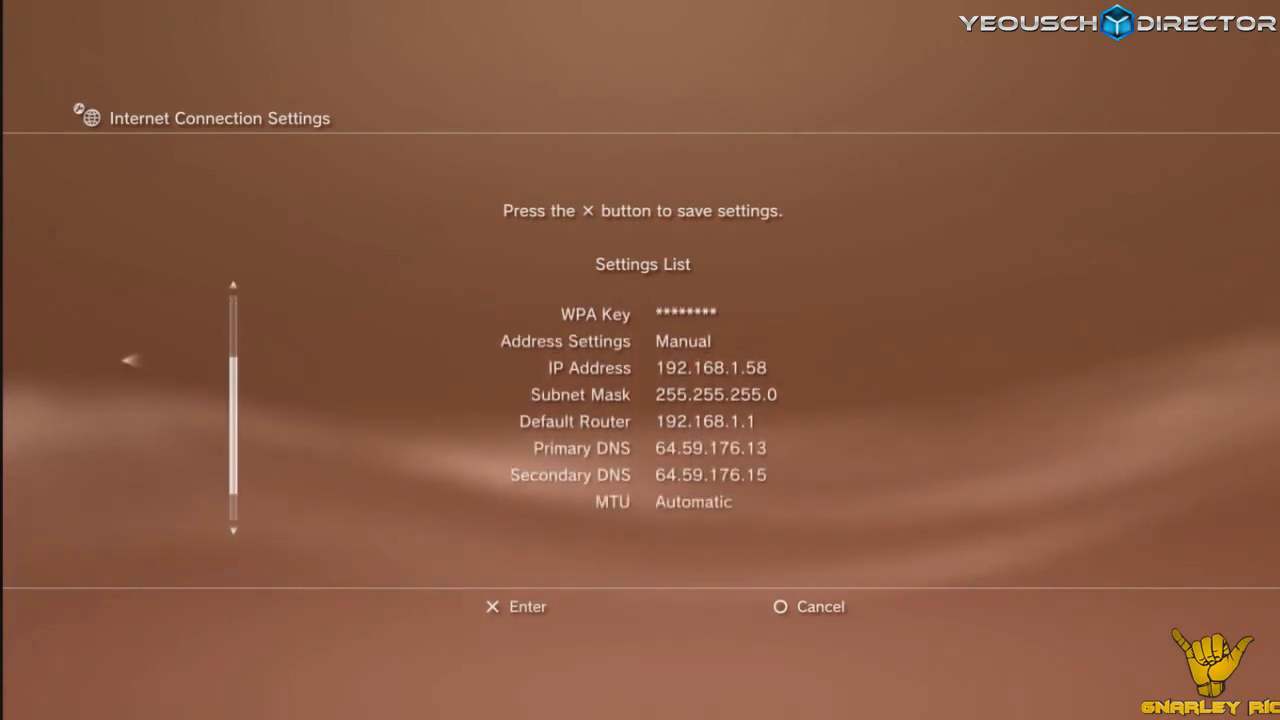
pyautogui.scroll(-3)
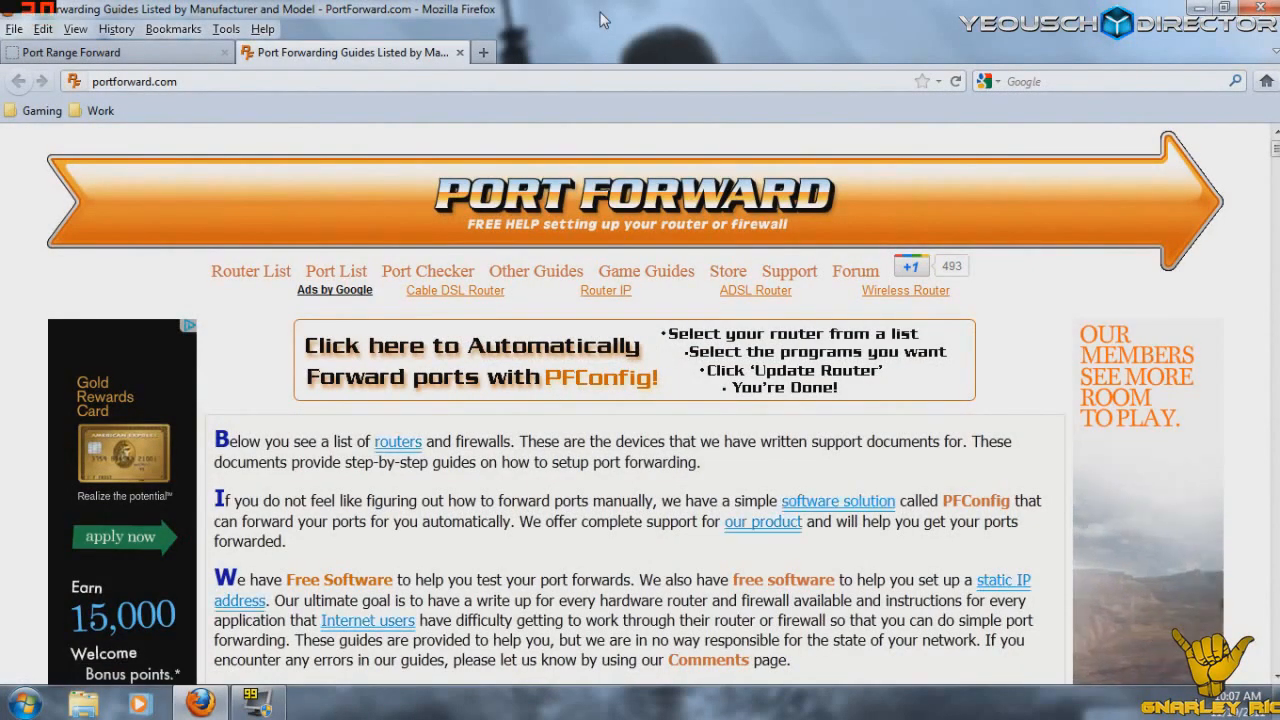
pyautogui.moveTo(905, 290)
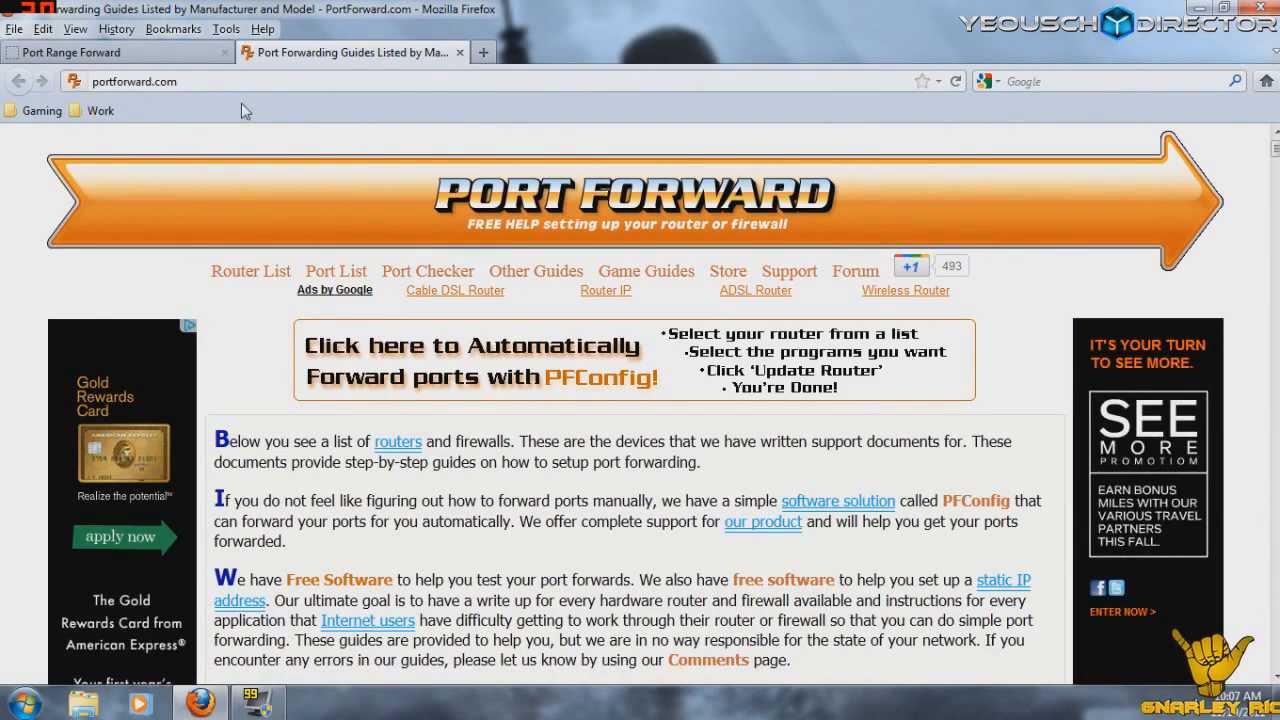
pyautogui.moveTo(1165, 225)
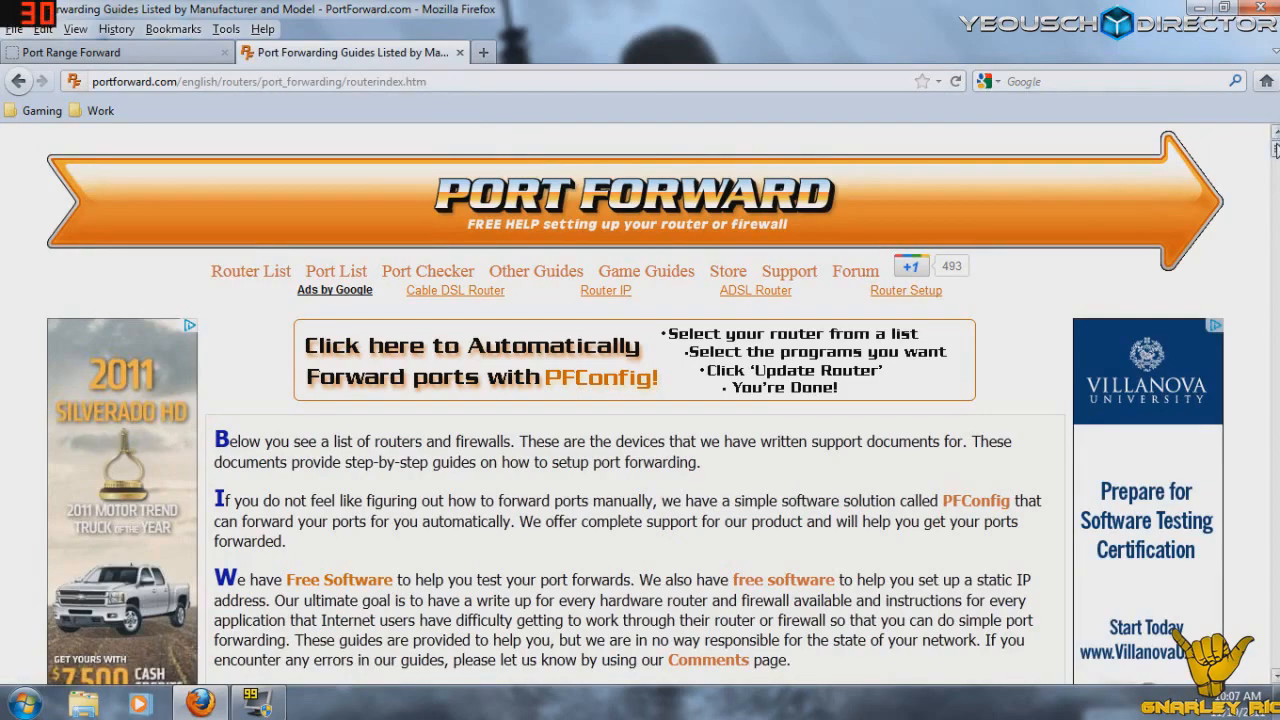
# Step: Scroll the PortForward.com router index down to the Linksys WRT54GS entry
pyautogui.scroll(-3)
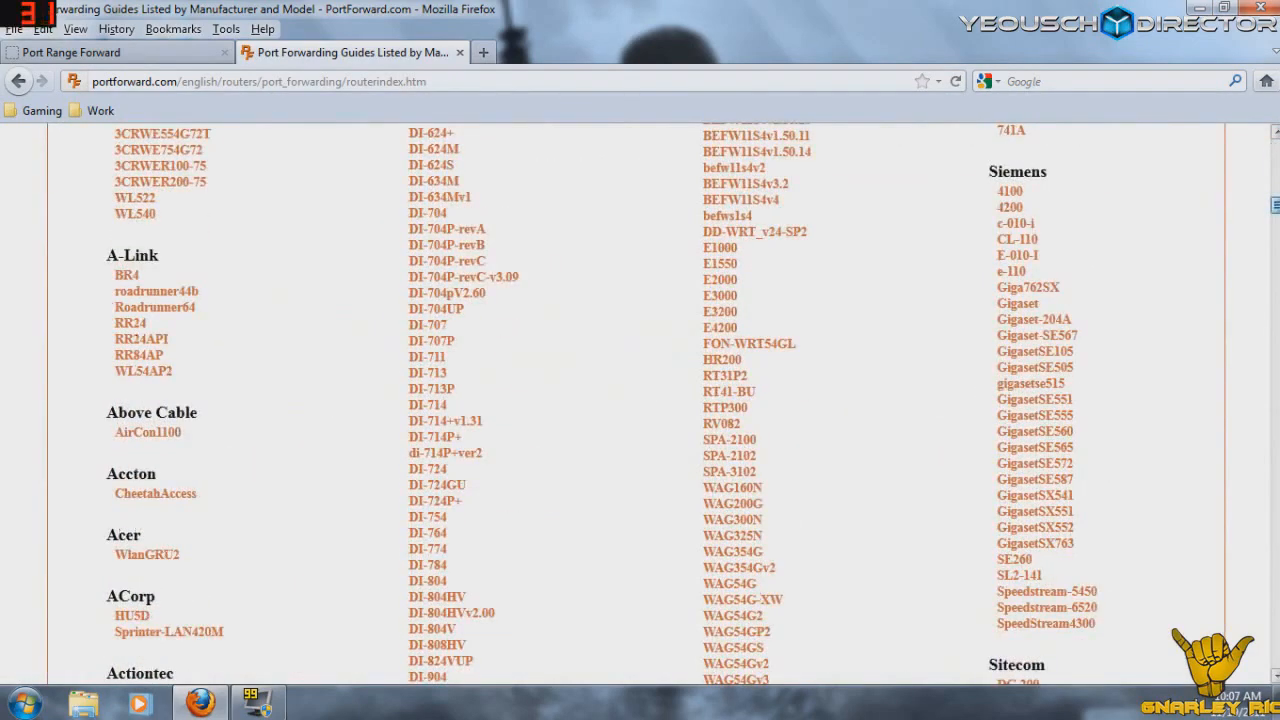
pyautogui.scroll(-3)
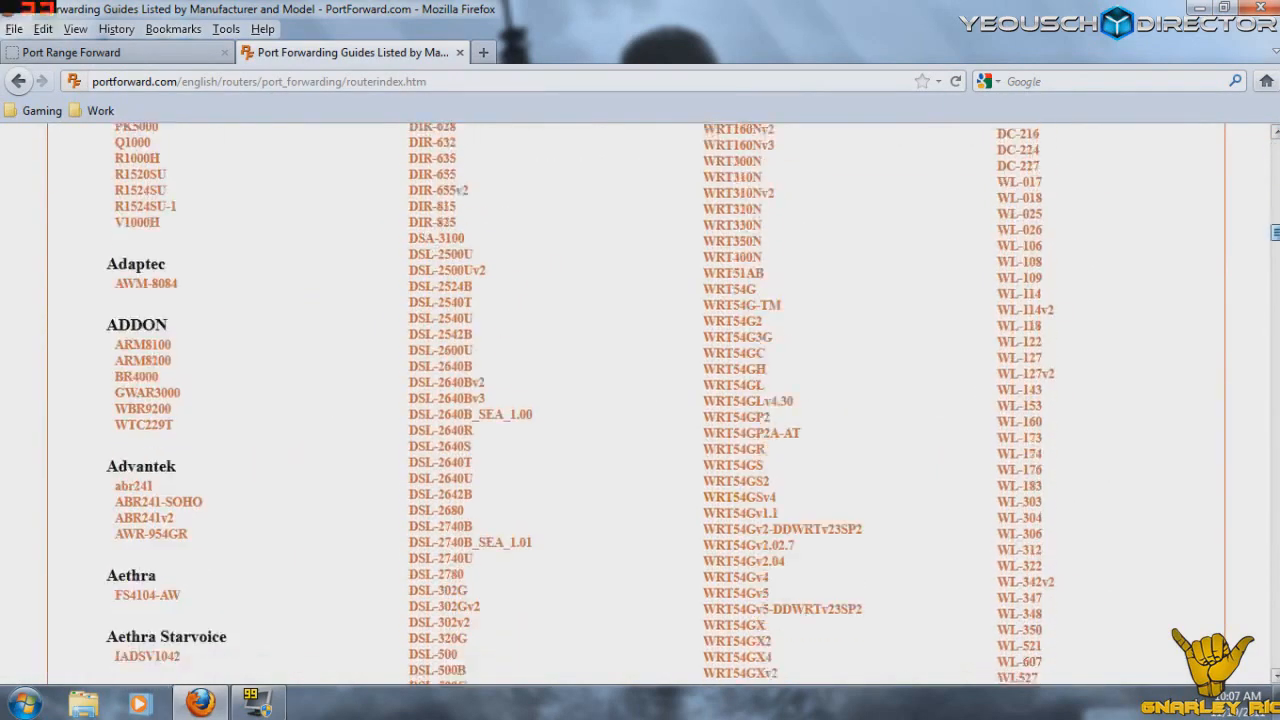
pyautogui.scroll(-3)
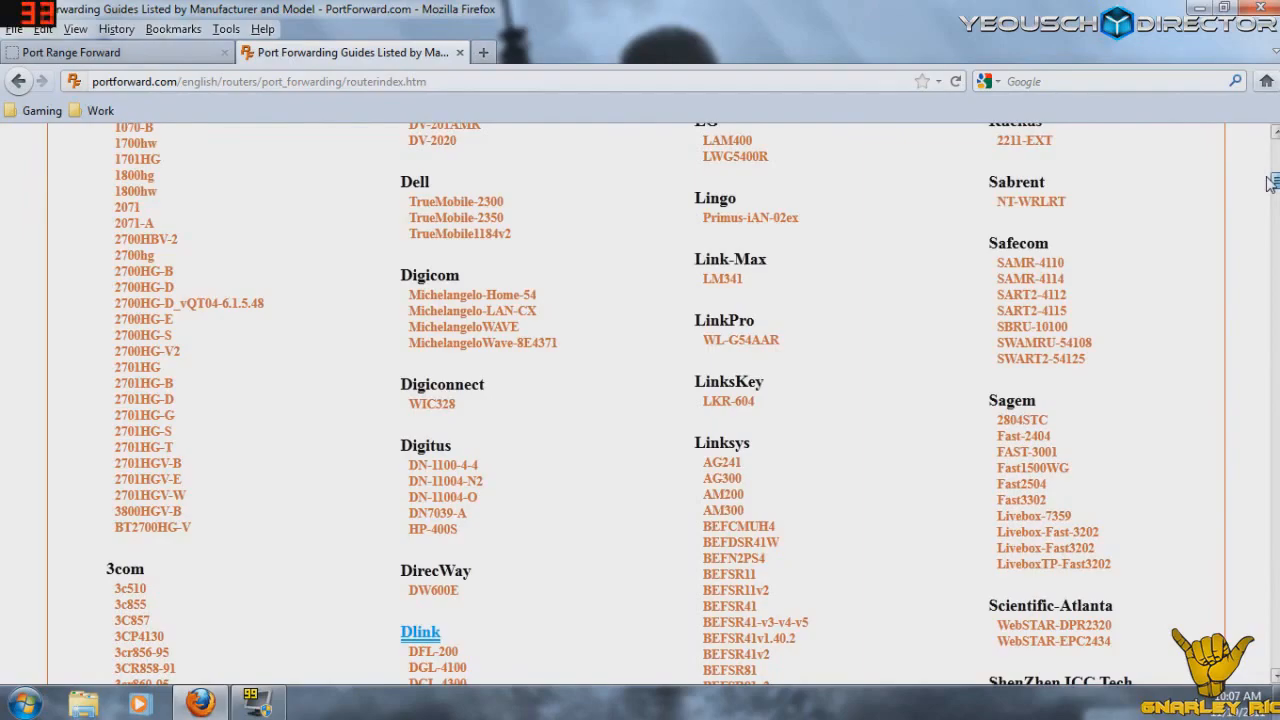
pyautogui.scroll(-3)
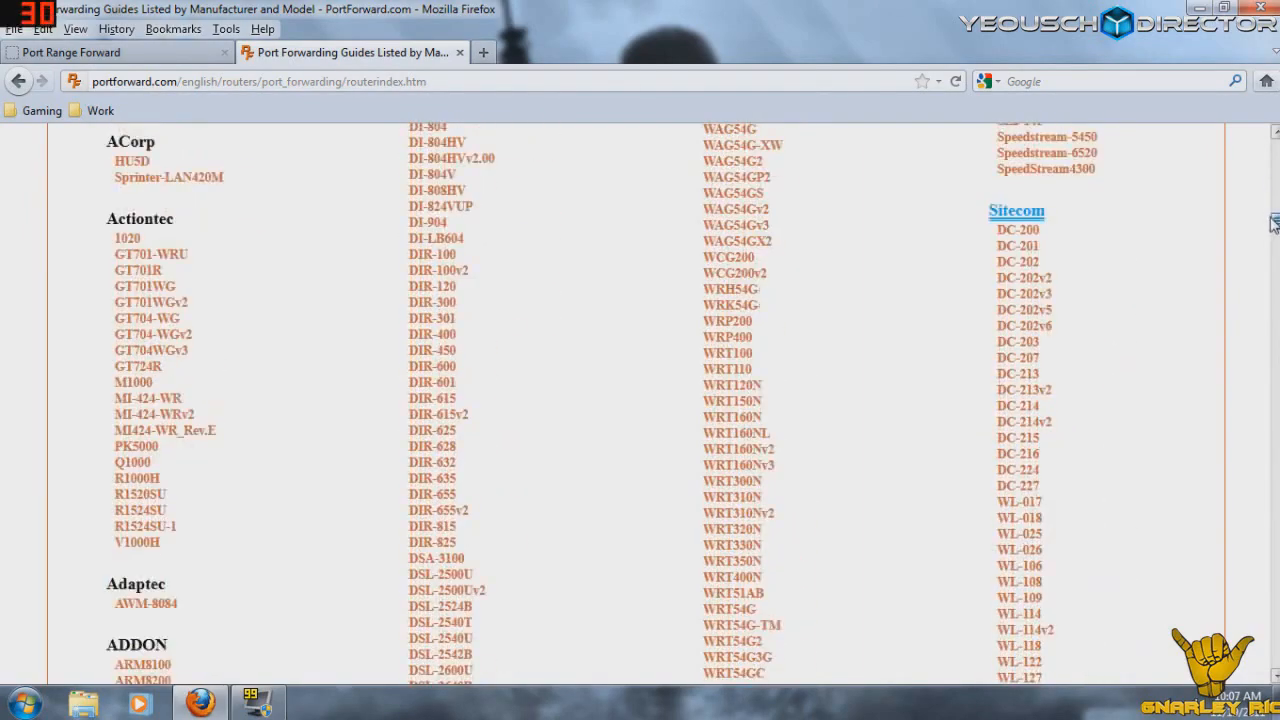
pyautogui.scroll(-3)
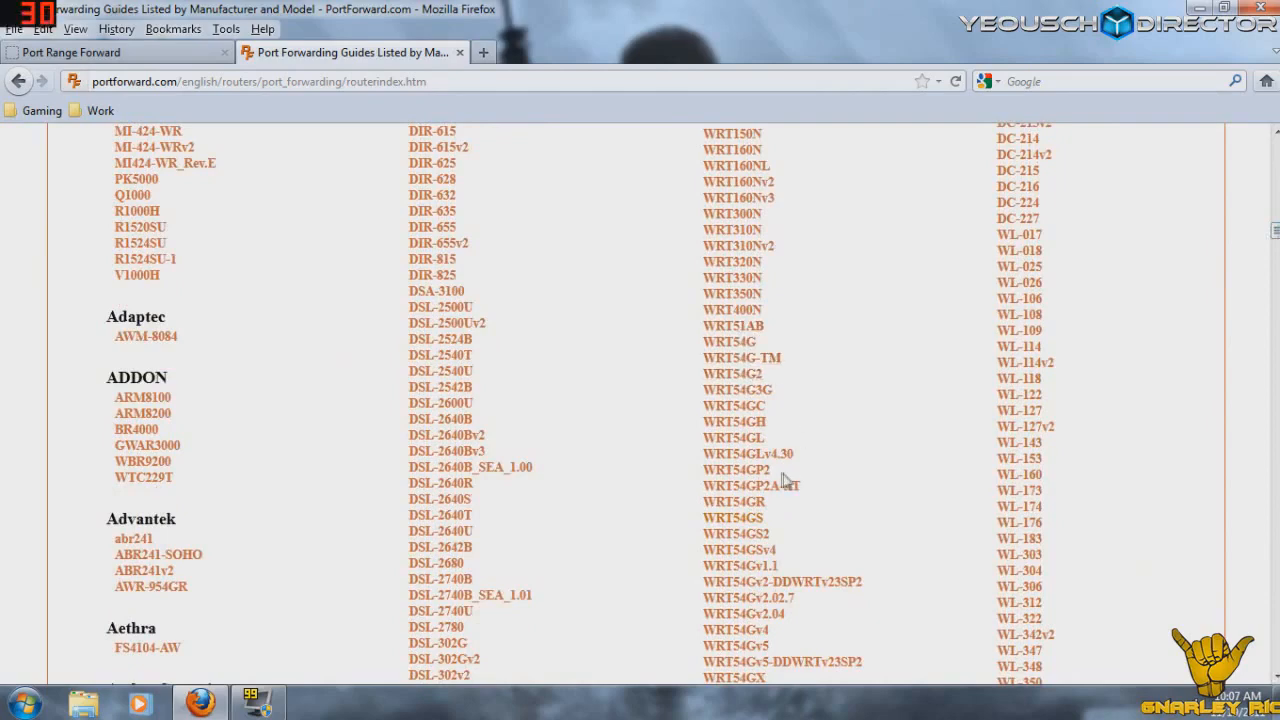
pyautogui.moveTo(733, 517)
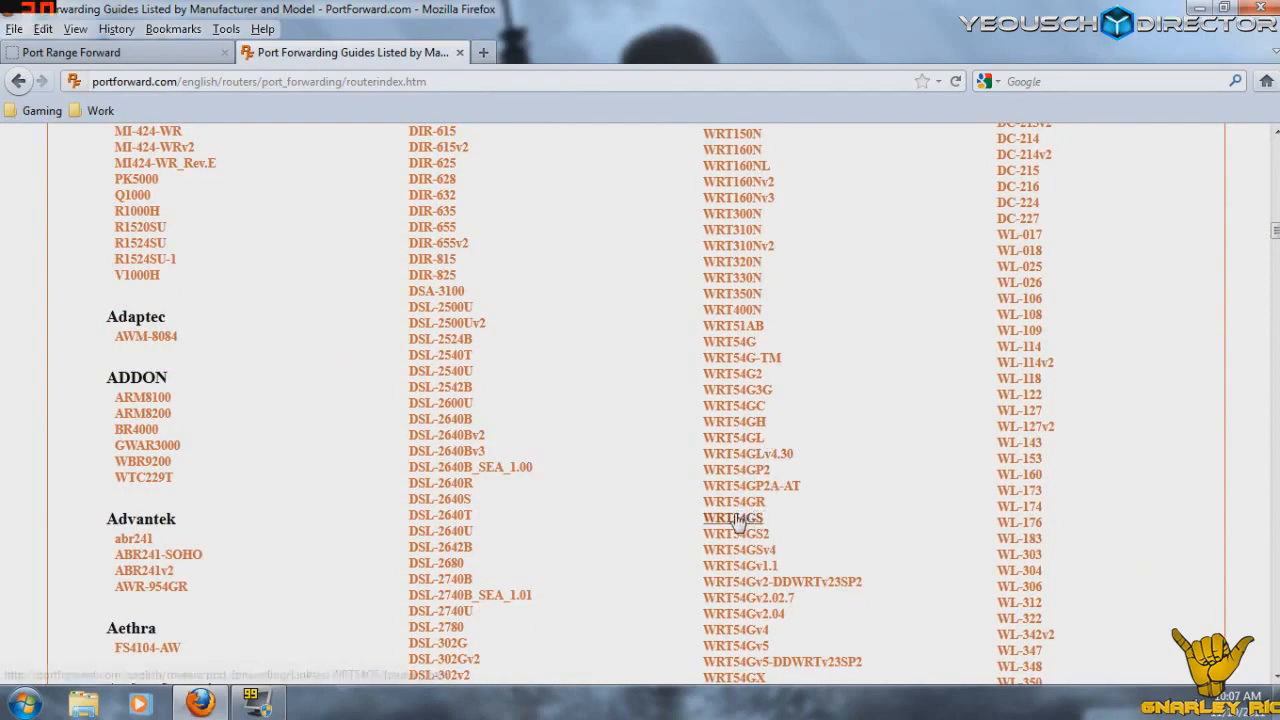
# Step: Open the Linksys WRT54GS guide, skipping past the advertisement page
pyautogui.click(731, 517)
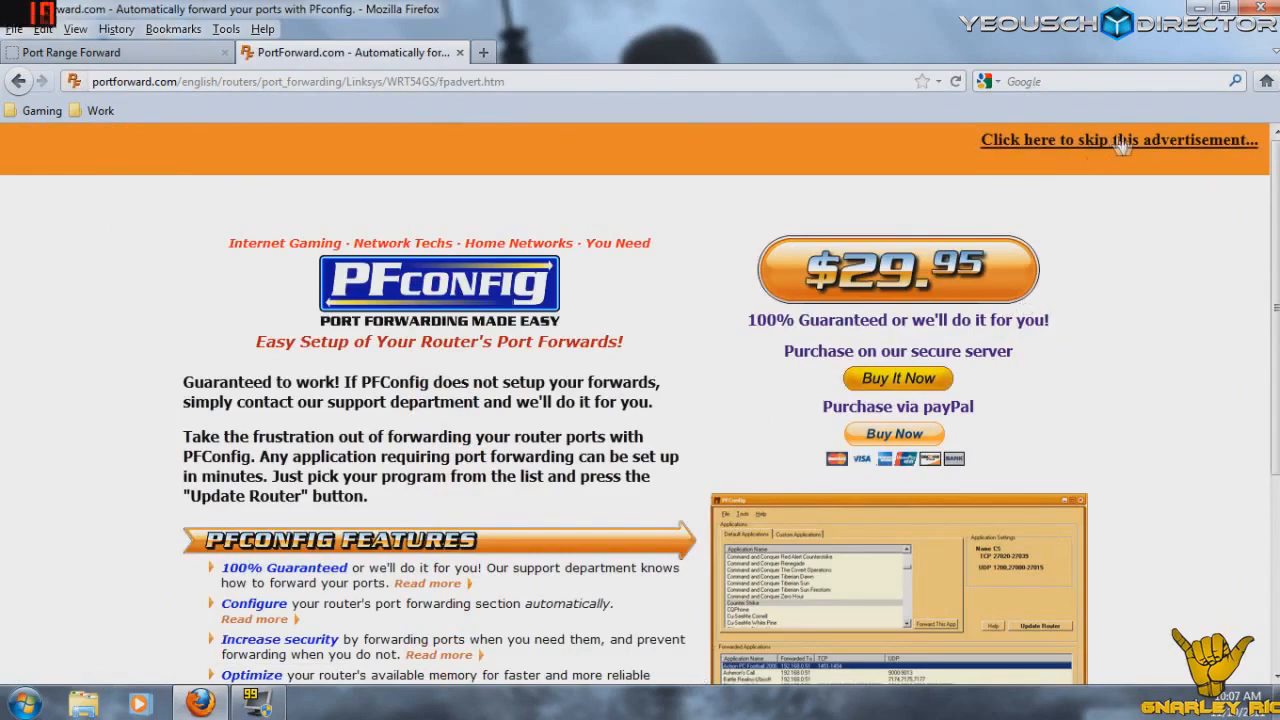
pyautogui.click(1118, 139)
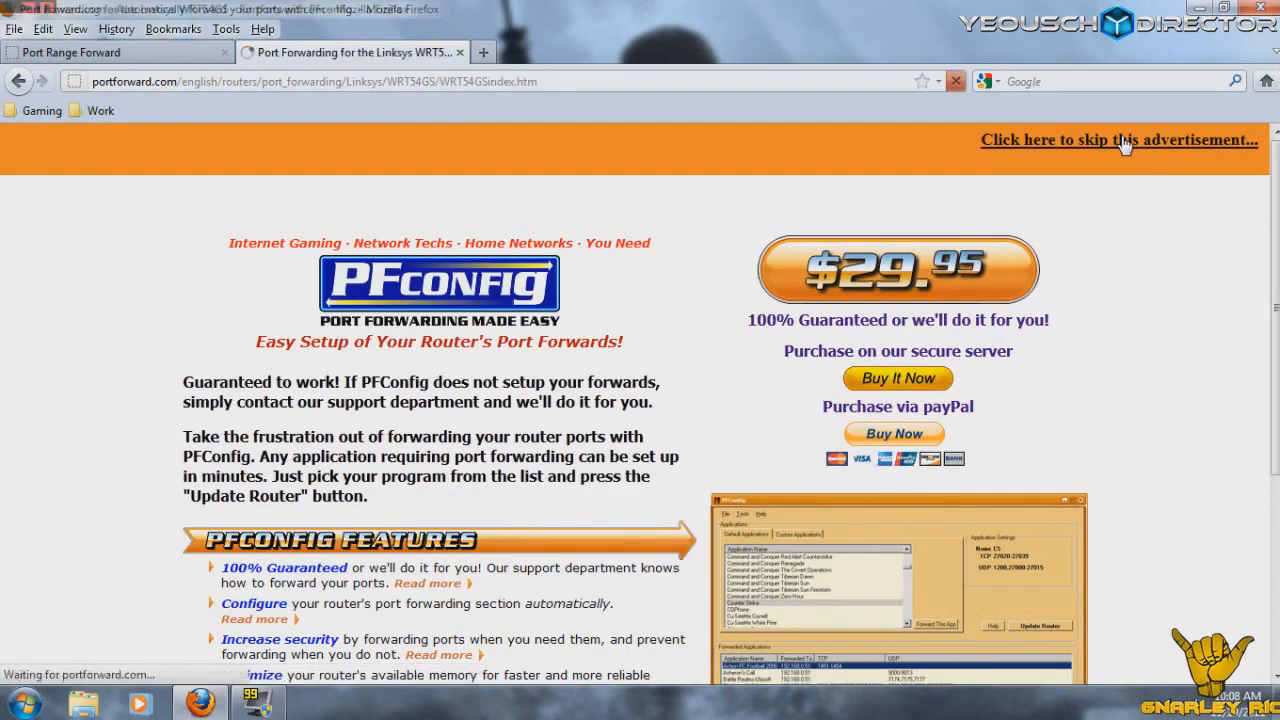
pyautogui.click(1118, 140)
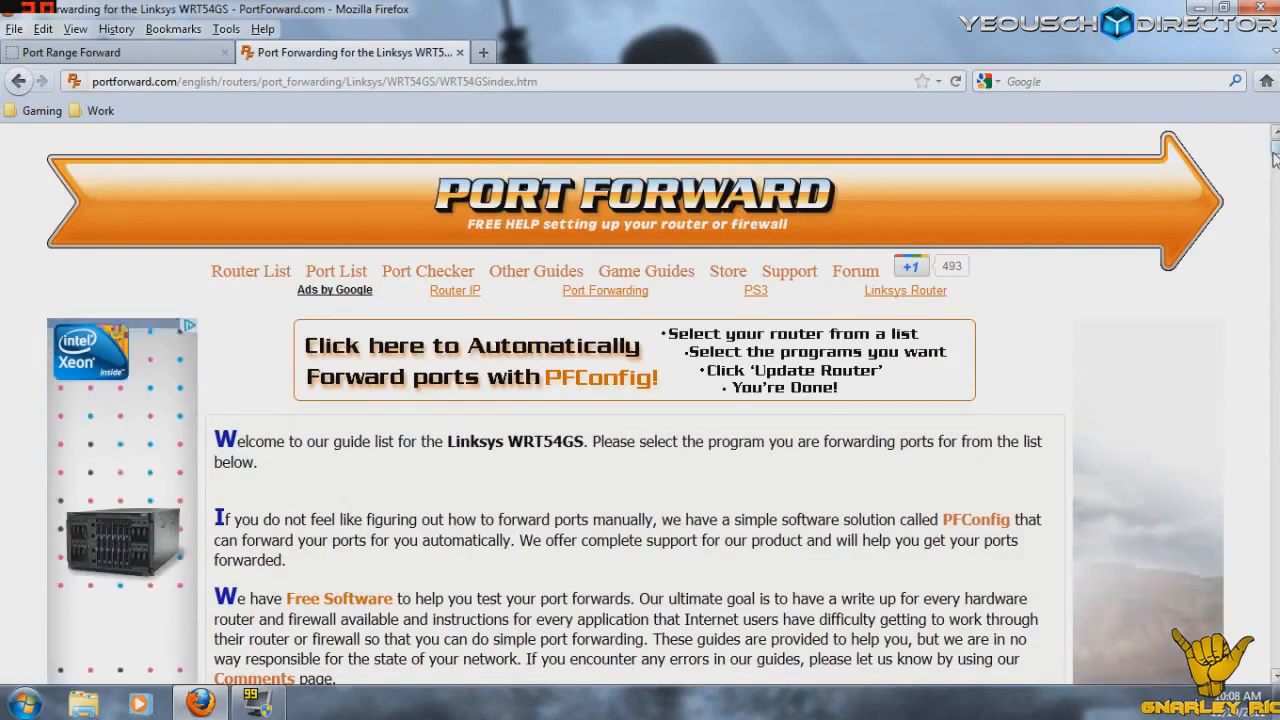
# Step: Scroll the WRT54GS program list down toward the PS3 games
pyautogui.scroll(-3)
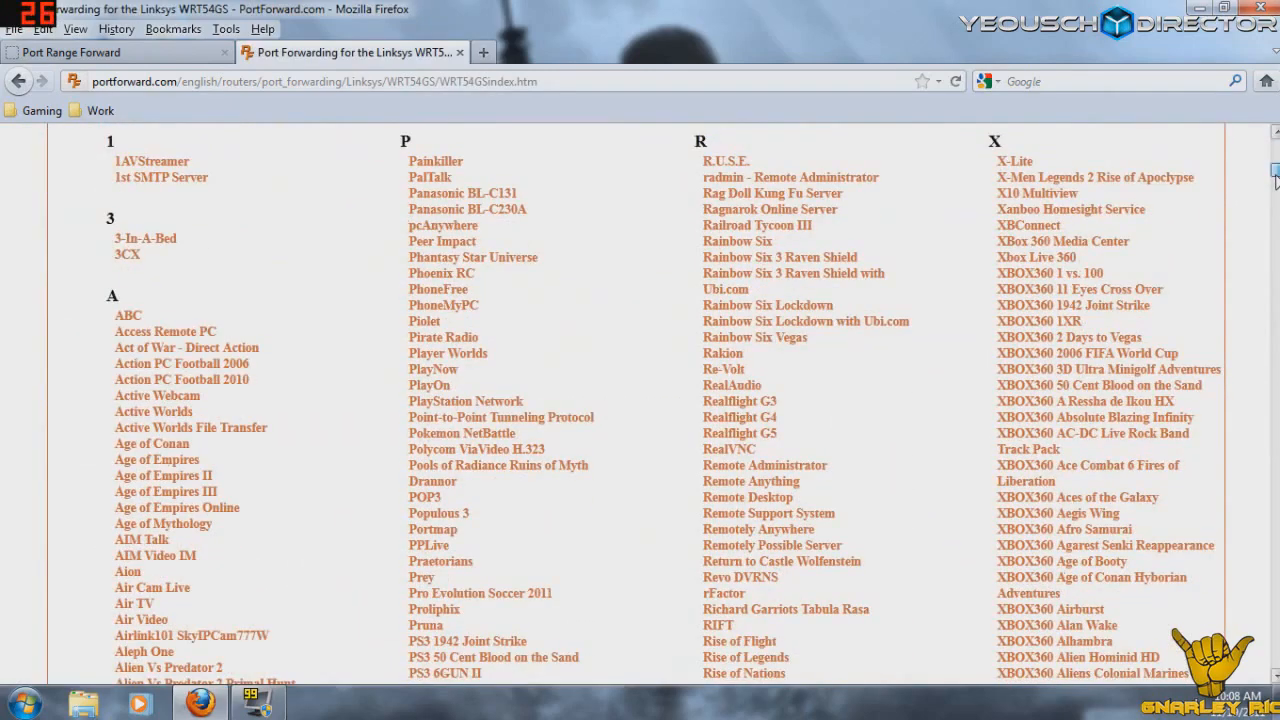
pyautogui.scroll(-3)
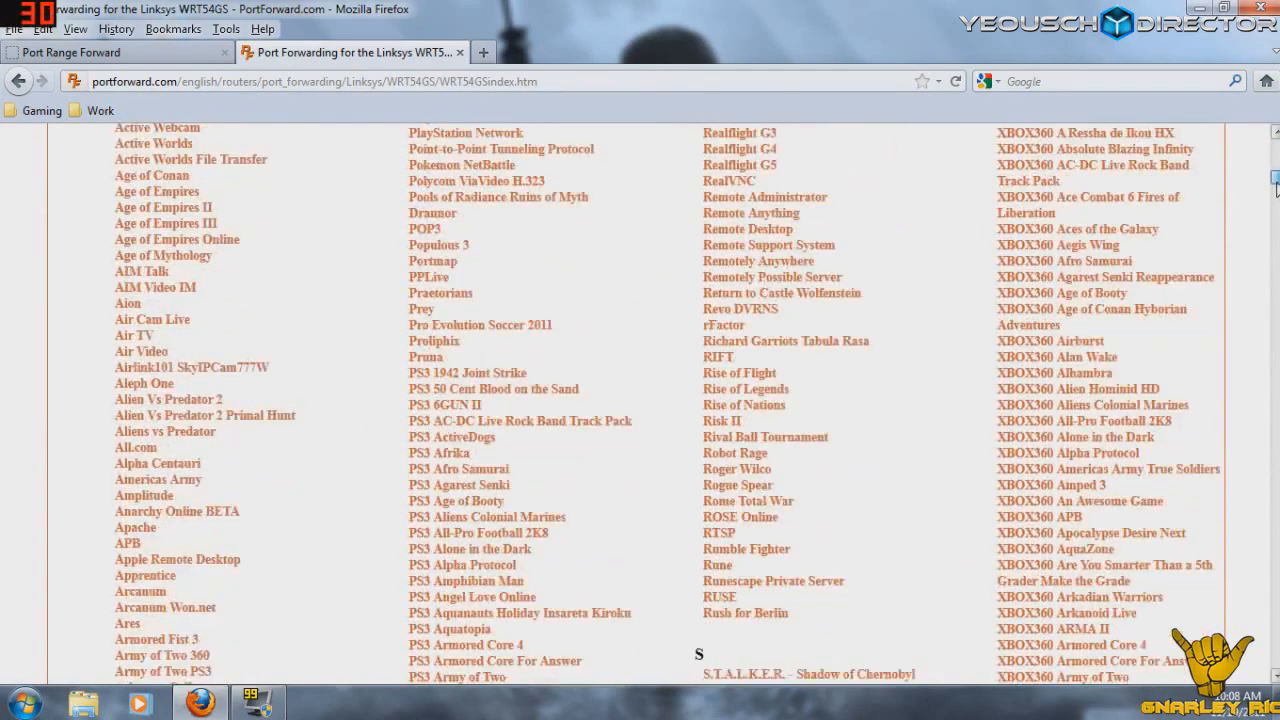
pyautogui.scroll(-3)
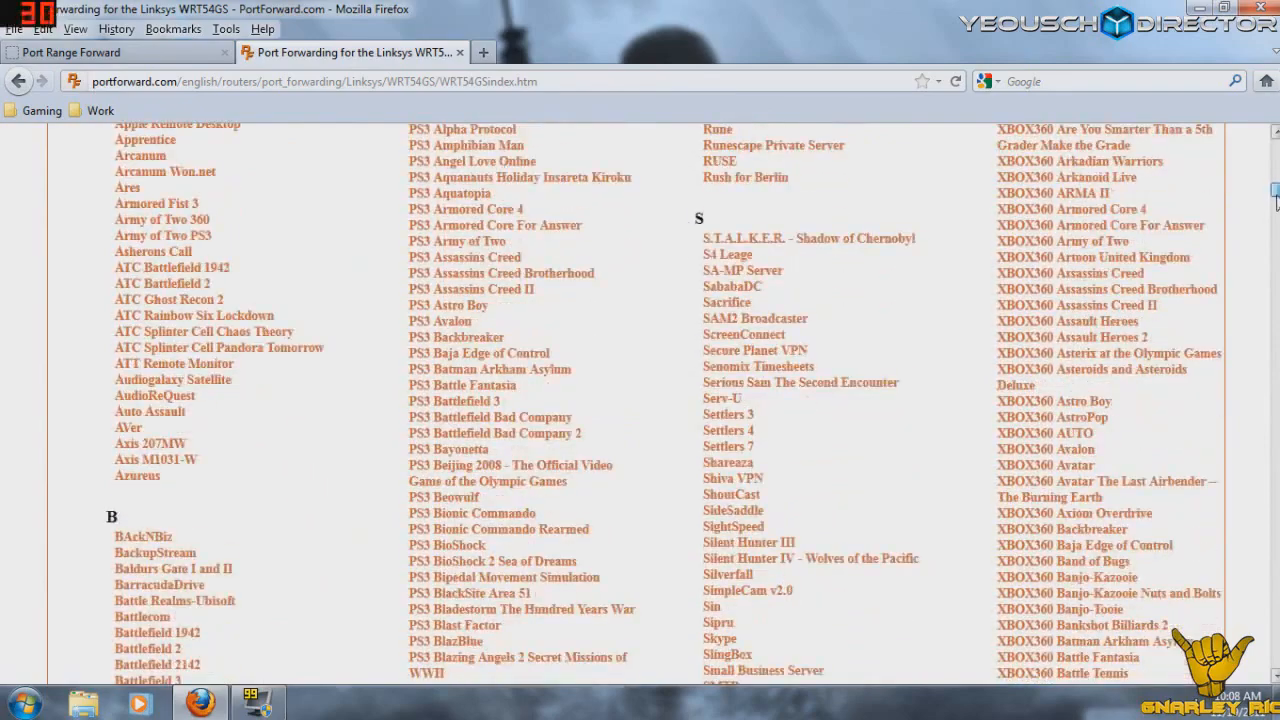
pyautogui.scroll(-3)
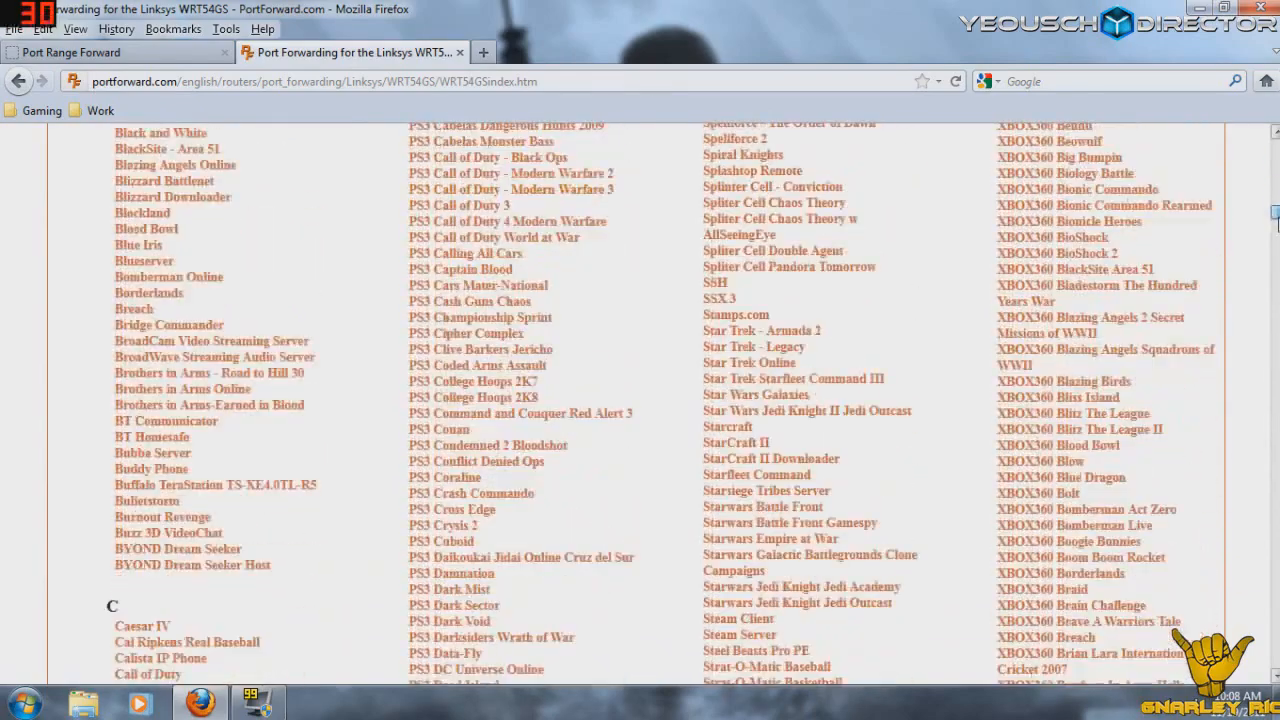
pyautogui.scroll(-3)
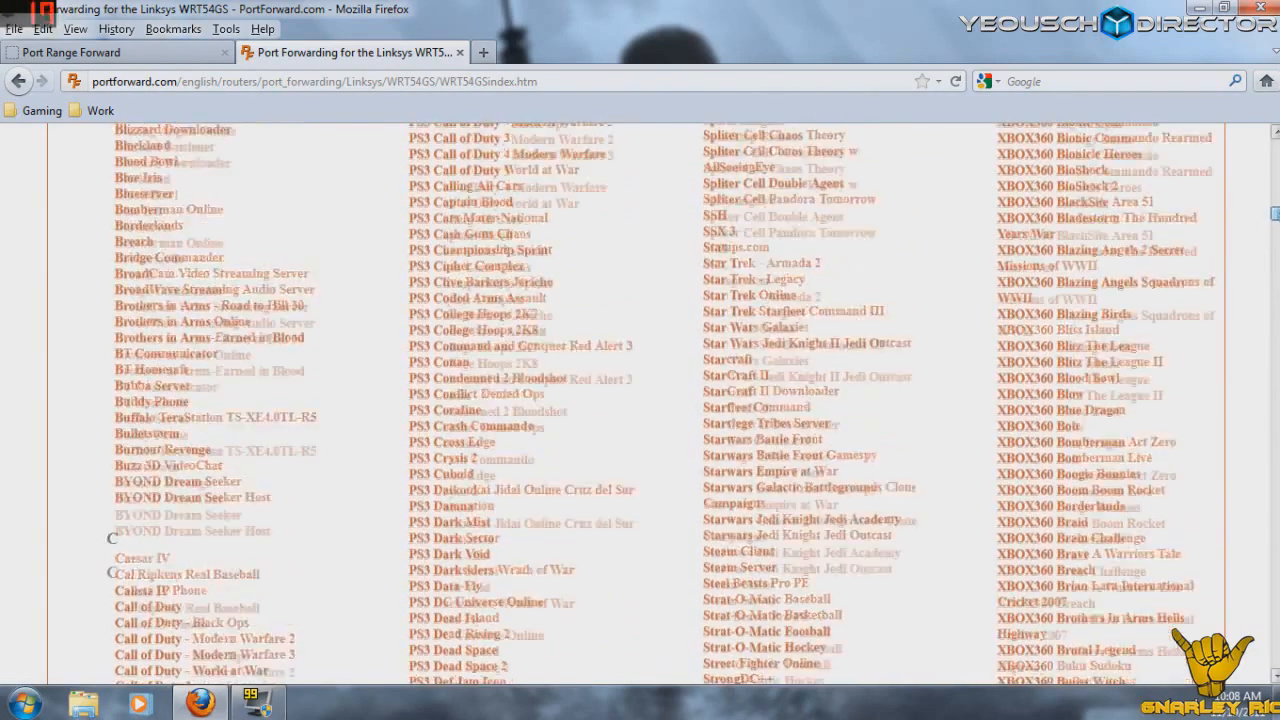
pyautogui.scroll(-3)
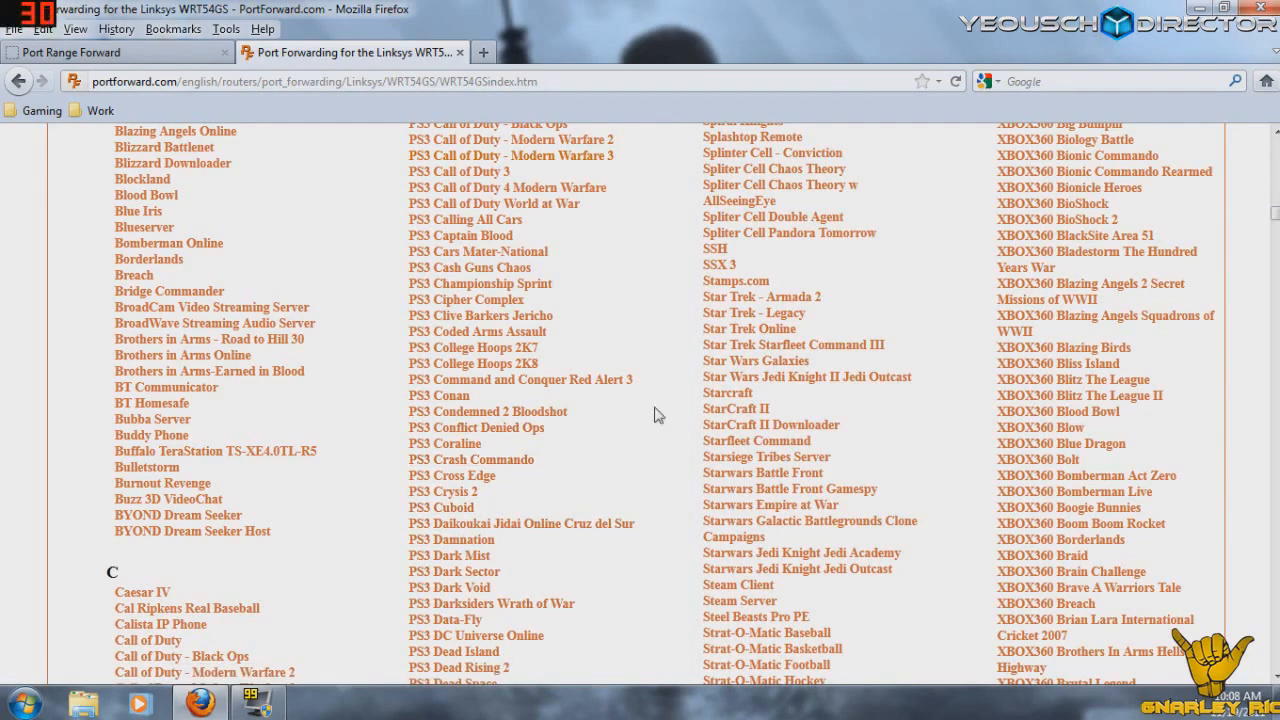
pyautogui.scroll(-3)
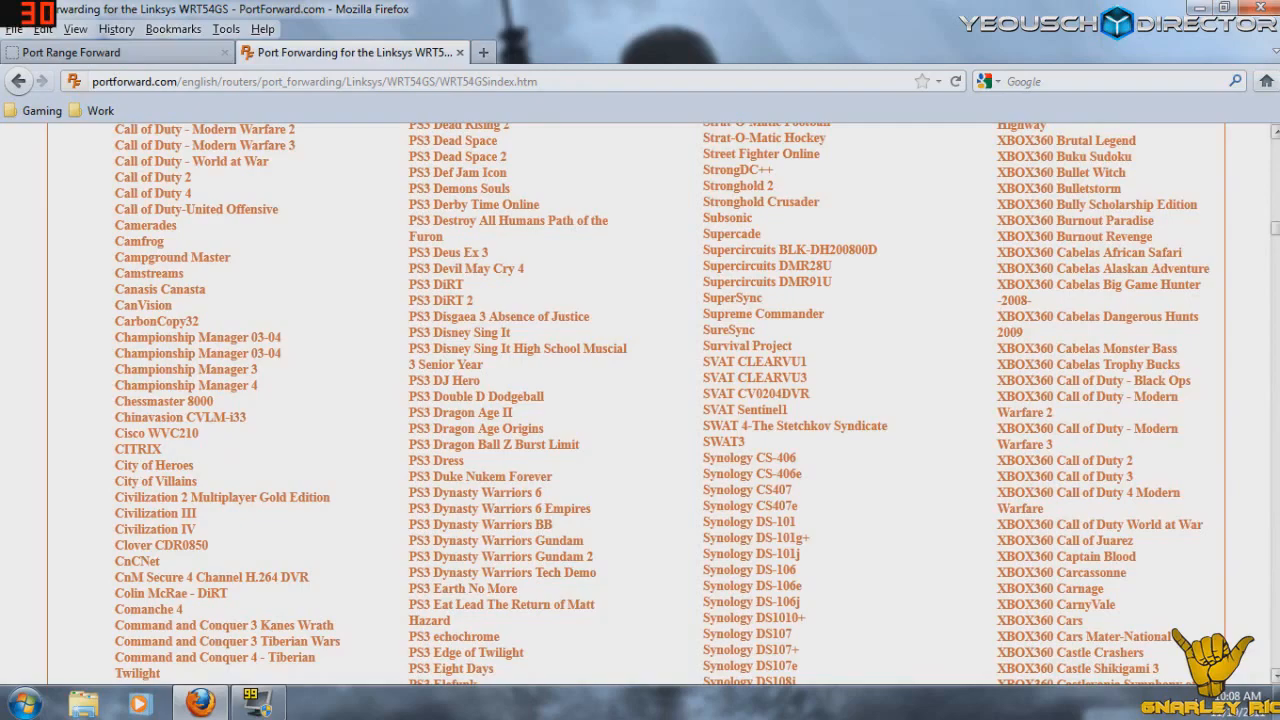
pyautogui.scroll(-3)
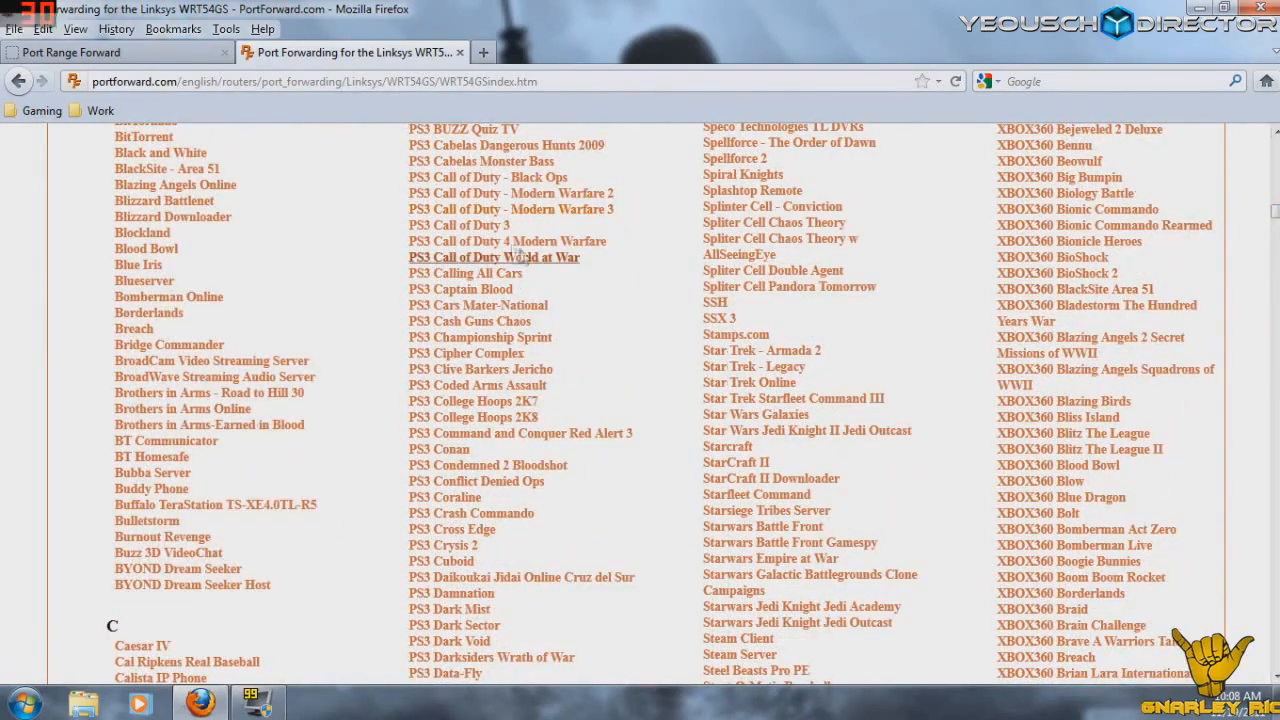
# Step: Open the PS3 Modern Warfare 3 guide and enter 58 as the static IP ending
pyautogui.click(510, 209)
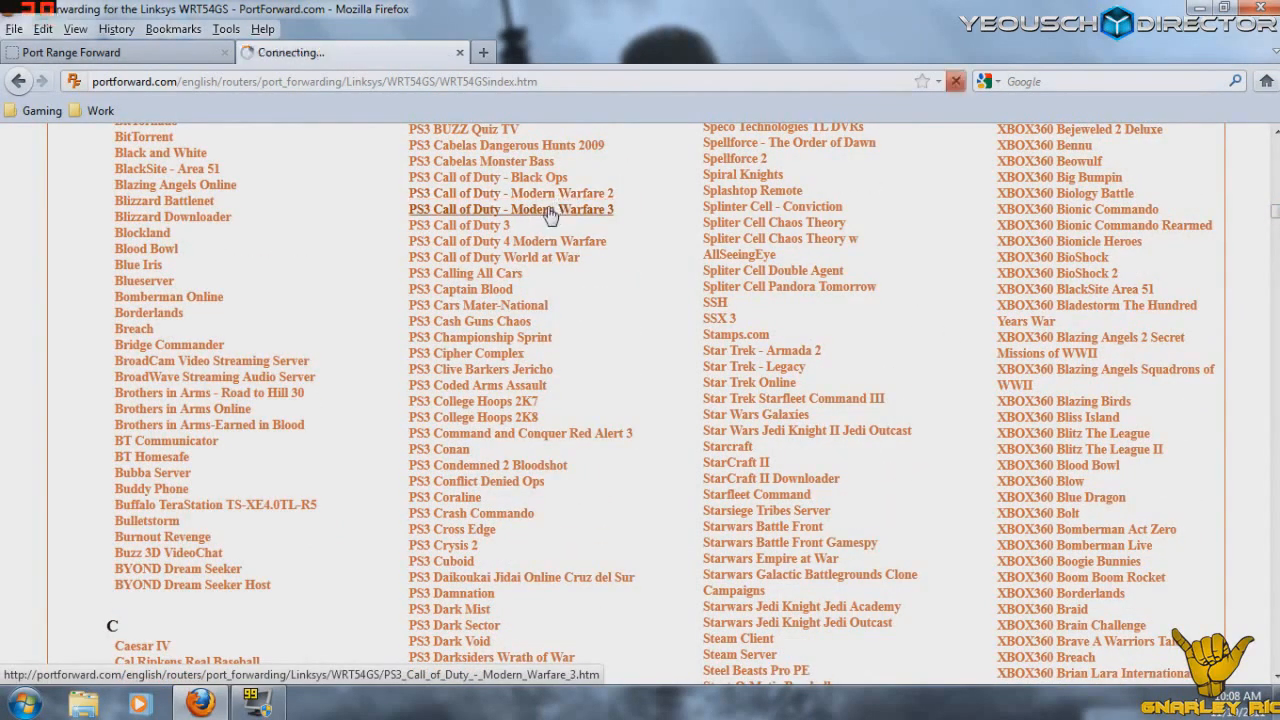
pyautogui.click(510, 209)
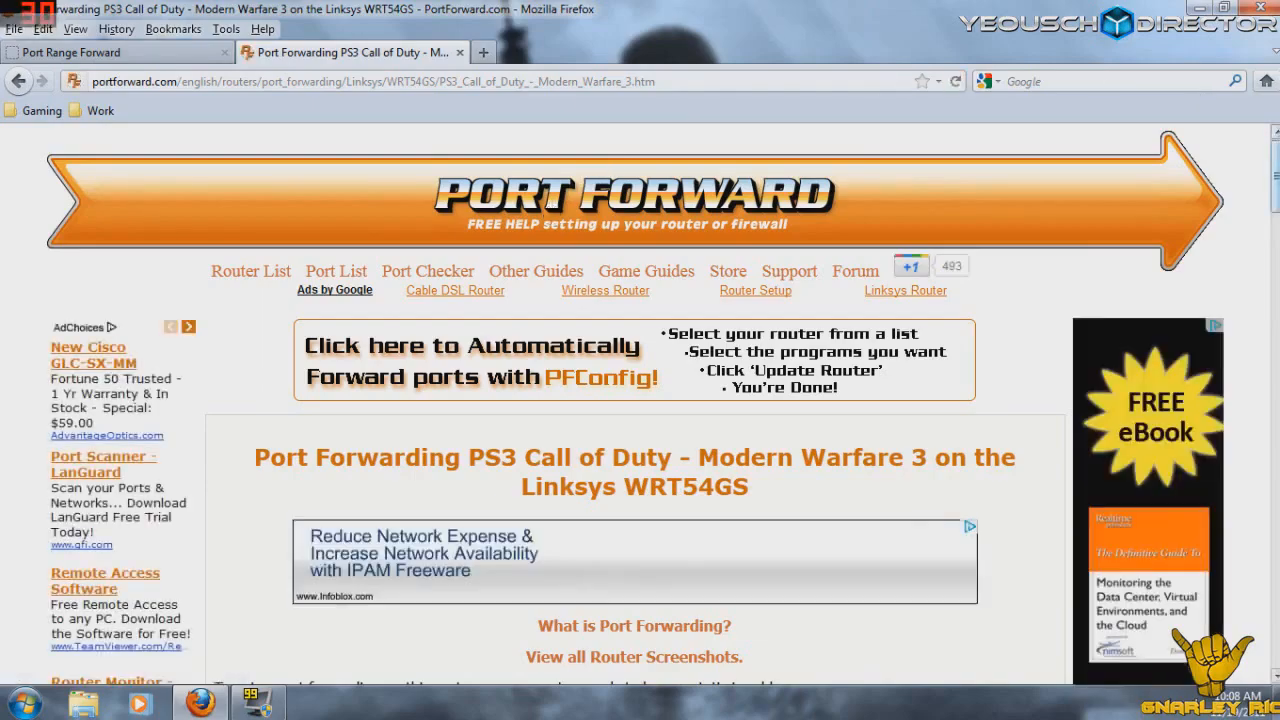
pyautogui.scroll(-3)
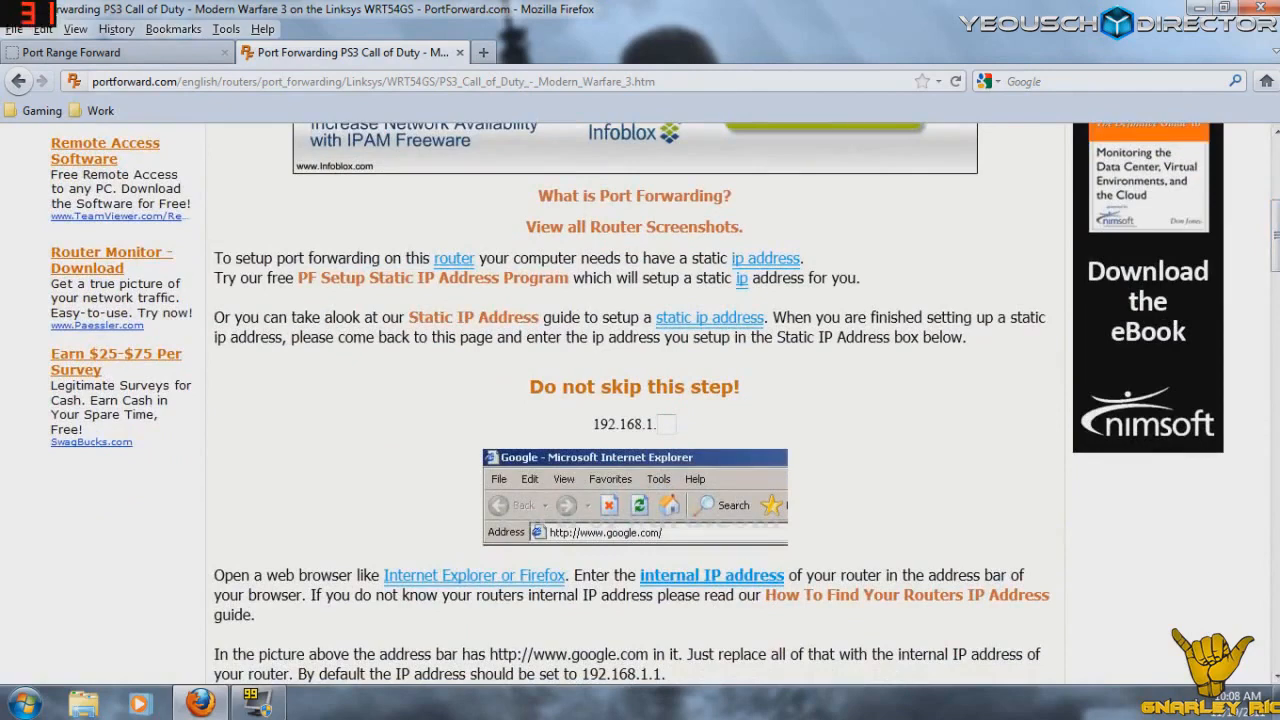
pyautogui.click(666, 424)
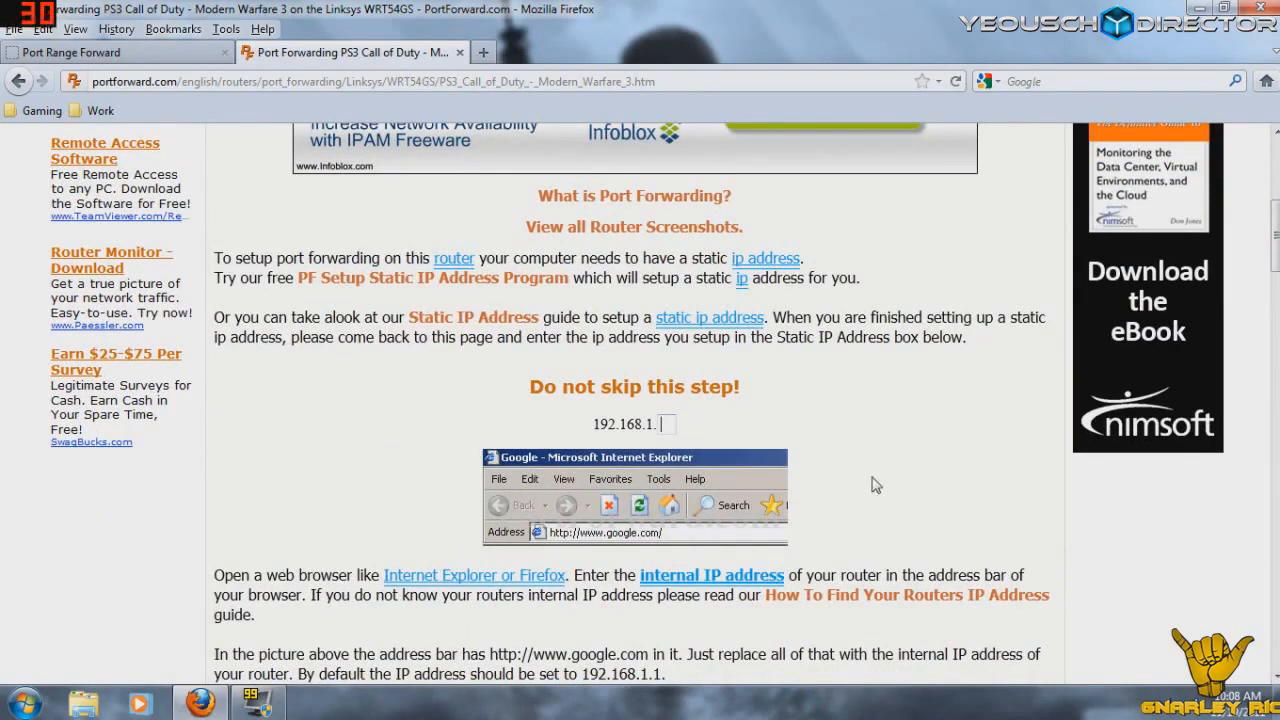
pyautogui.write('58')
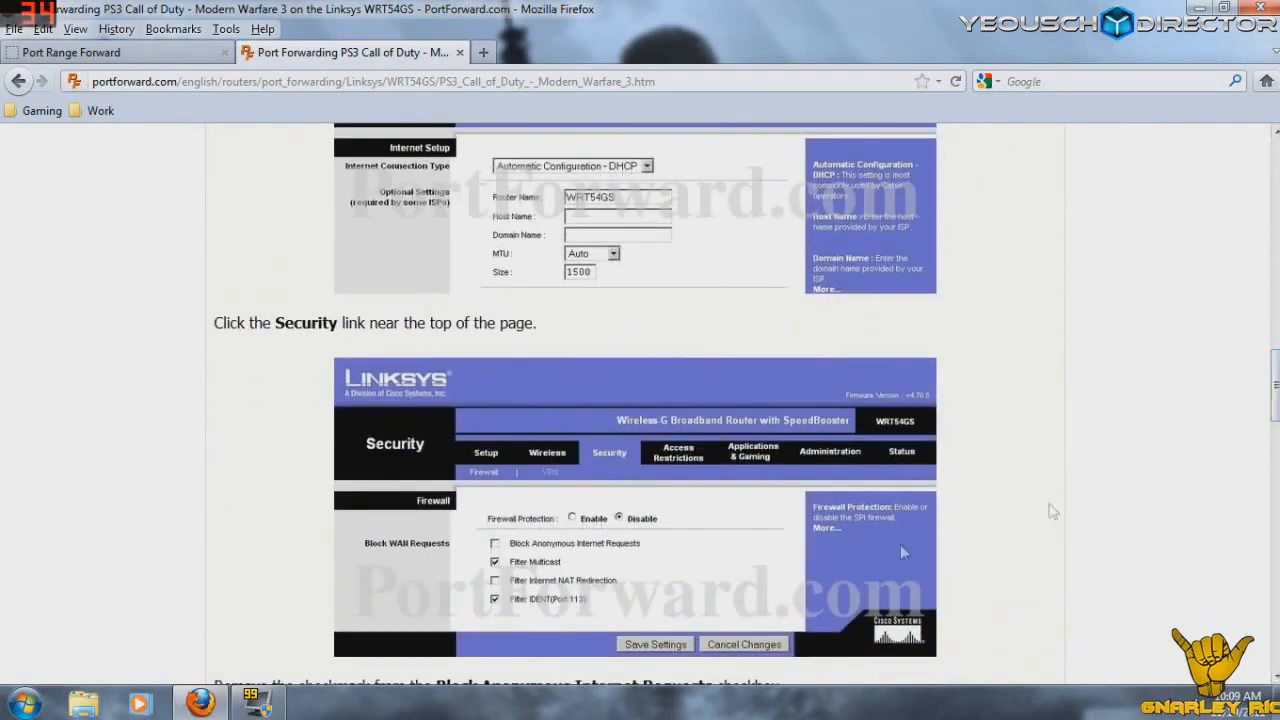
pyautogui.click(494, 543)
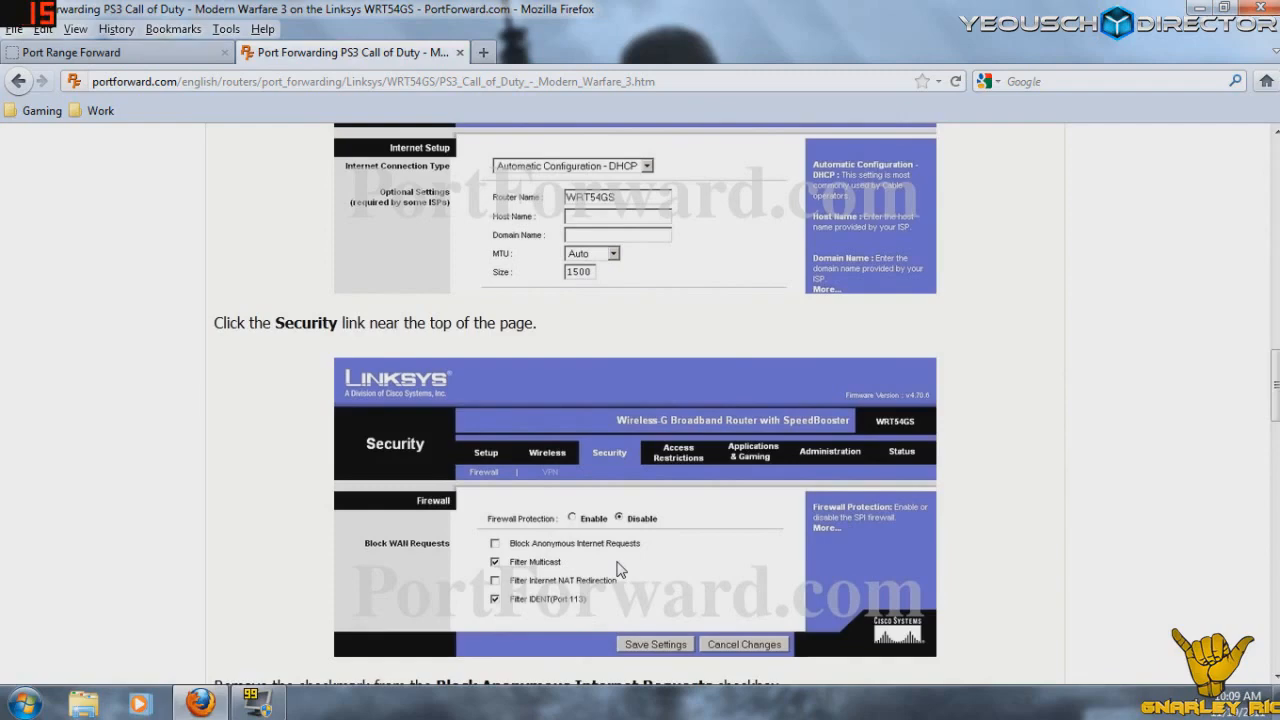
pyautogui.moveTo(561, 603)
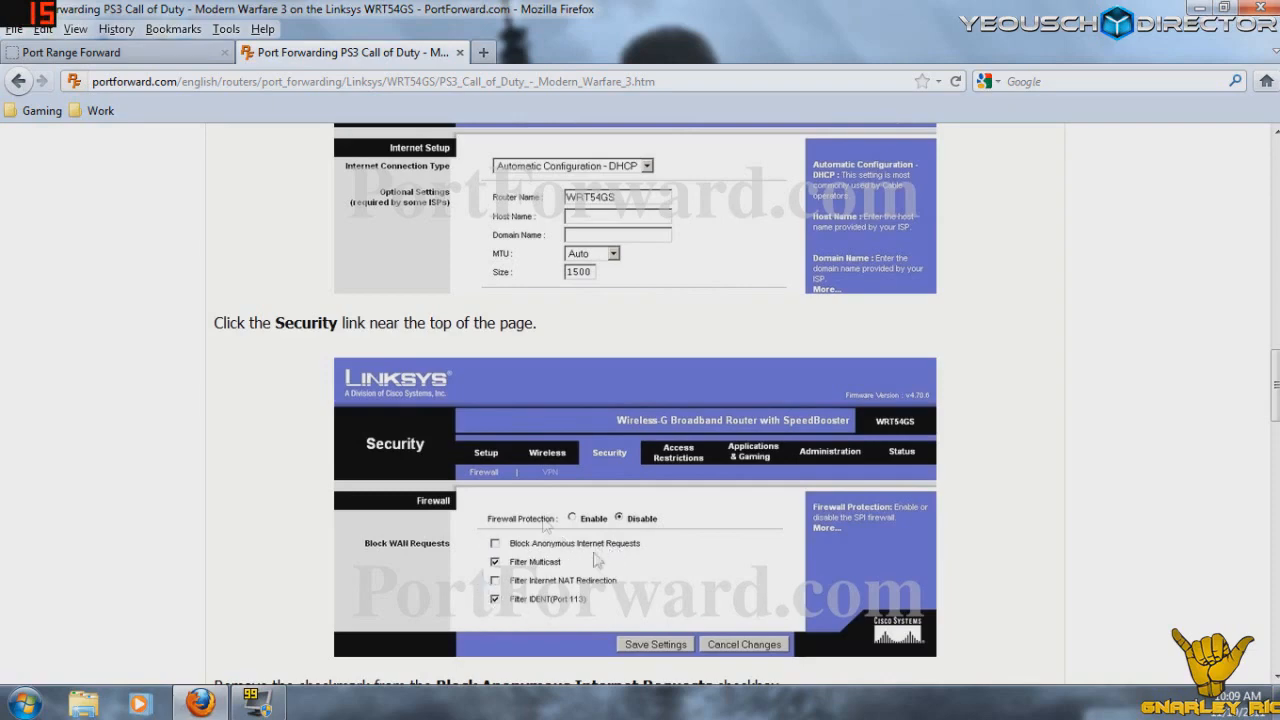
# Step: Scroll down to the guide's MW3 port range tables
pyautogui.scroll(-3)
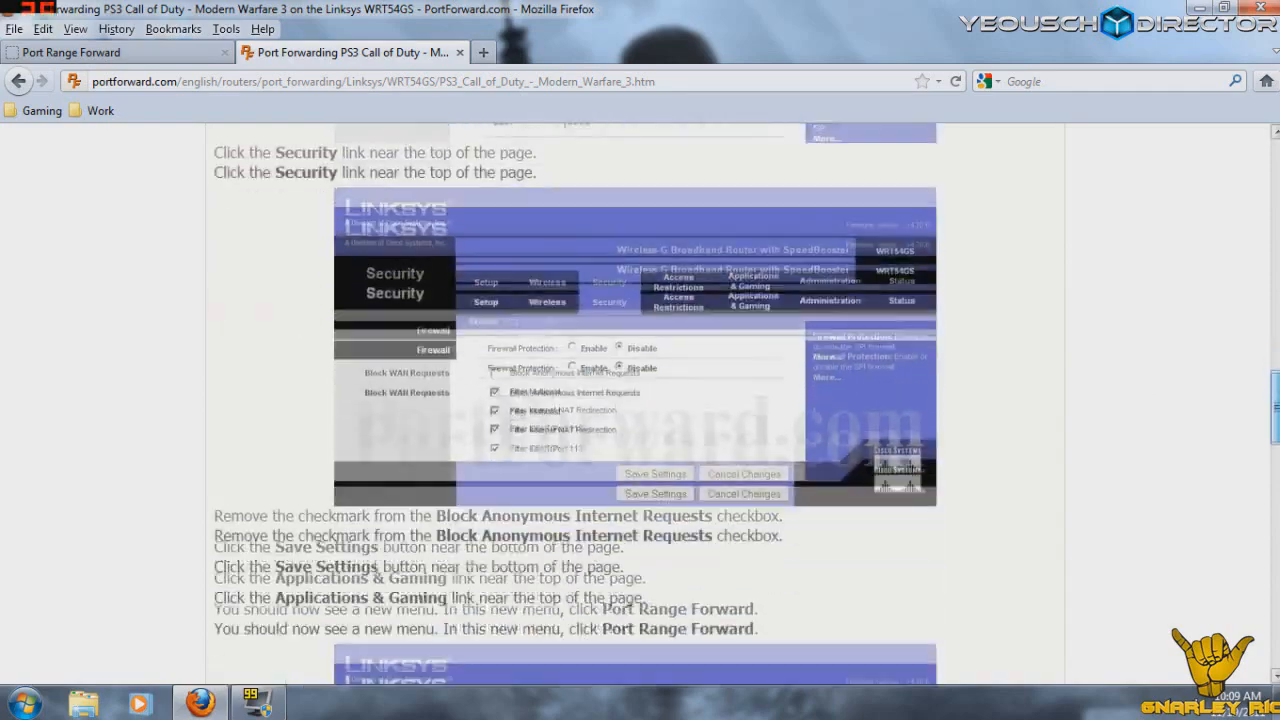
pyautogui.scroll(-3)
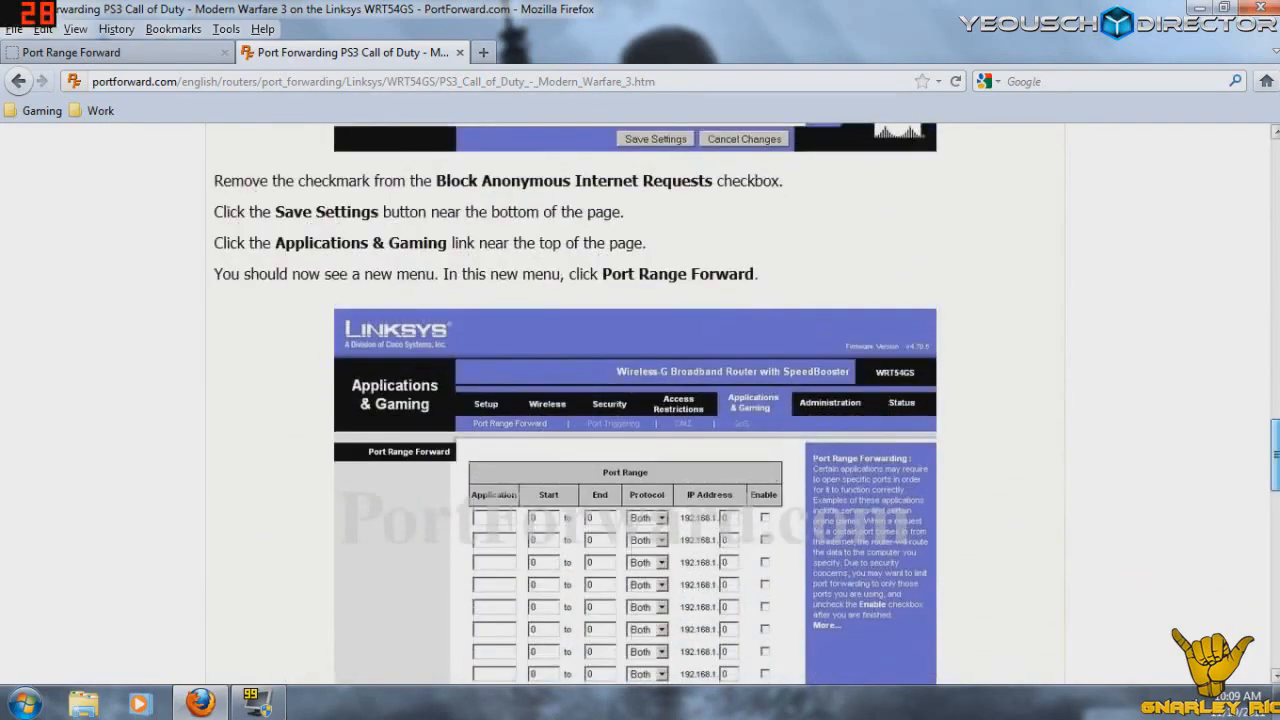
pyautogui.scroll(-3)
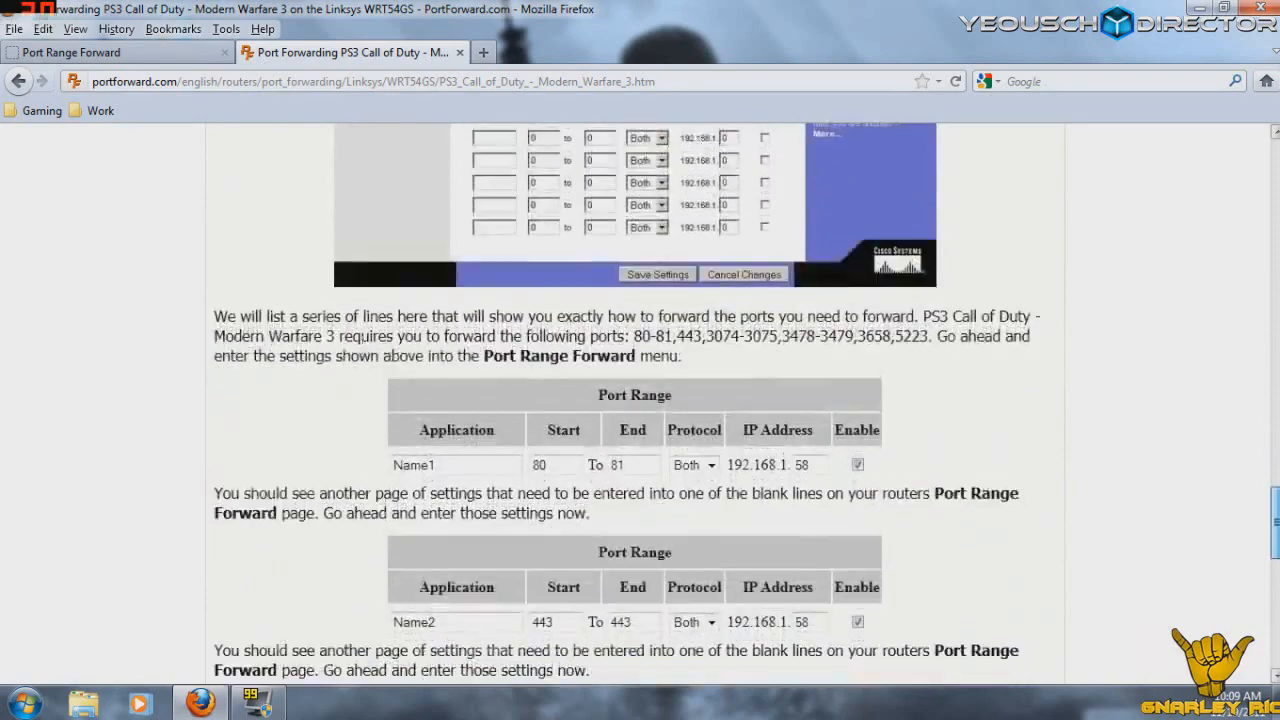
pyautogui.scroll(-3)
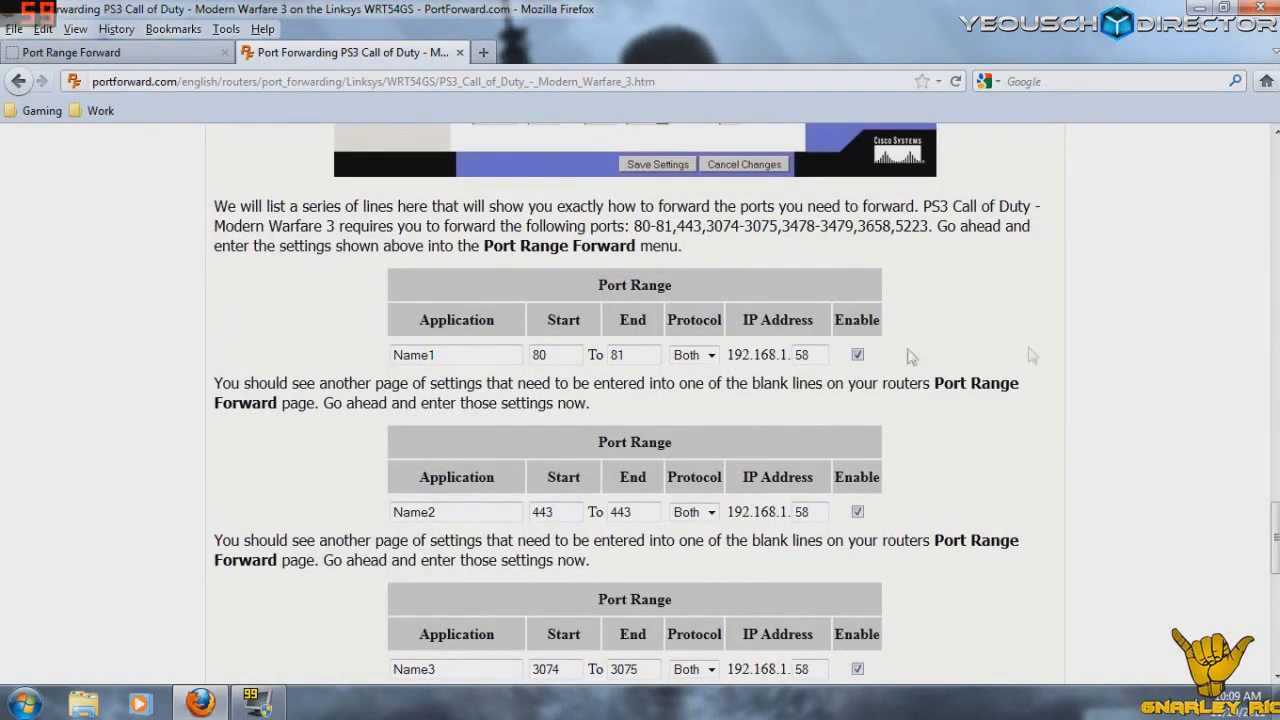
pyautogui.scroll(-3)
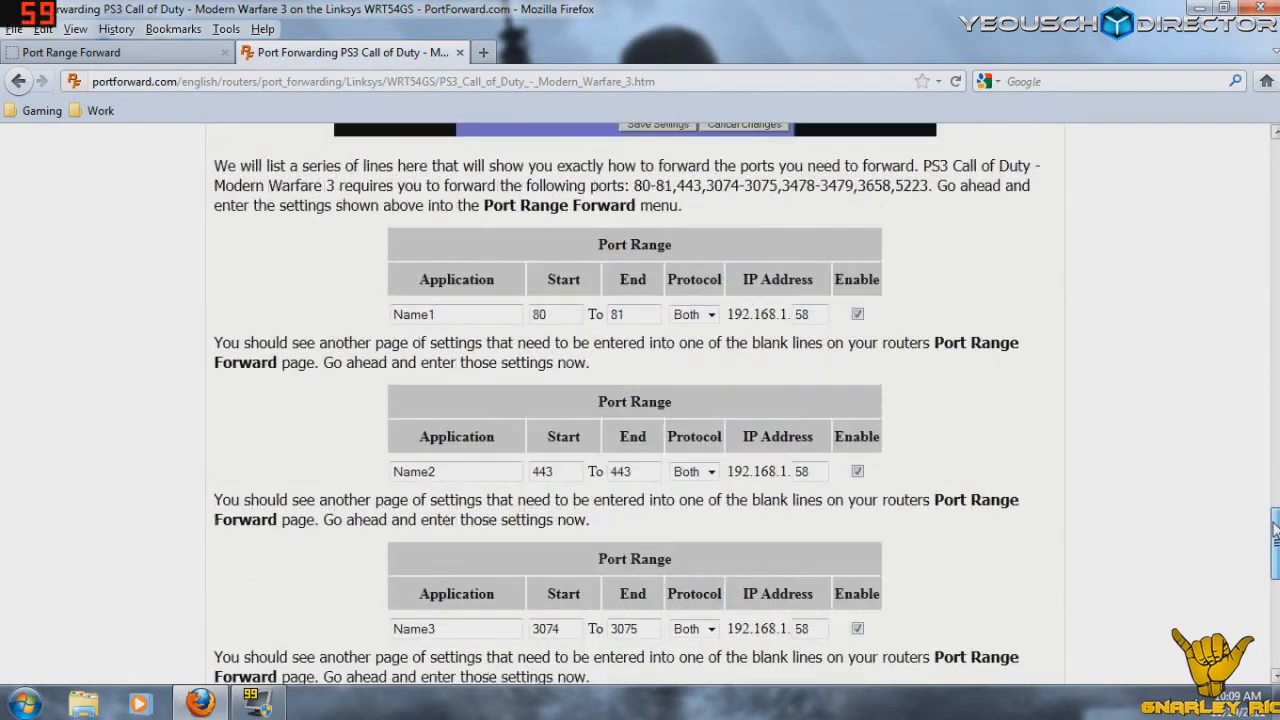
pyautogui.scroll(-3)
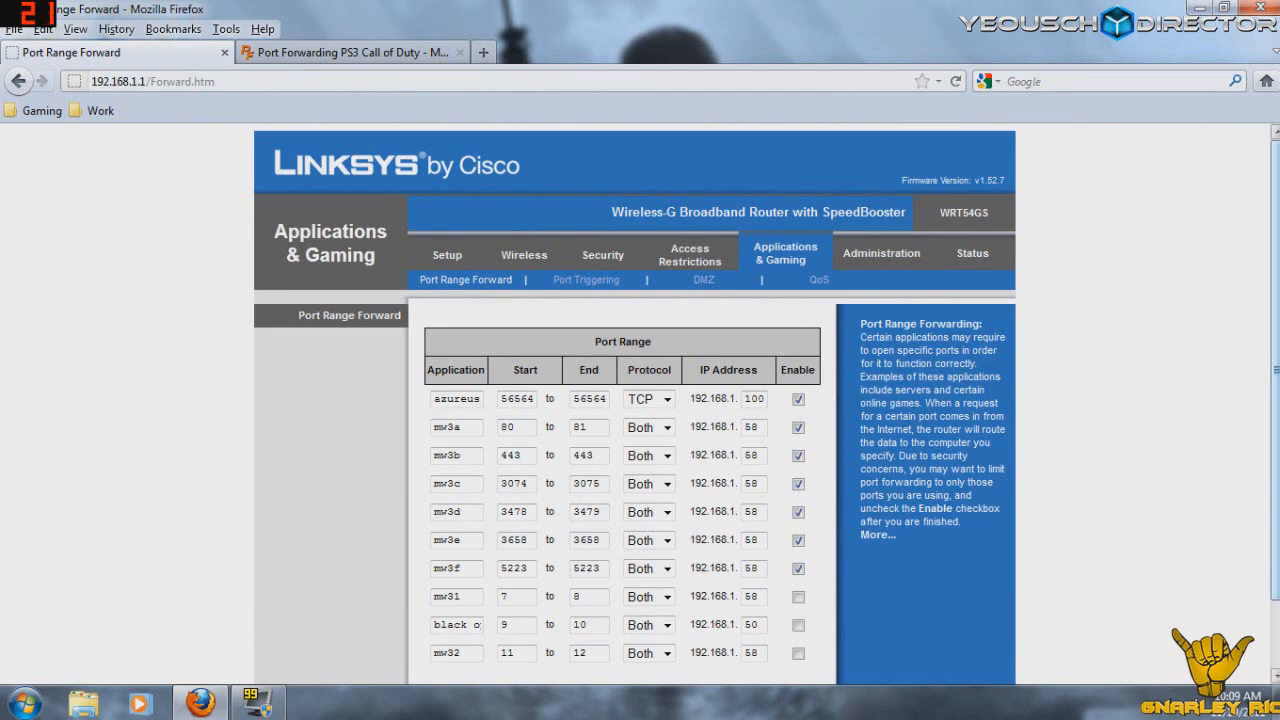
pyautogui.moveTo(1137, 315)
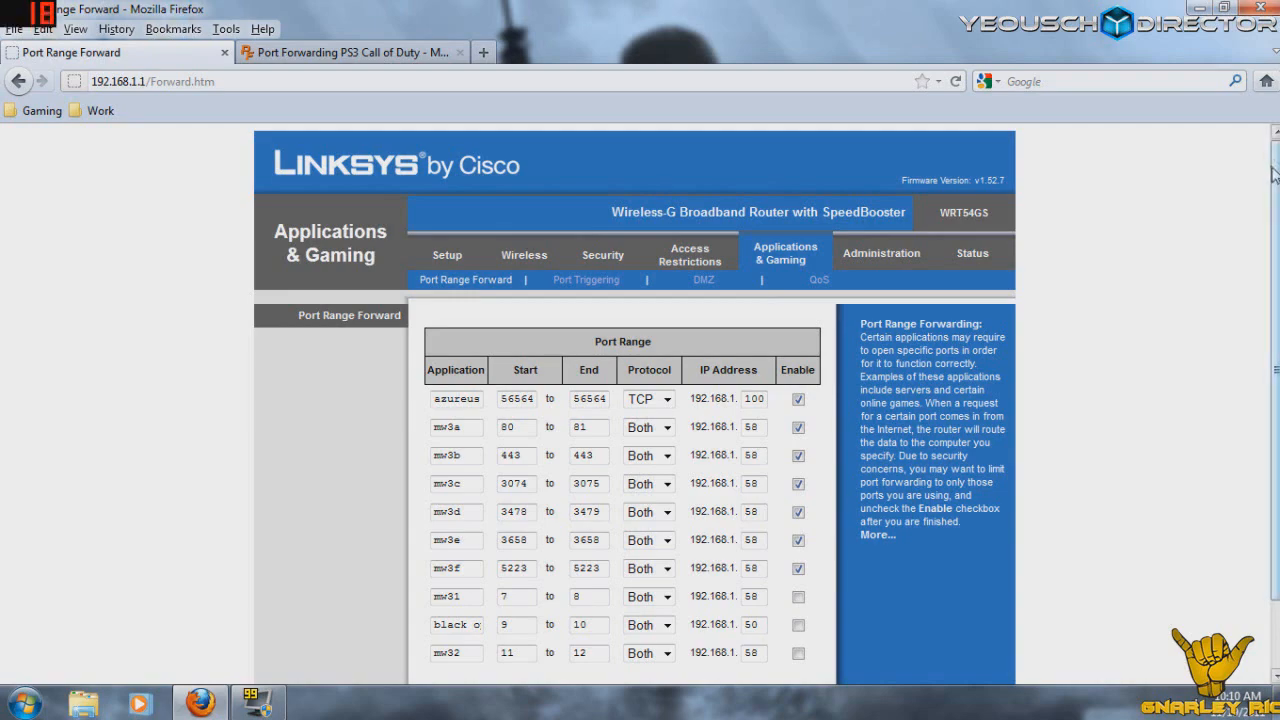
# Step: Check the mw3a–mw3f forwards to 192.168.1.58 and their Enable checkboxes
pyautogui.scroll(-3)
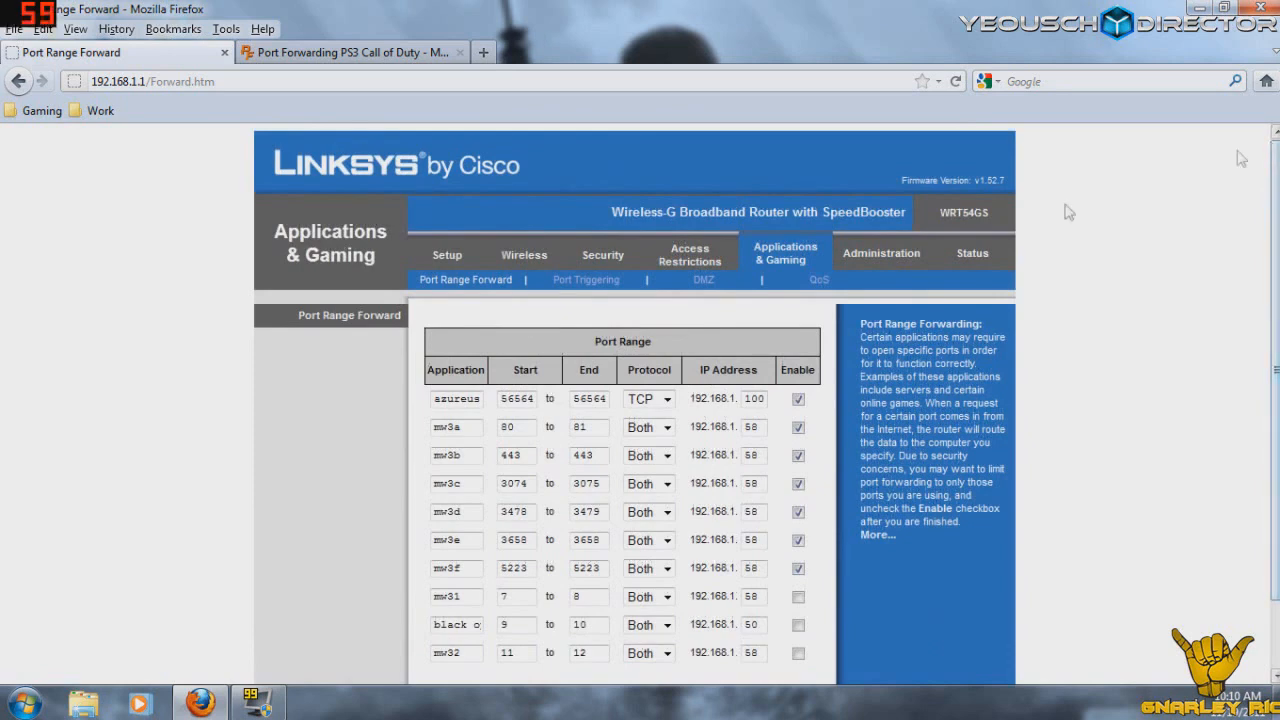
pyautogui.moveTo(785, 252)
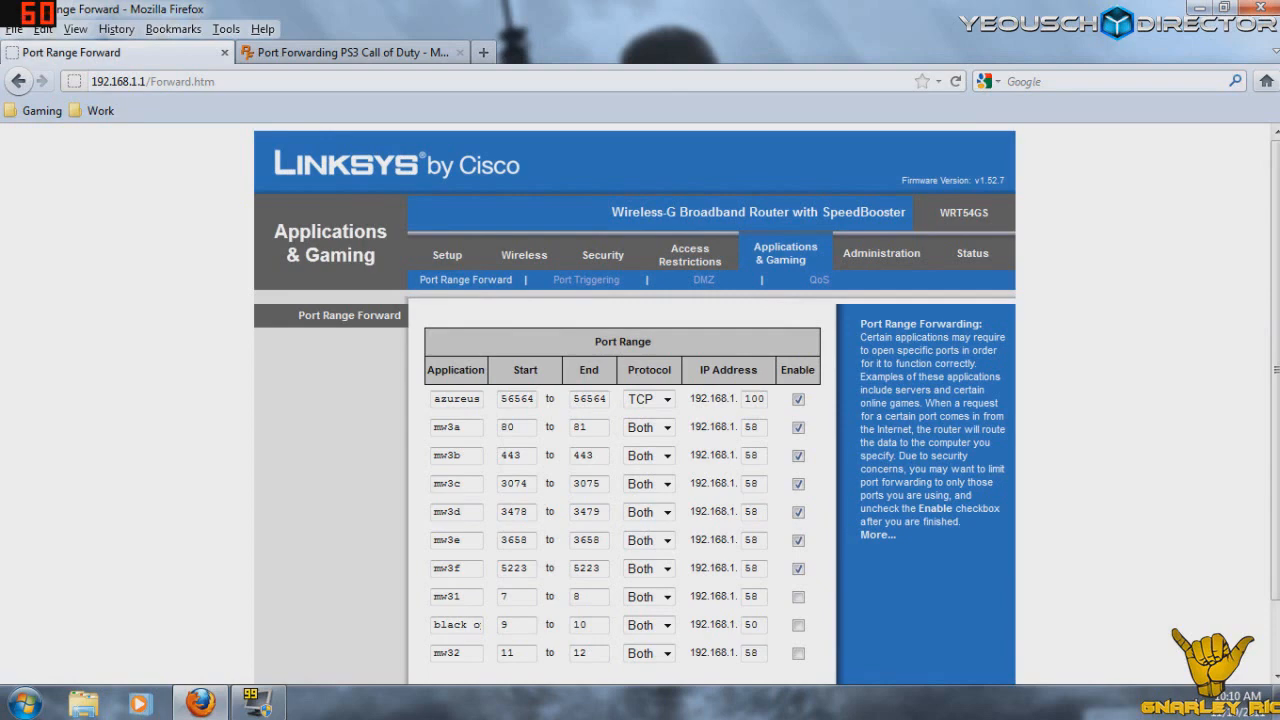
pyautogui.moveTo(593, 418)
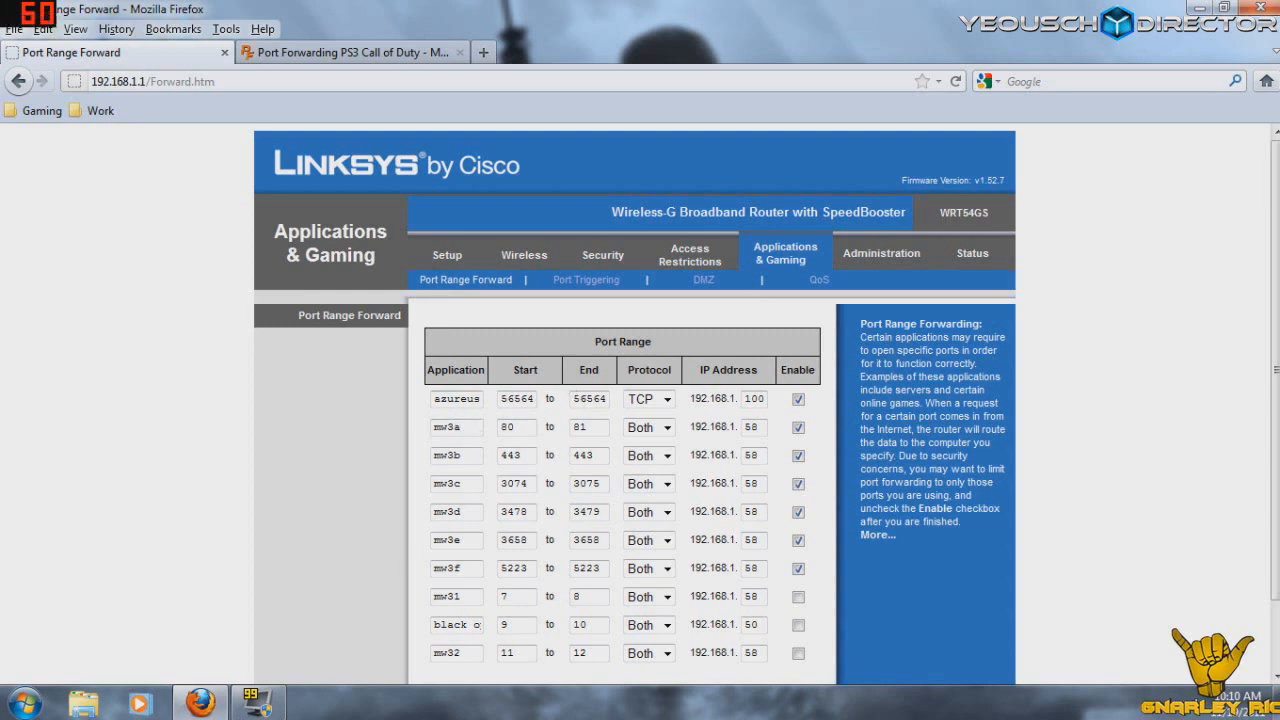
pyautogui.moveTo(435, 446)
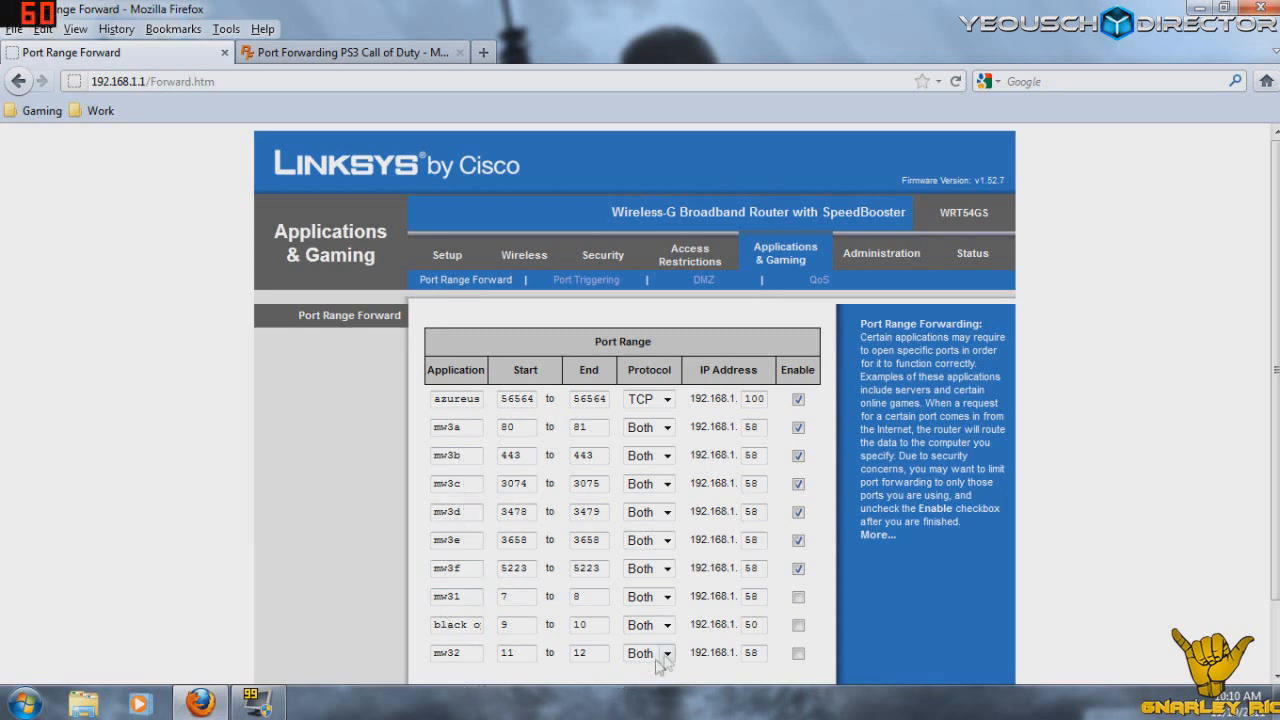
pyautogui.moveTo(703, 641)
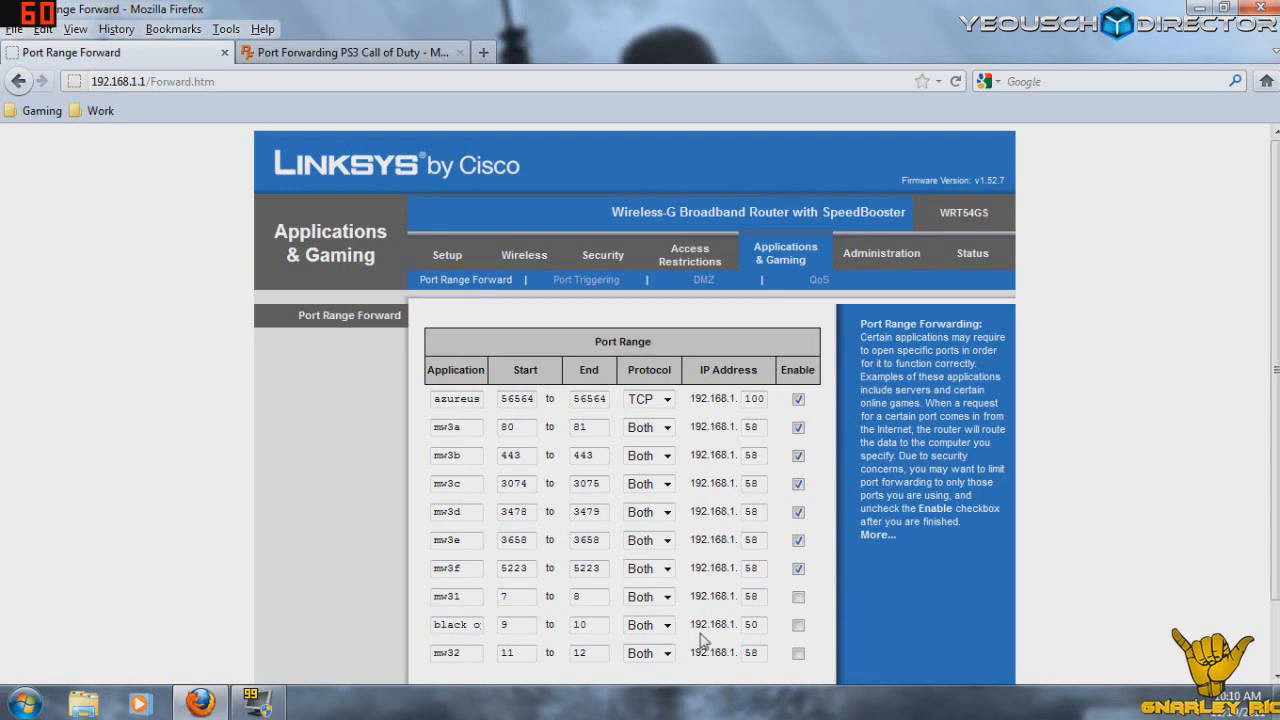
pyautogui.click(798, 569)
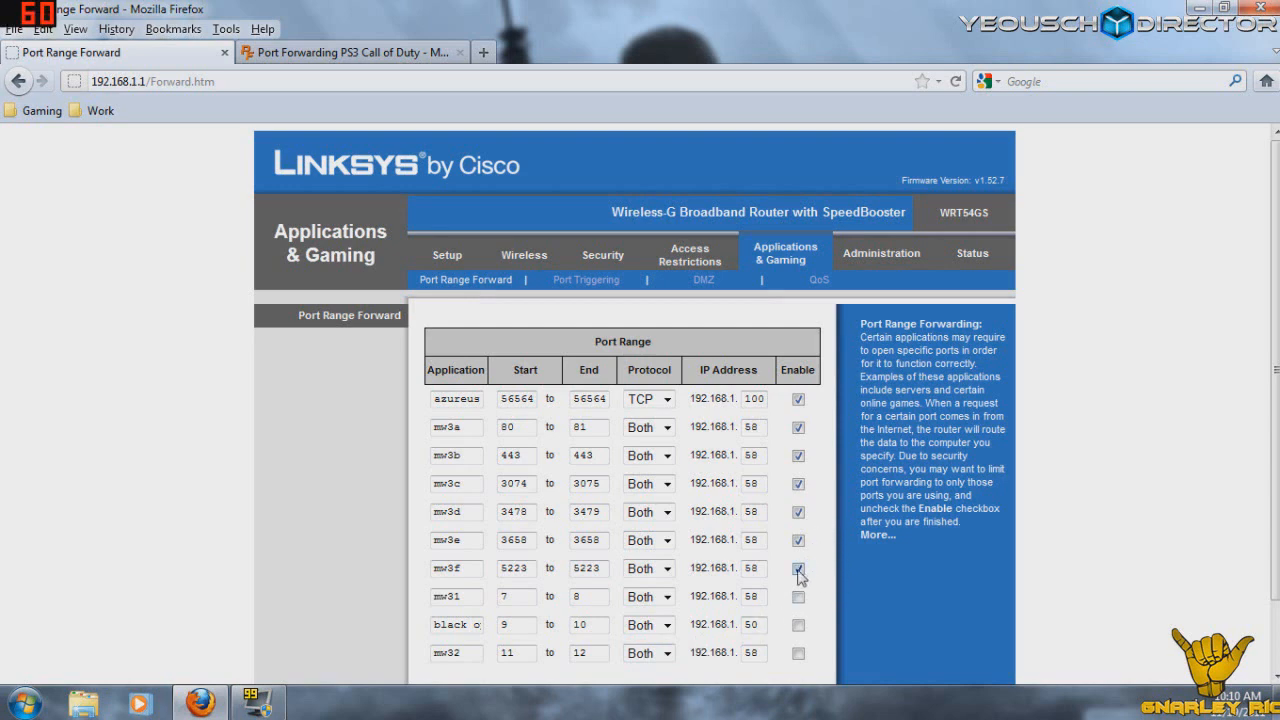
pyautogui.click(797, 568)
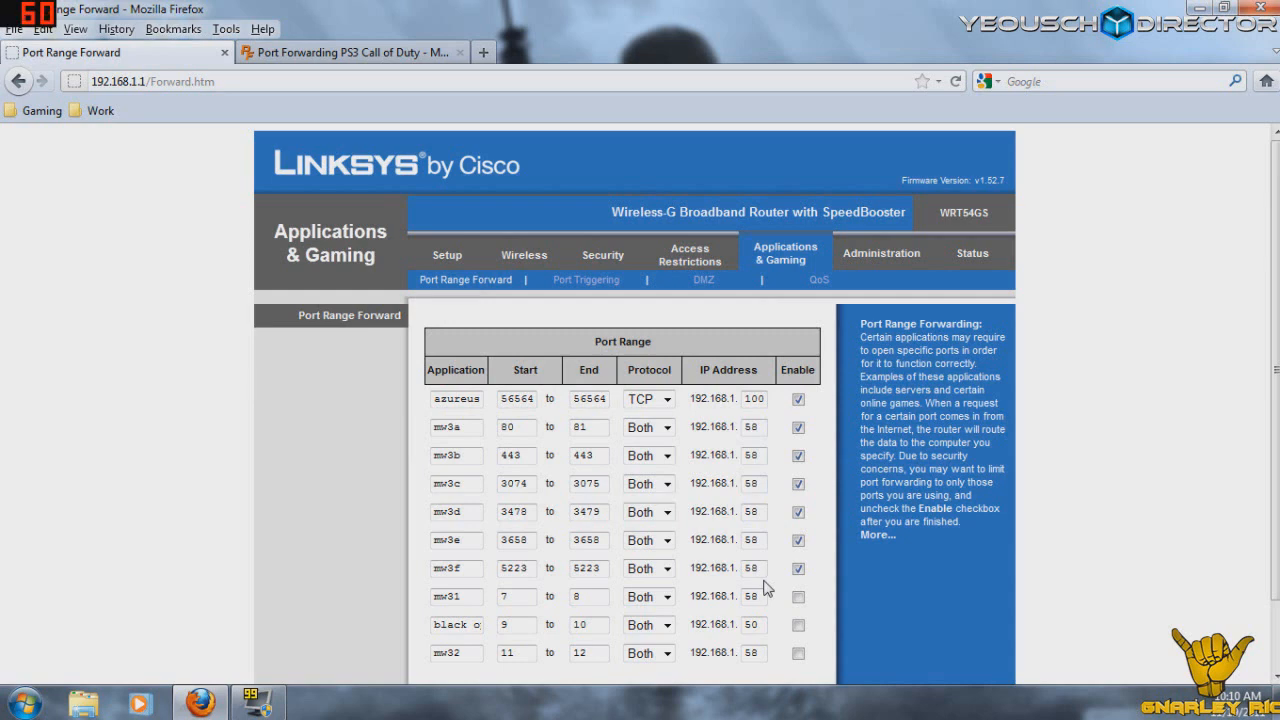
pyautogui.moveTo(1105, 487)
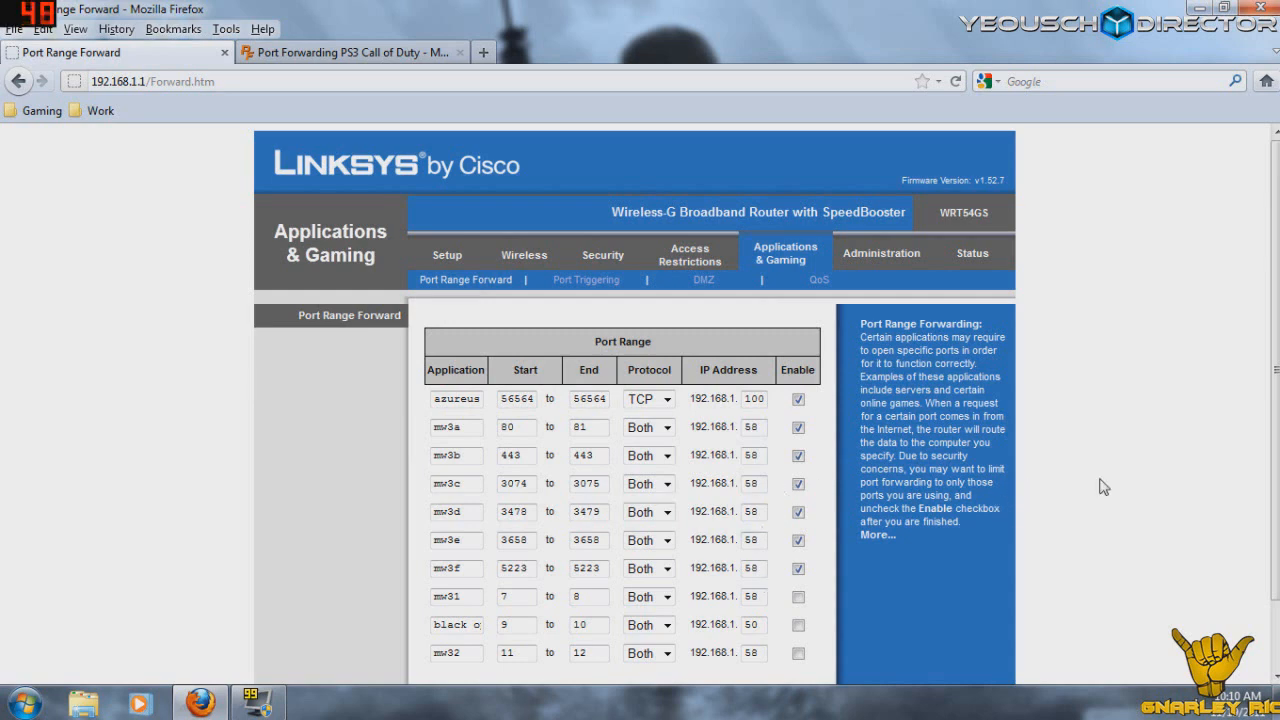
pyautogui.moveTo(723, 420)
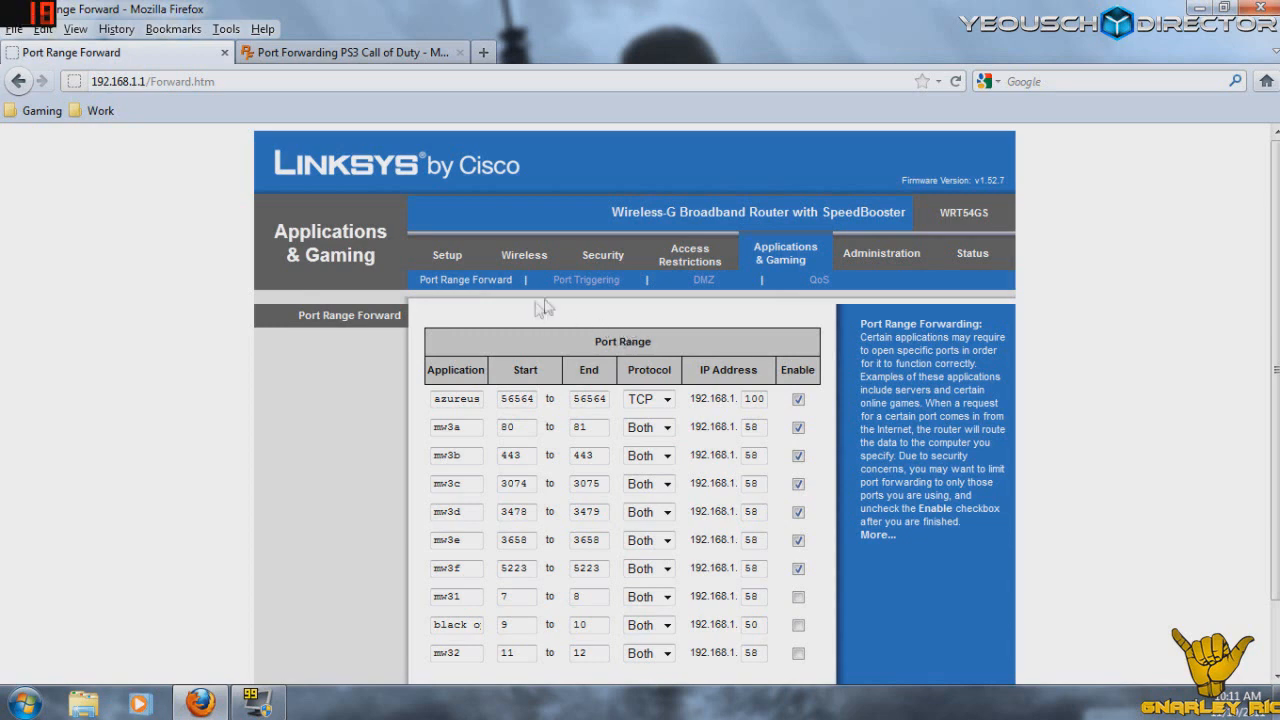
pyautogui.moveTo(704, 279)
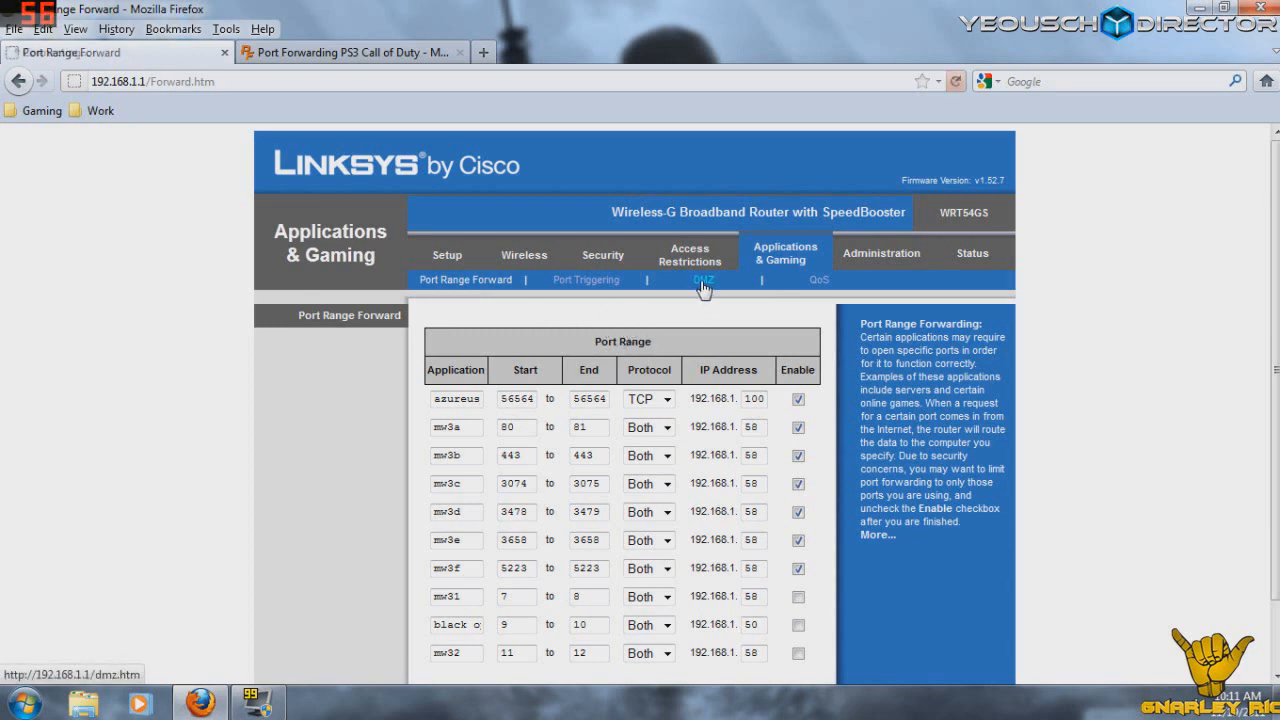
# Step: View the DMZ page confirming host 192.168.1.58 is enabled, then go to QoS
pyautogui.click(705, 279)
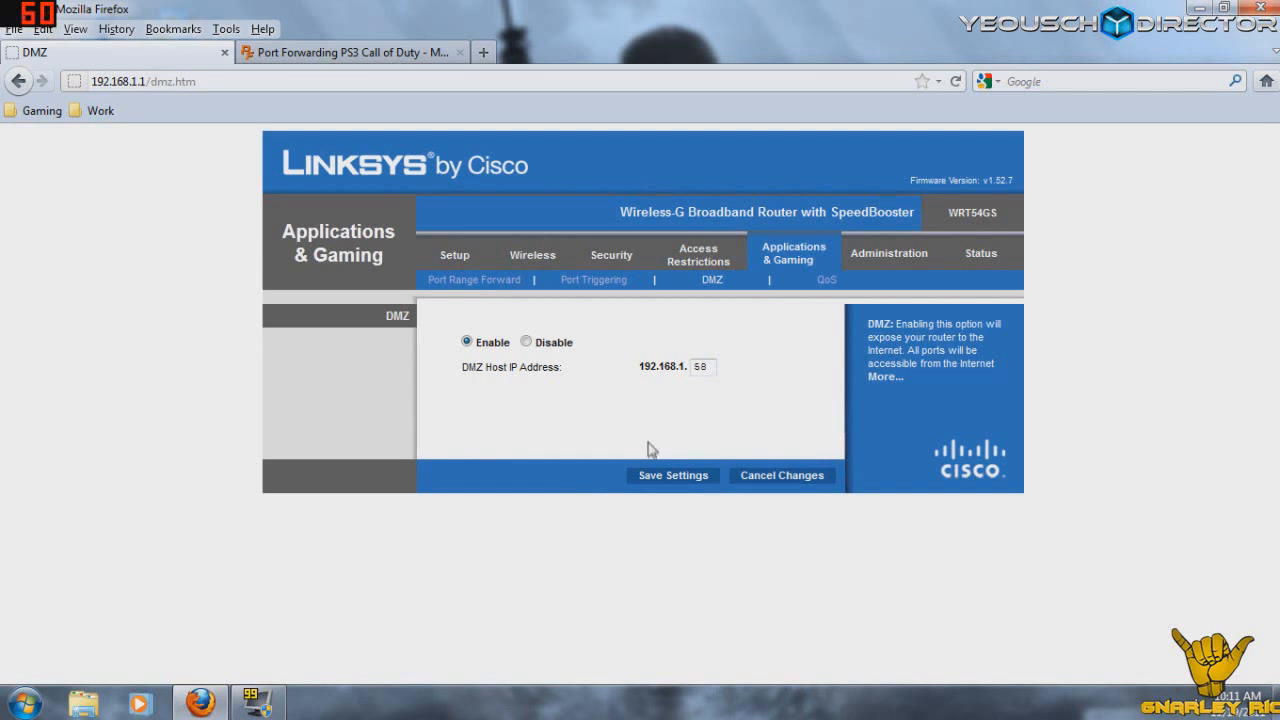
pyautogui.moveTo(540, 393)
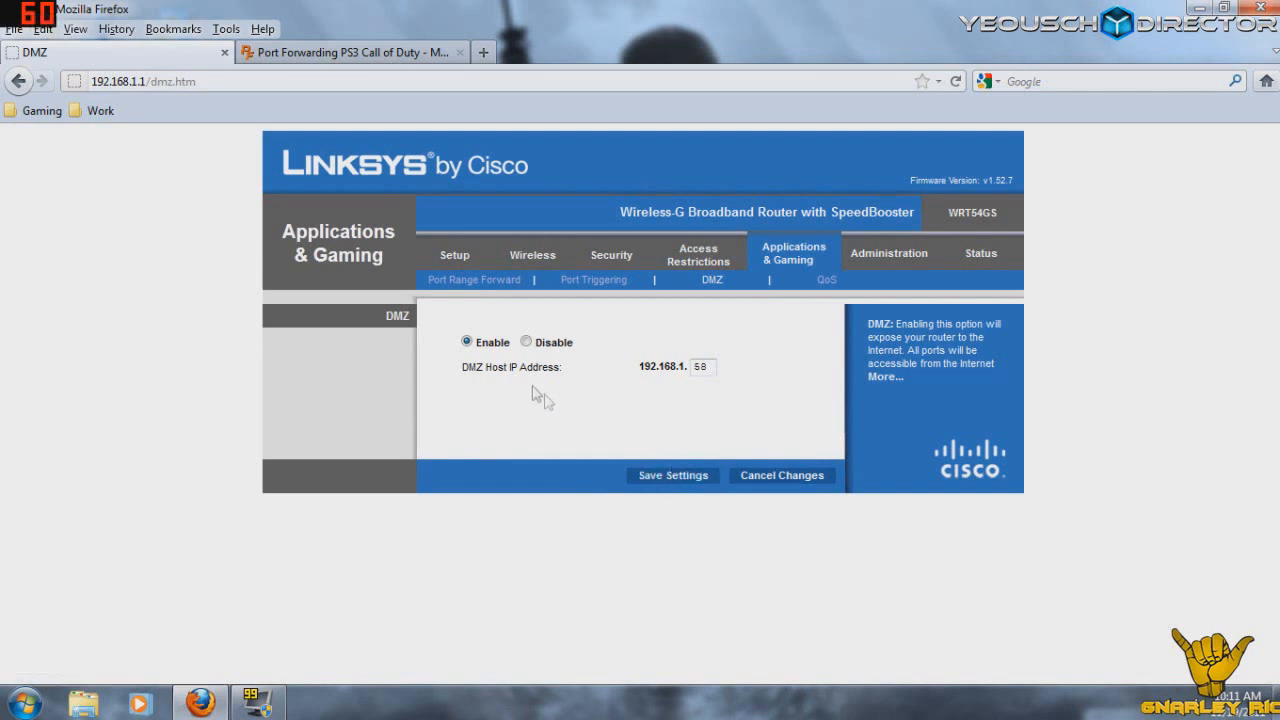
pyautogui.moveTo(590, 414)
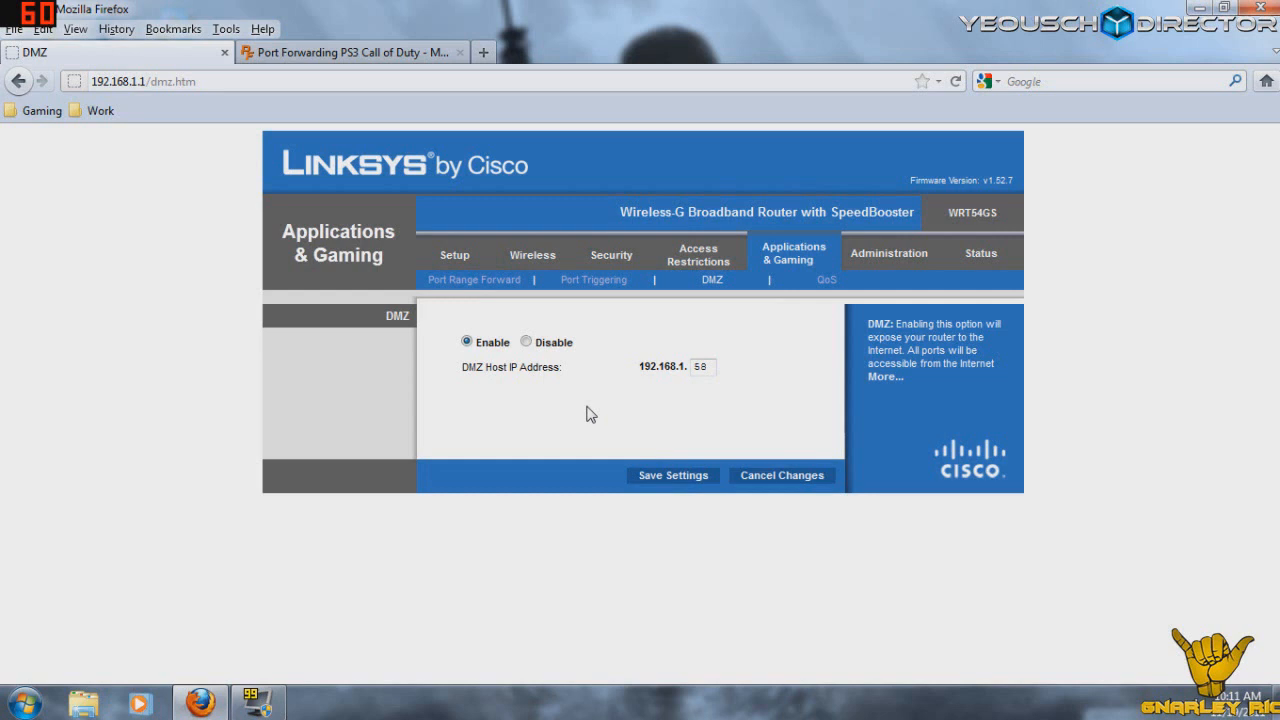
pyautogui.moveTo(507, 344)
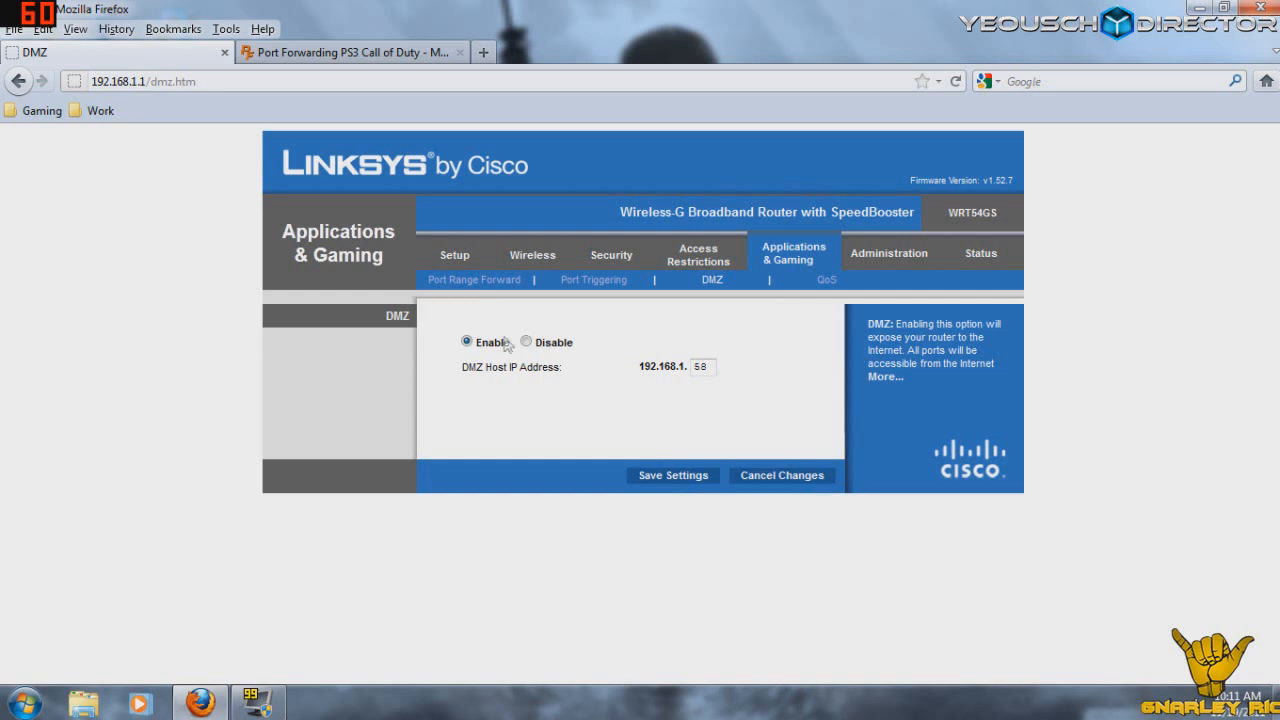
pyautogui.moveTo(473, 279)
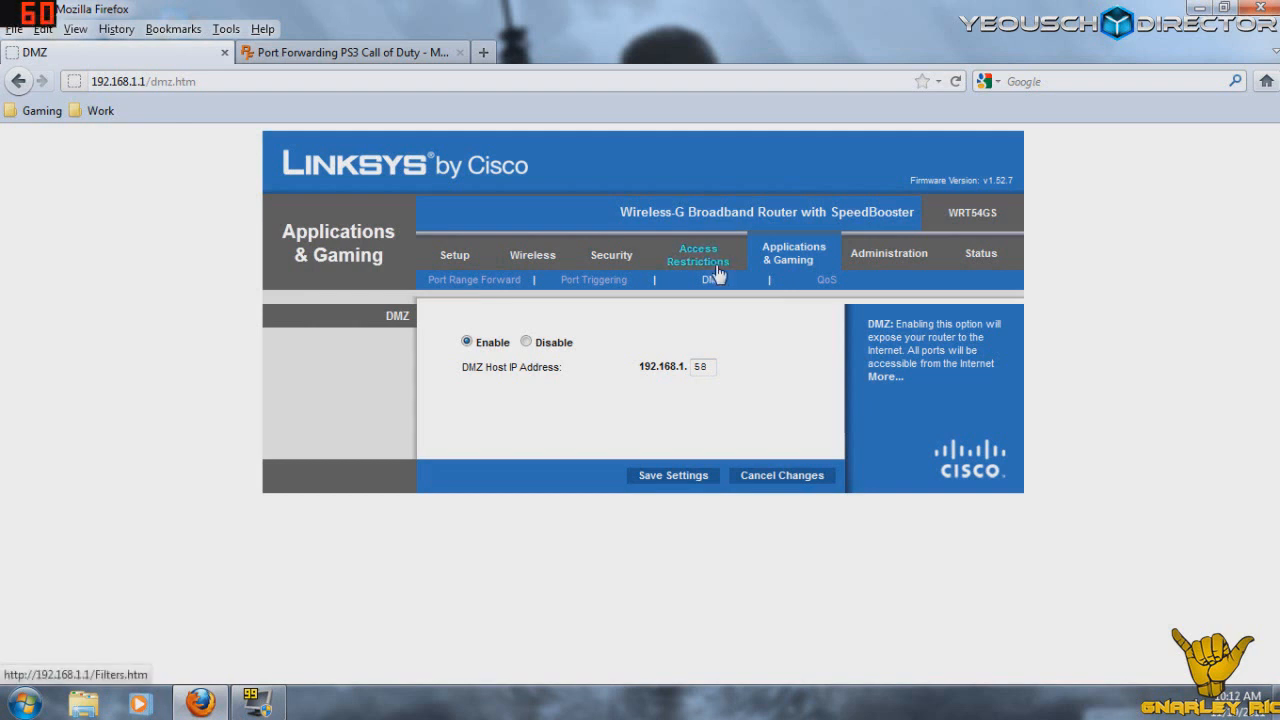
pyautogui.moveTo(718, 316)
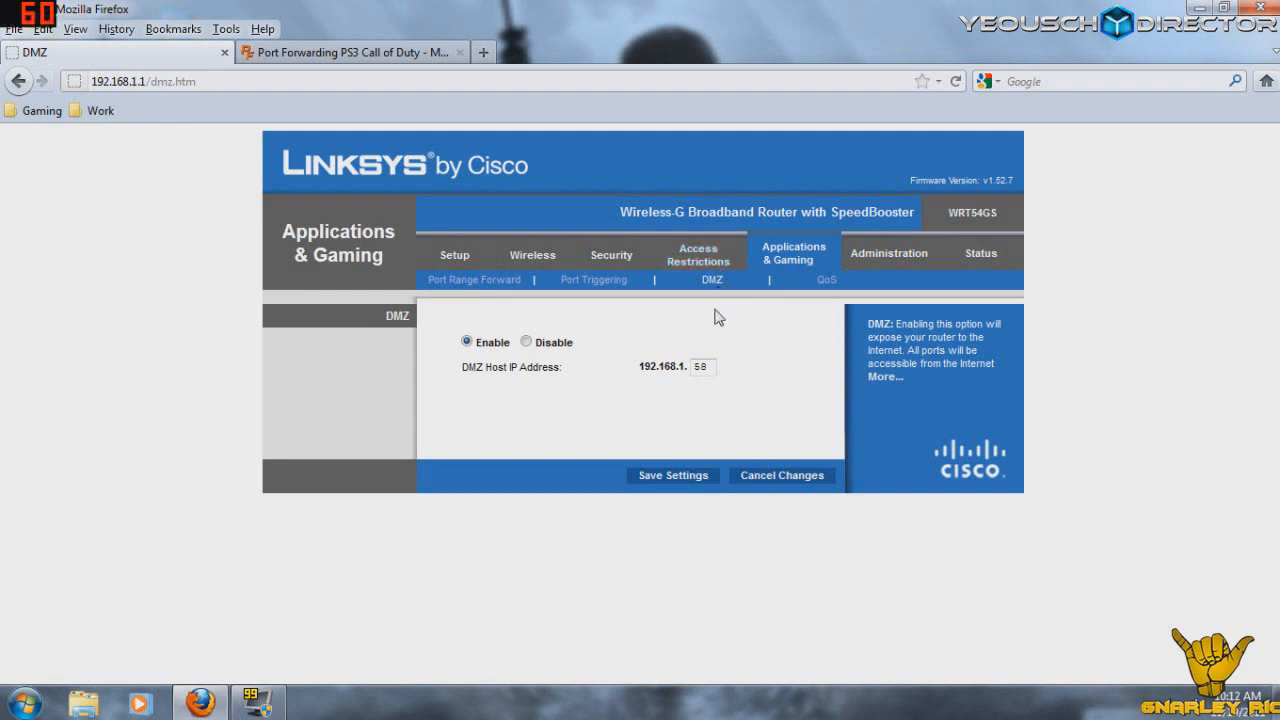
pyautogui.moveTo(668, 297)
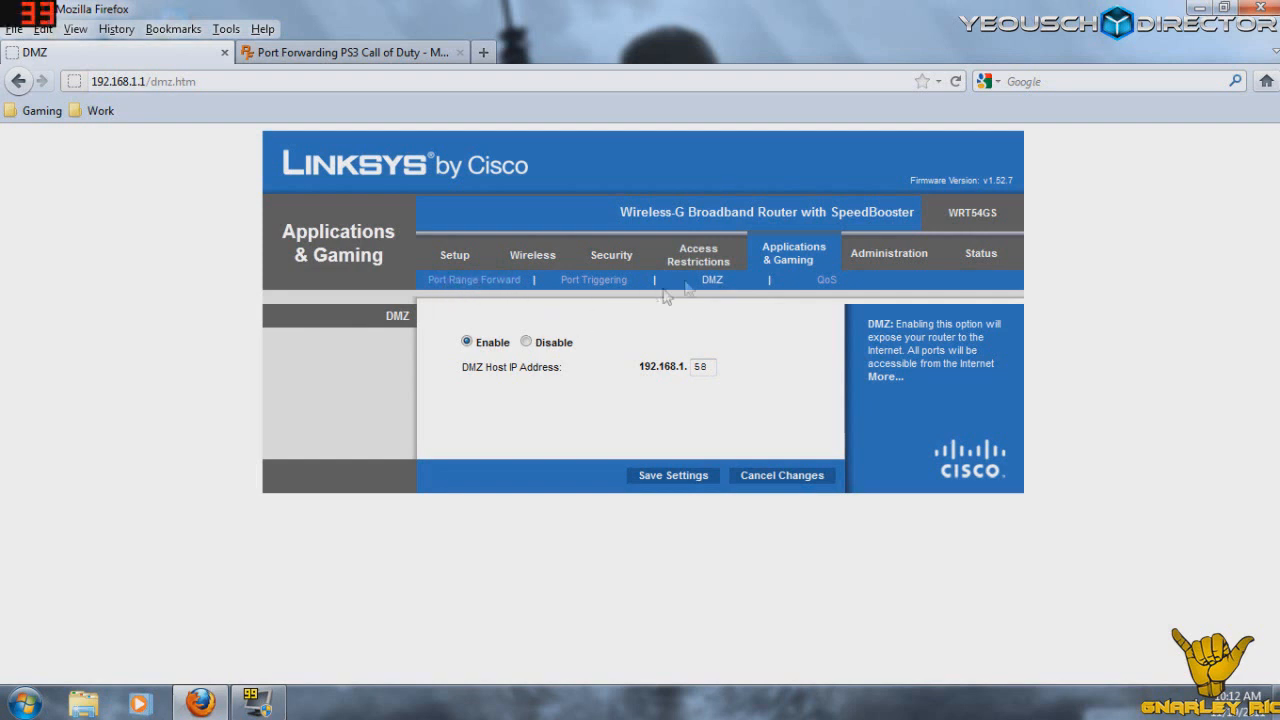
pyautogui.moveTo(517, 302)
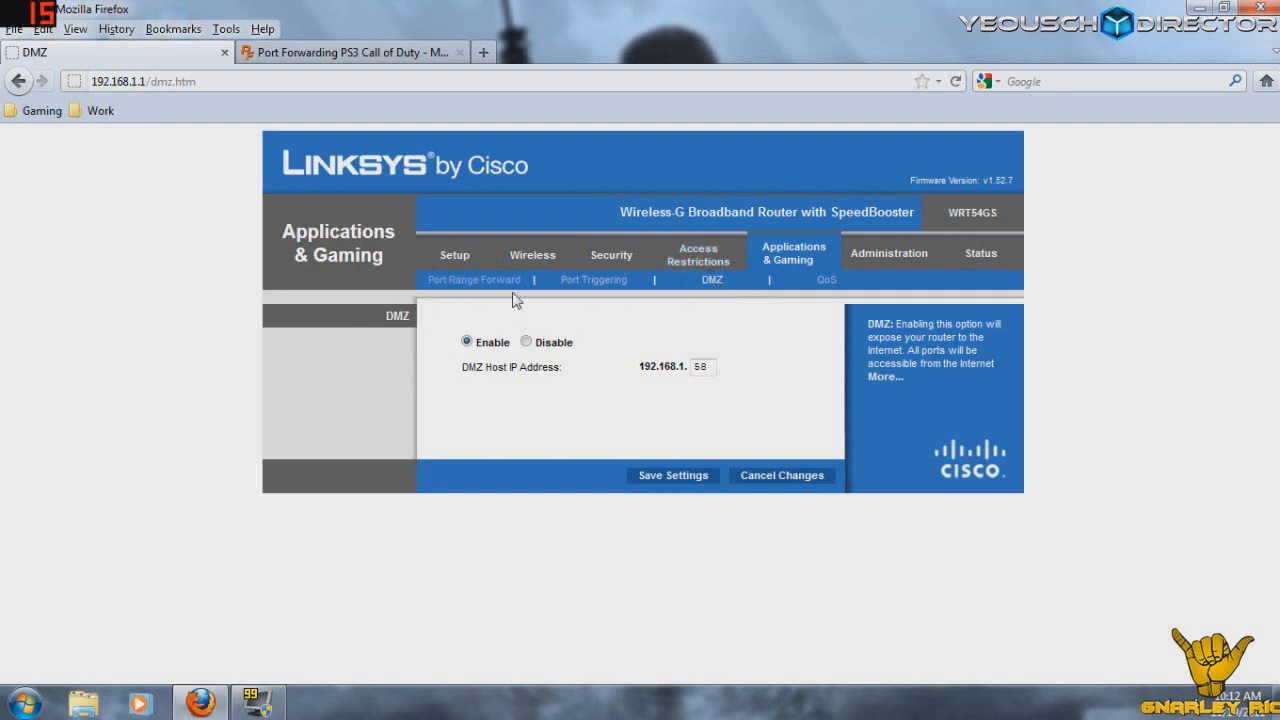
pyautogui.moveTo(674, 306)
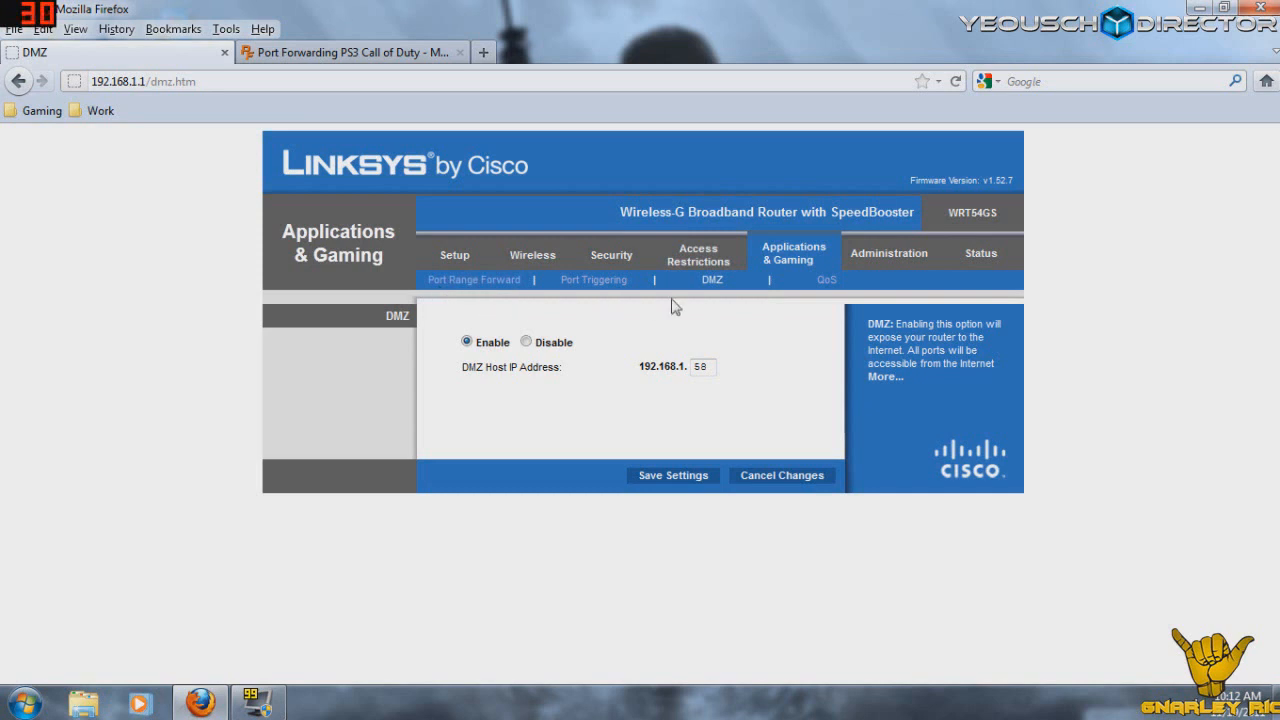
pyautogui.moveTo(757, 339)
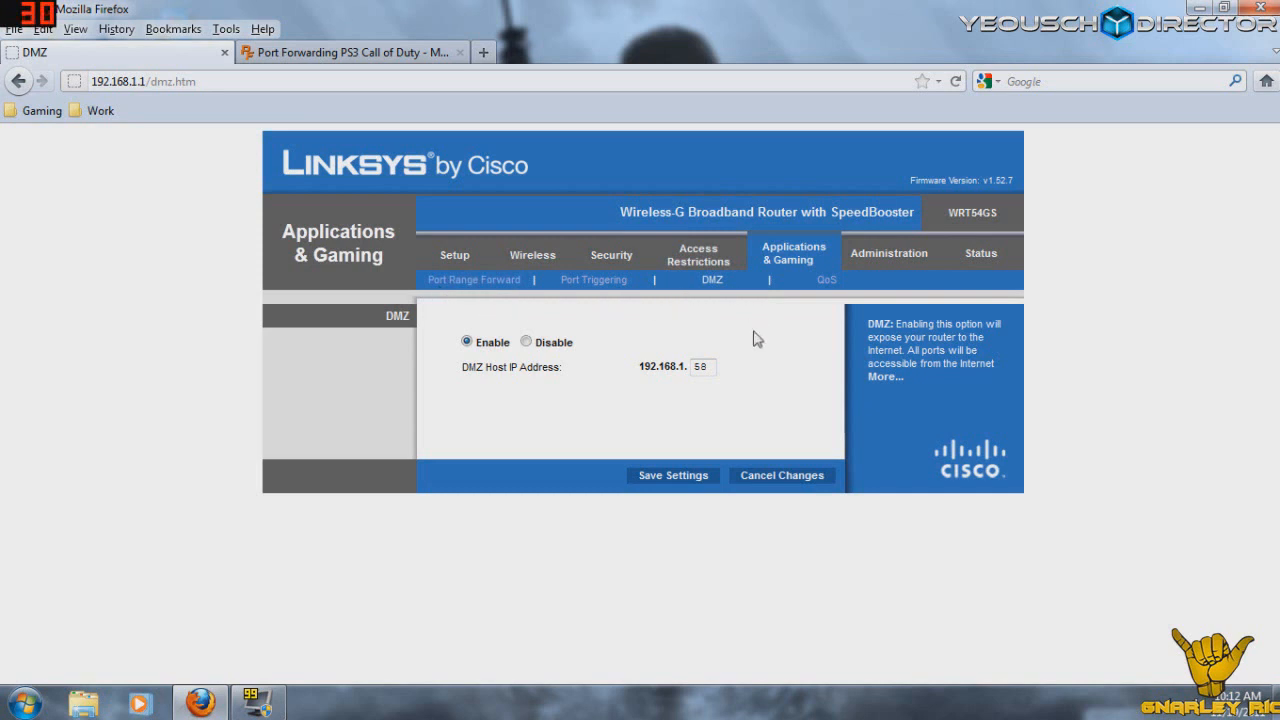
pyautogui.moveTo(825, 280)
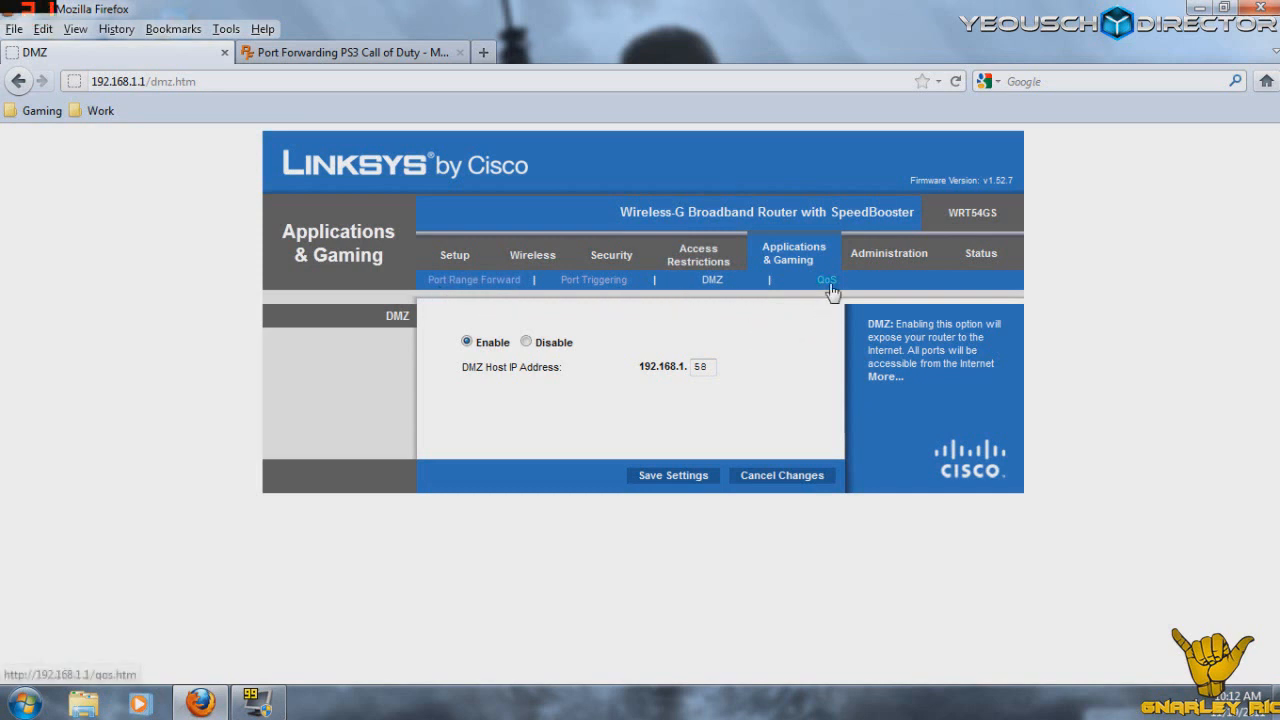
pyautogui.click(825, 280)
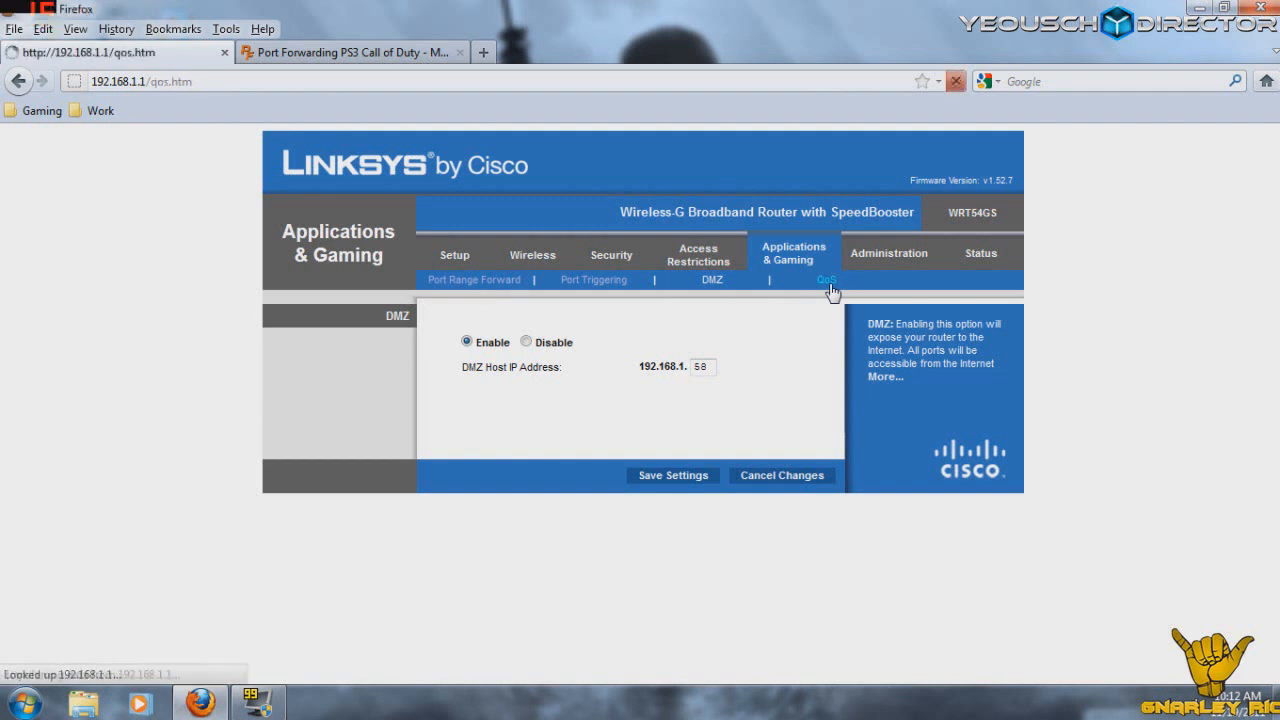
pyautogui.click(820, 279)
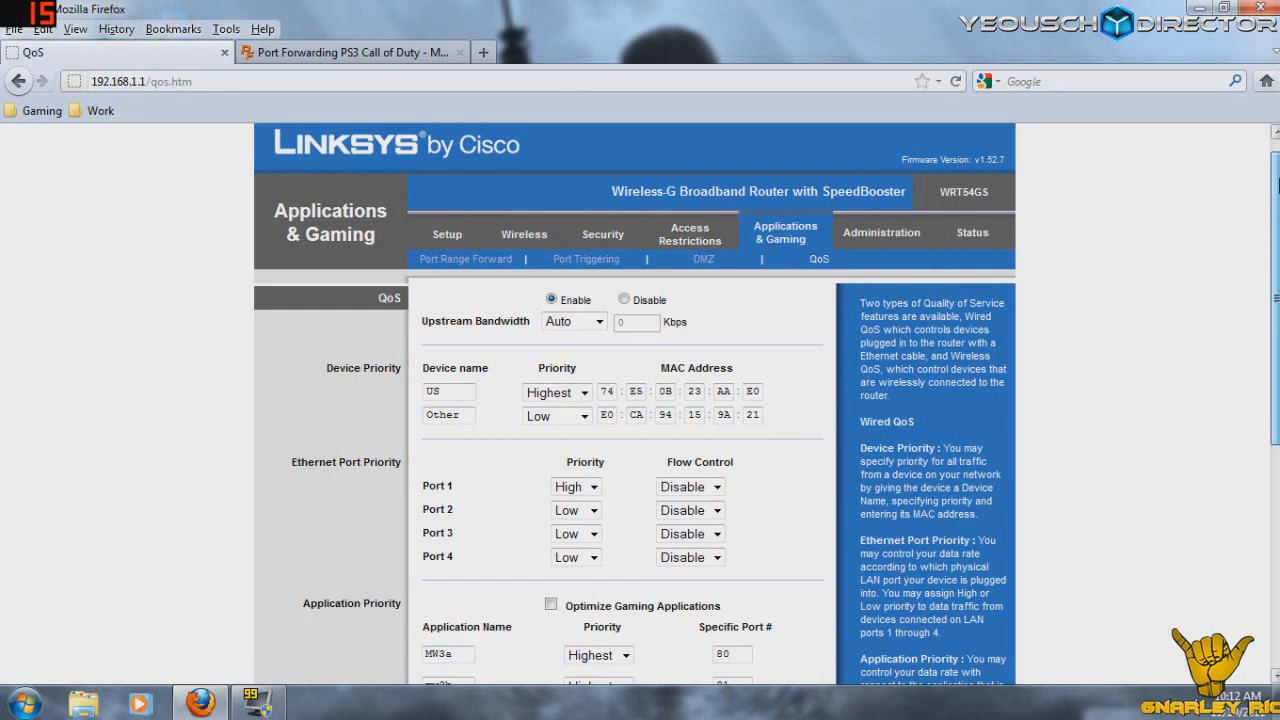
pyautogui.scroll(-3)
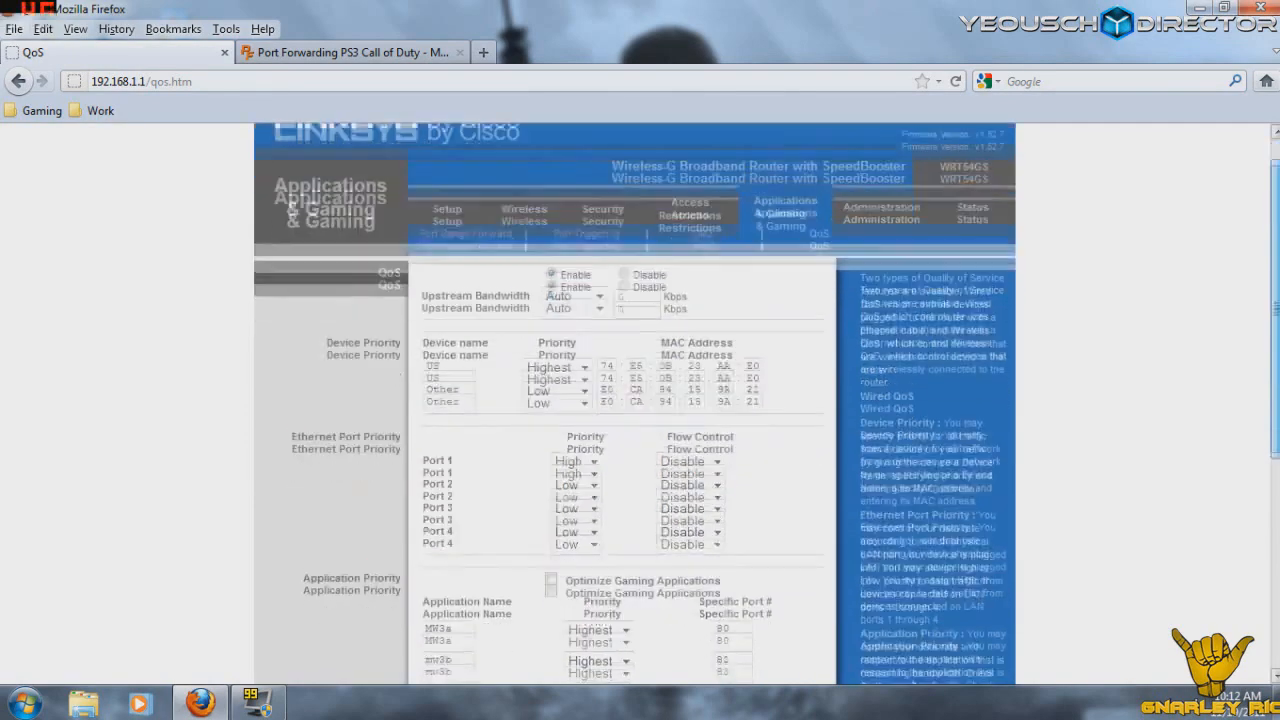
pyautogui.scroll(-3)
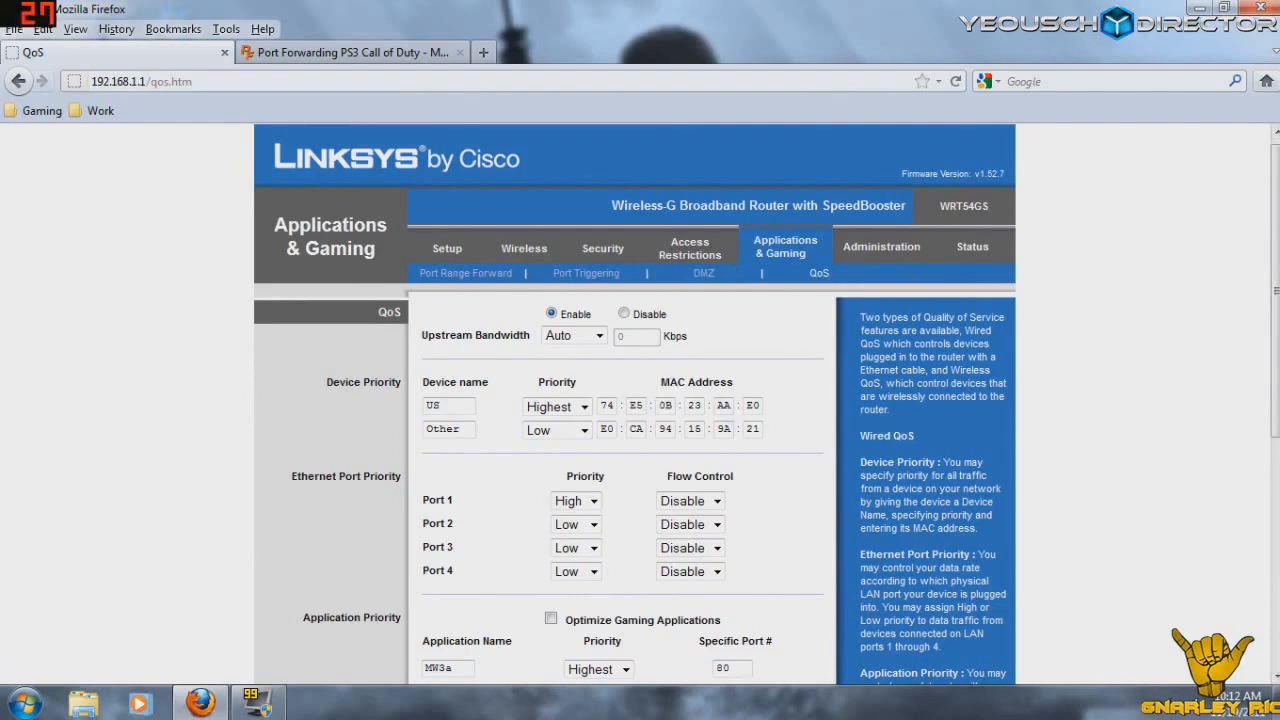
pyautogui.moveTo(786, 382)
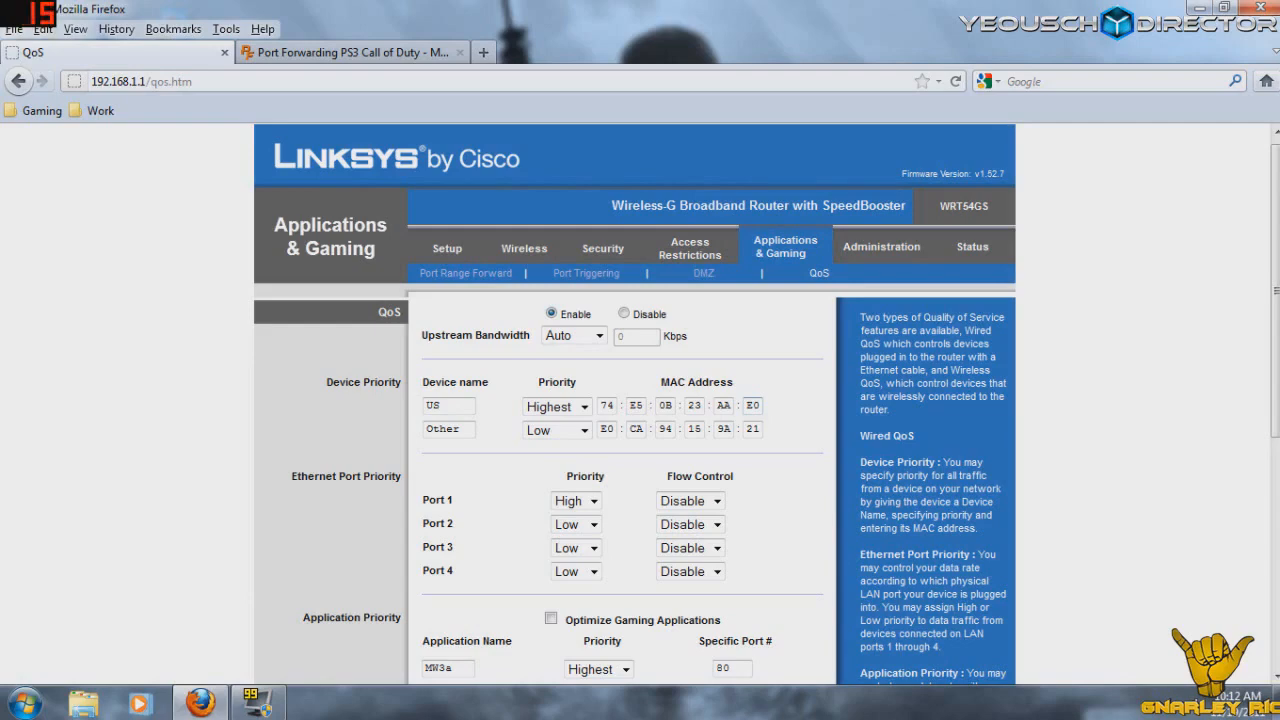
pyautogui.moveTo(775, 393)
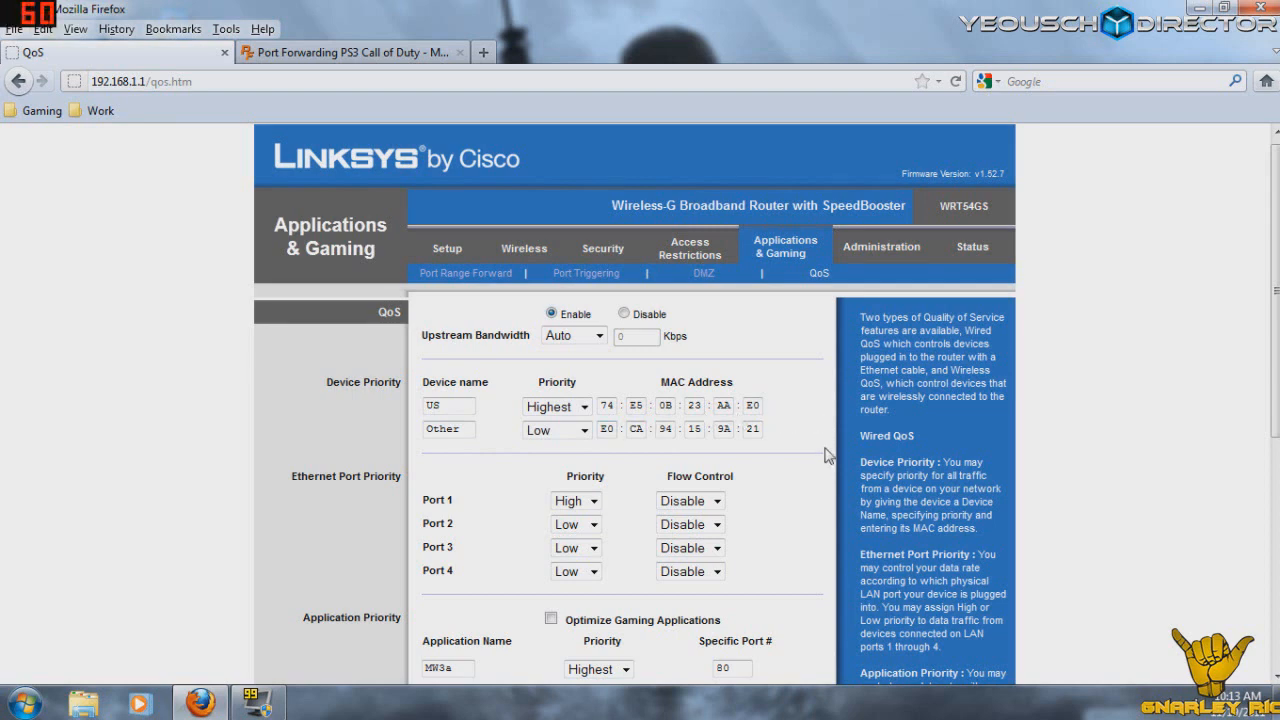
pyautogui.moveTo(733, 460)
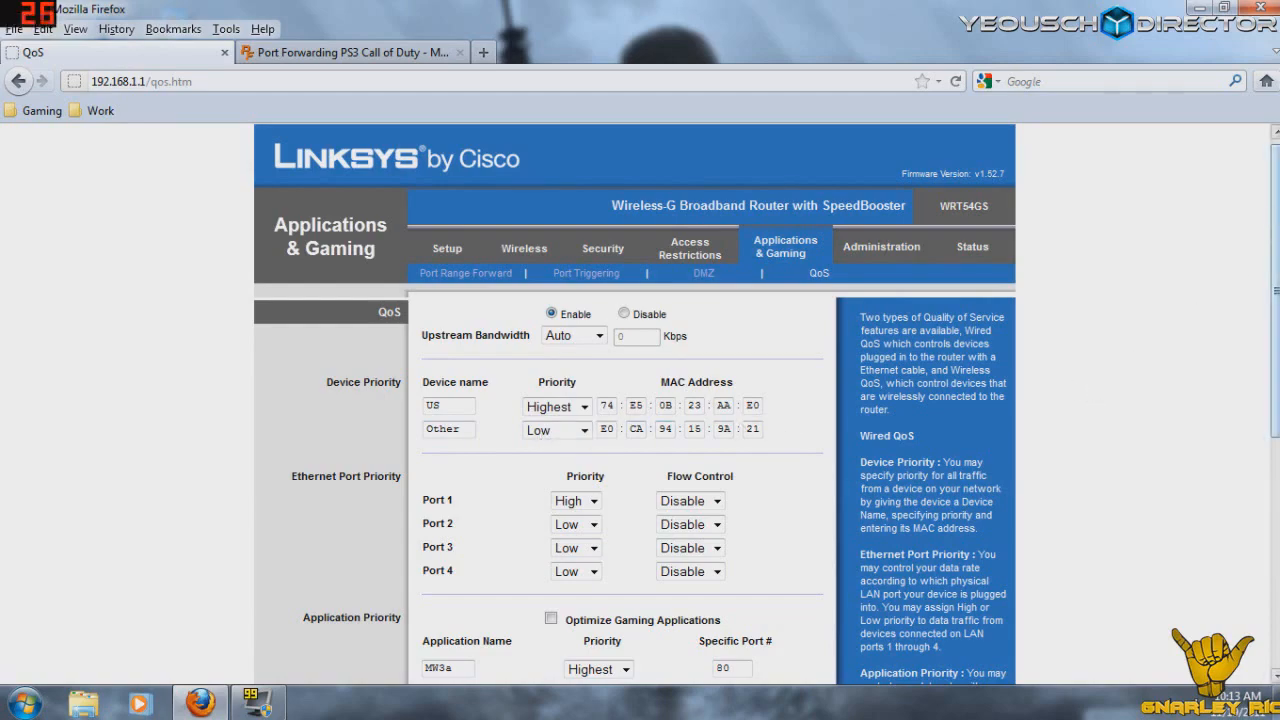
# Step: Review MW3a, mw3b, mw3c and ps35–ps37 Highest priorities, then minimize Firefox
pyautogui.scroll(-3)
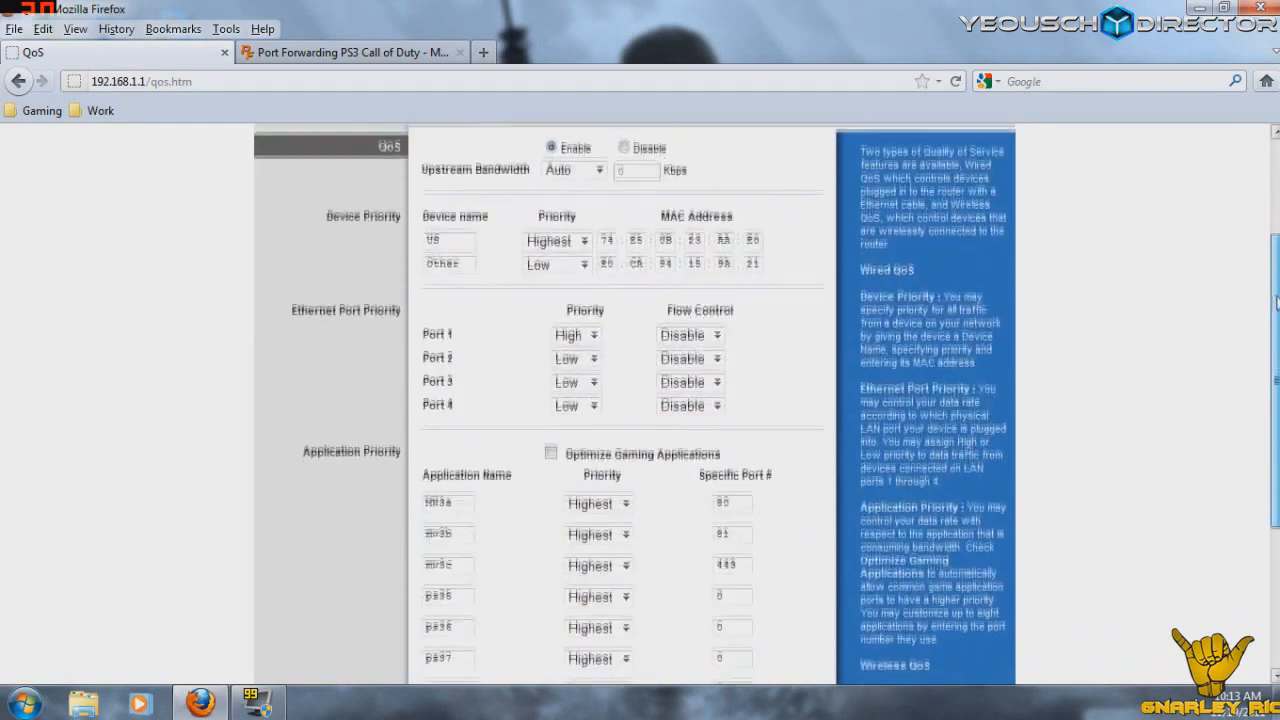
pyautogui.scroll(-3)
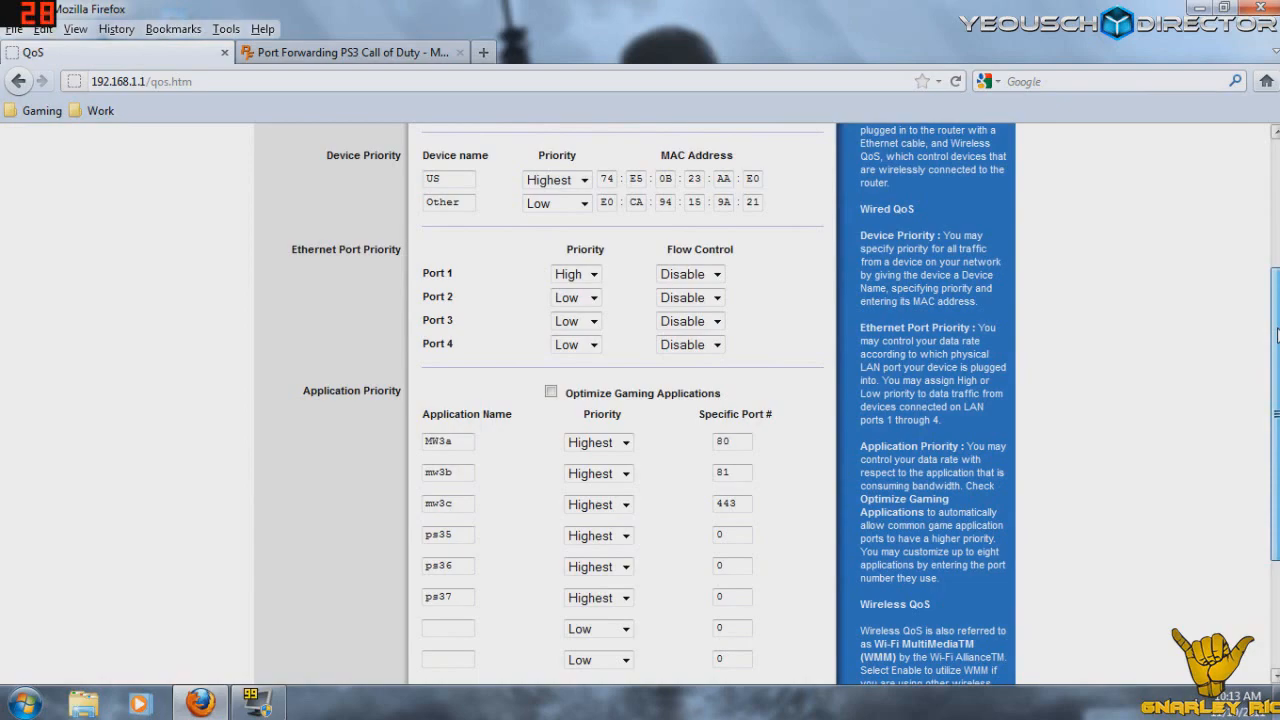
pyautogui.scroll(-3)
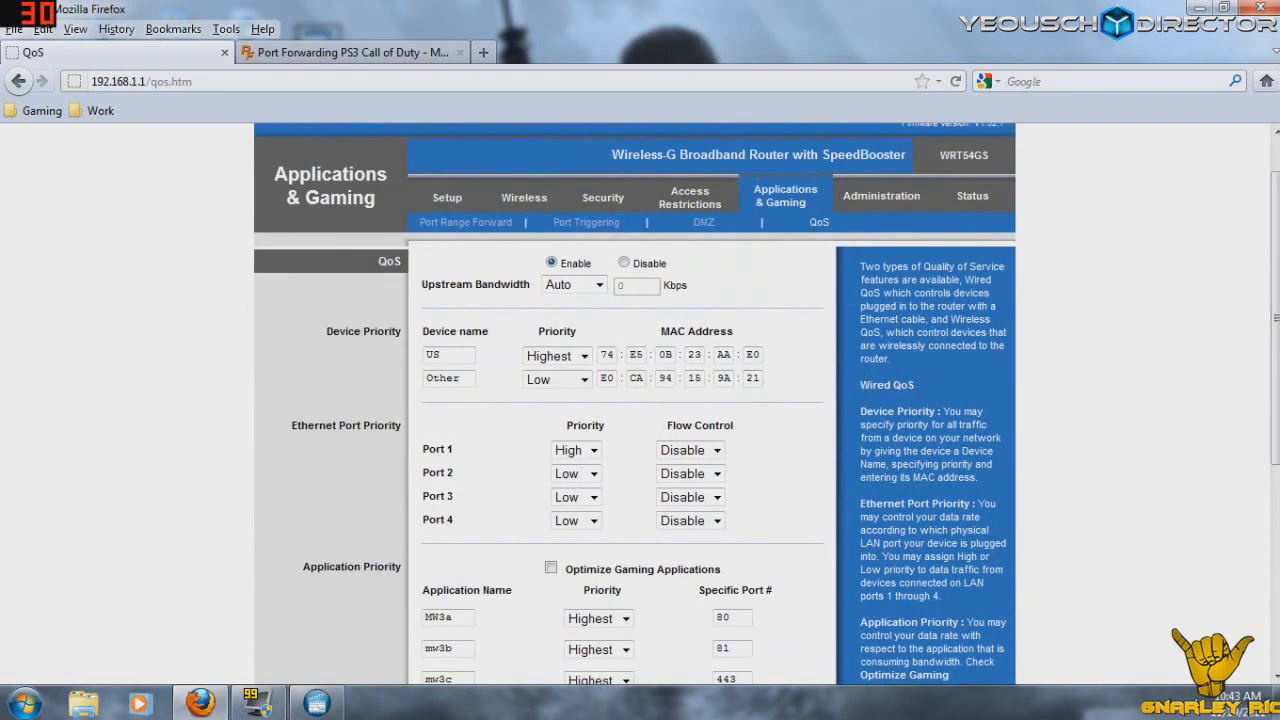
pyautogui.moveTo(500, 385)
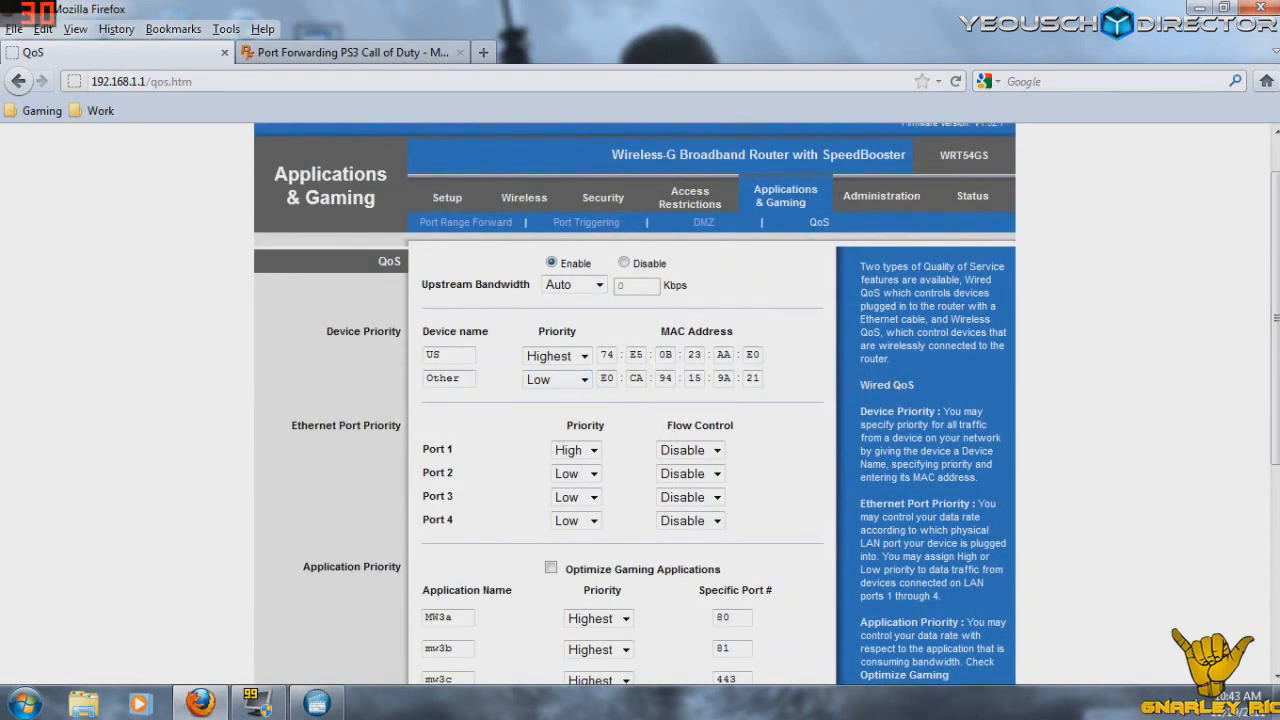
pyautogui.moveTo(1177, 69)
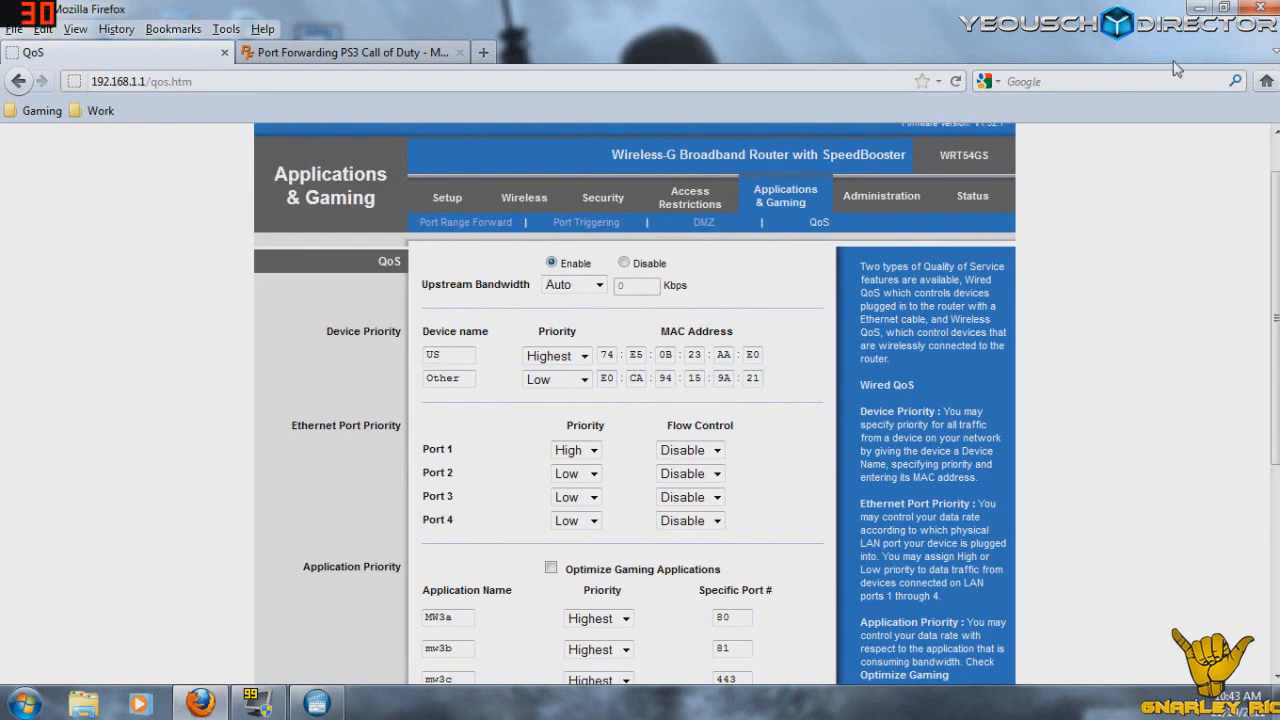
pyautogui.moveTo(1072, 65)
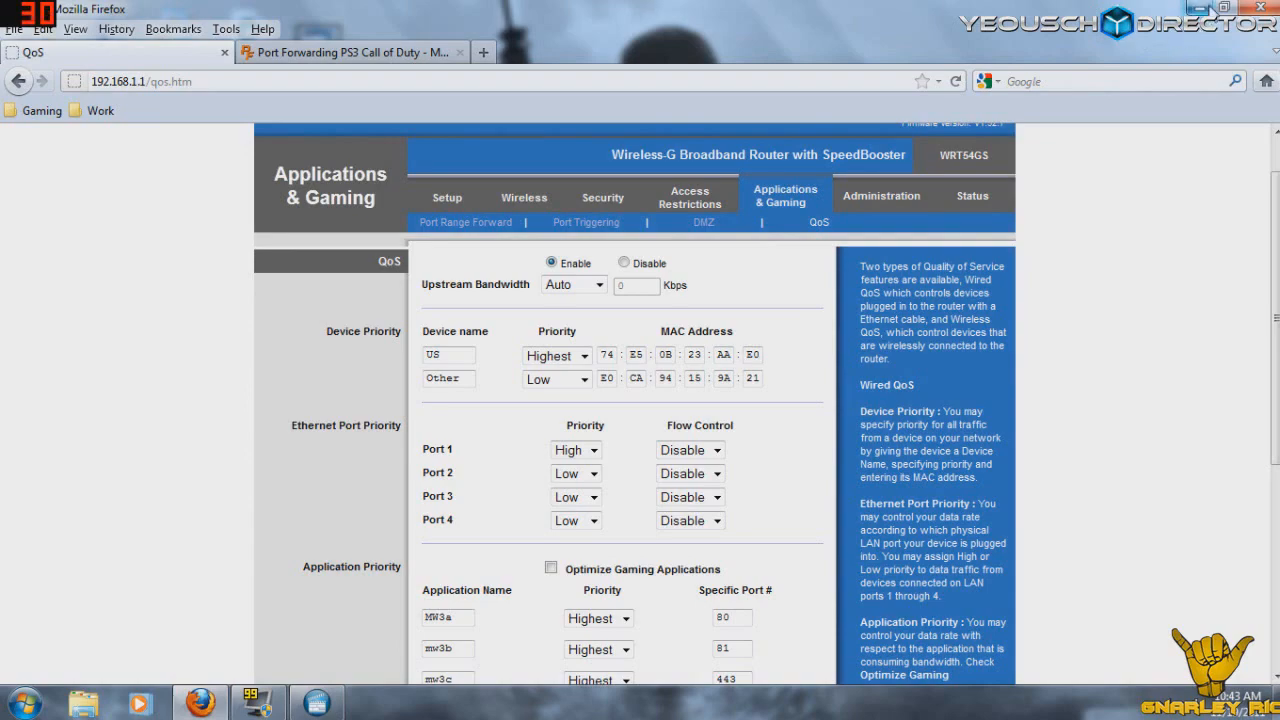
pyautogui.click(1225, 9)
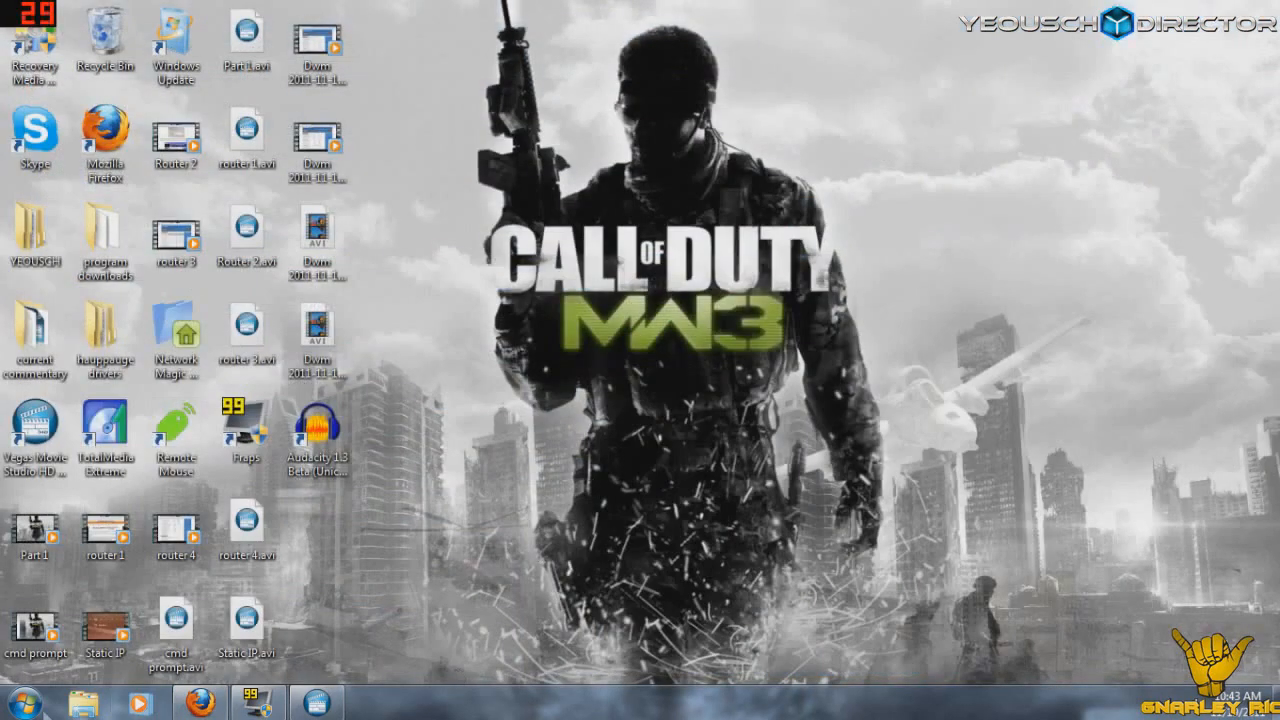
# Step: Launch Network Magic Pro via search and open the bottom Network Device's menu
pyautogui.click(14, 700)
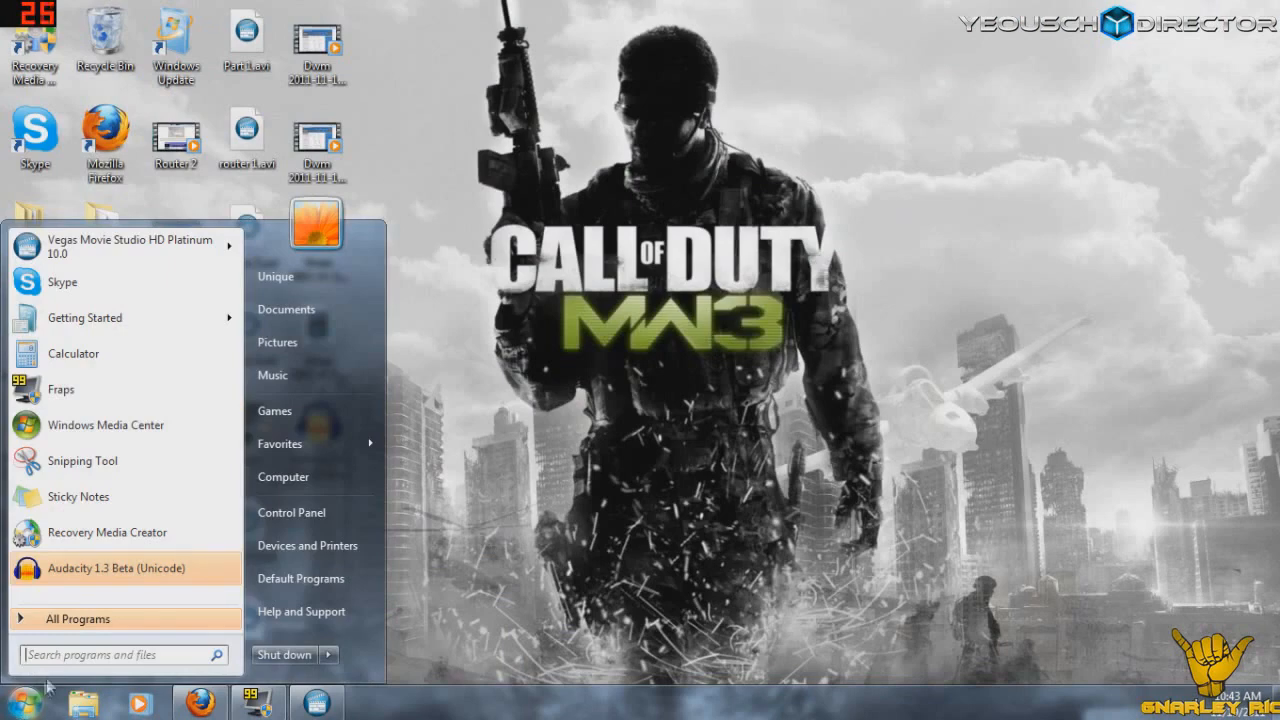
pyautogui.write('network')
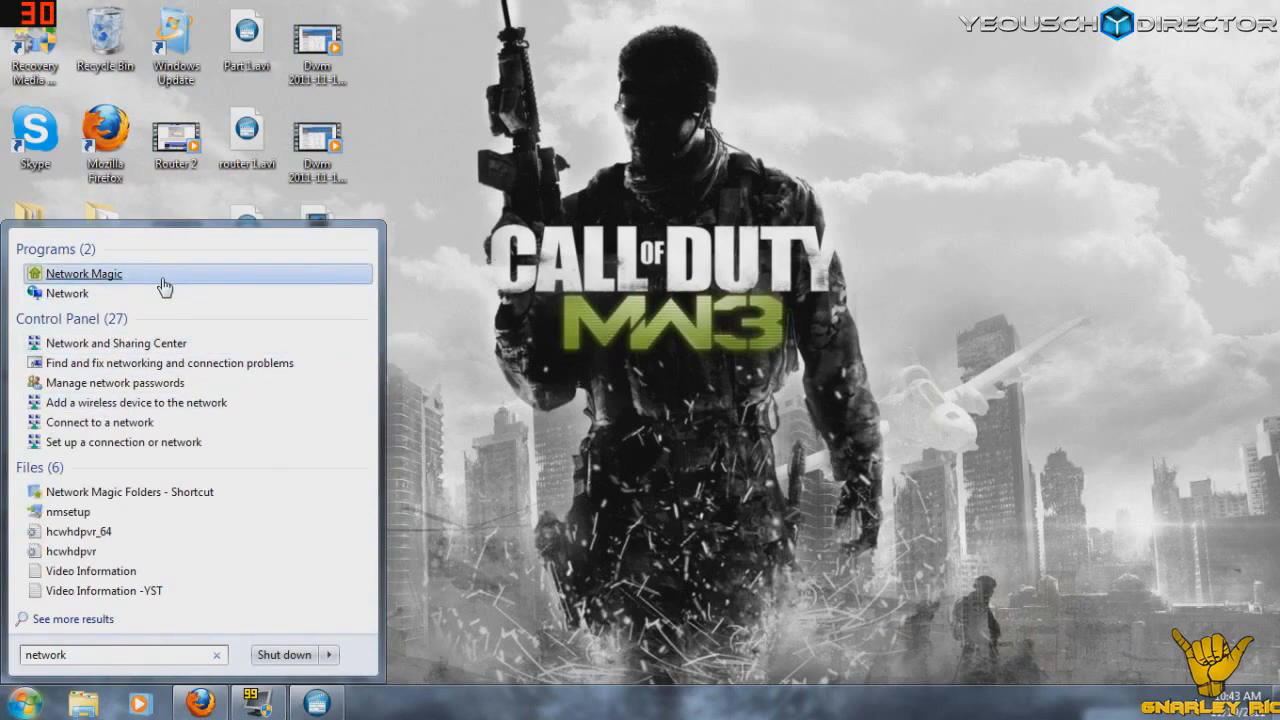
pyautogui.click(83, 273)
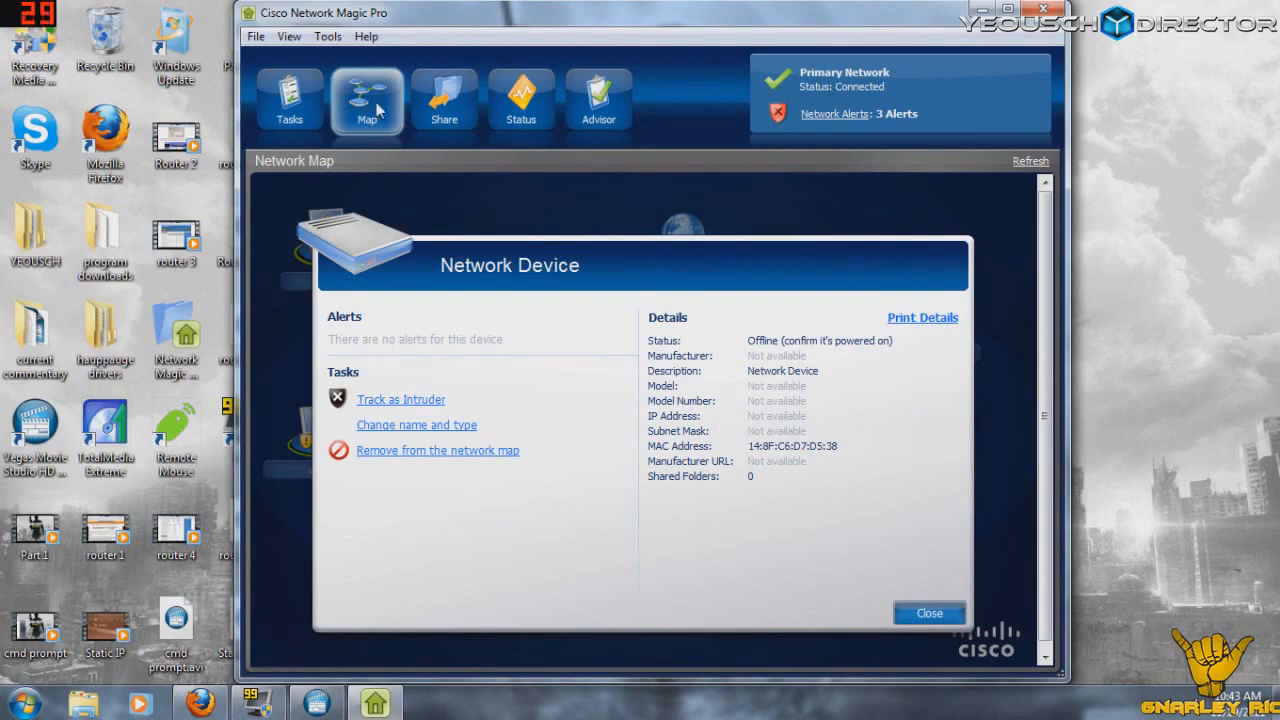
pyautogui.click(928, 613)
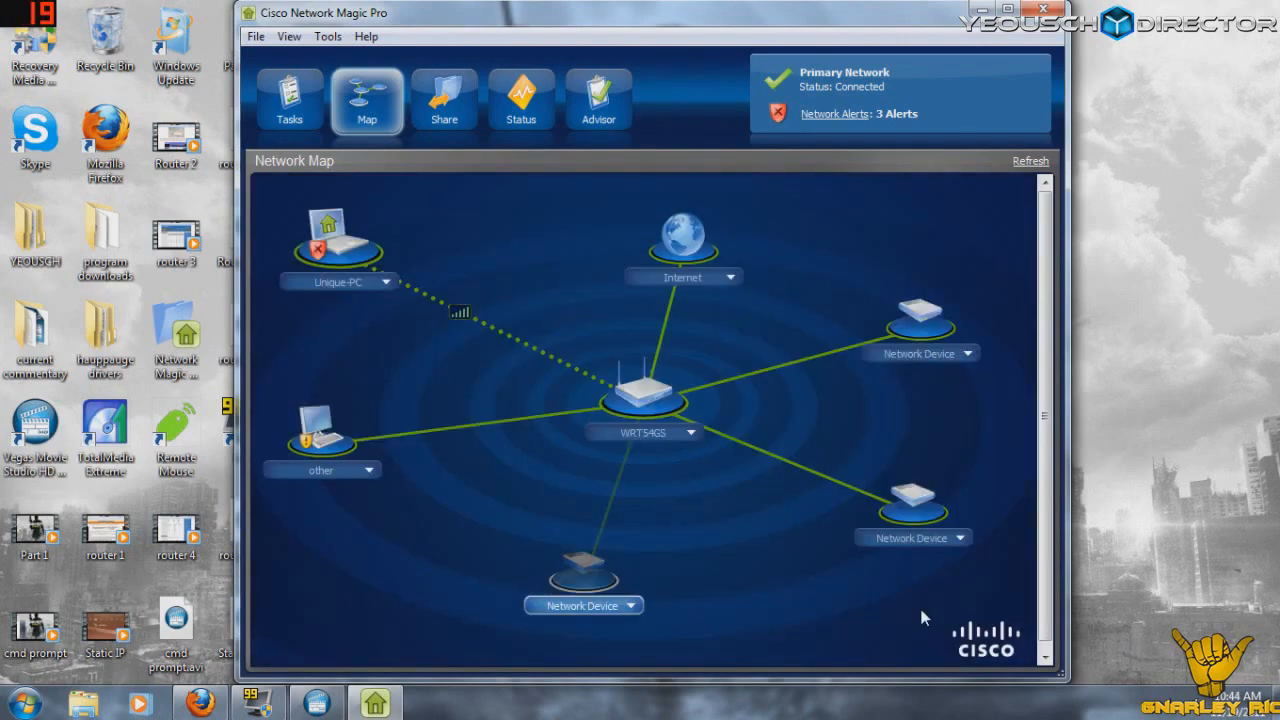
pyautogui.moveTo(425, 507)
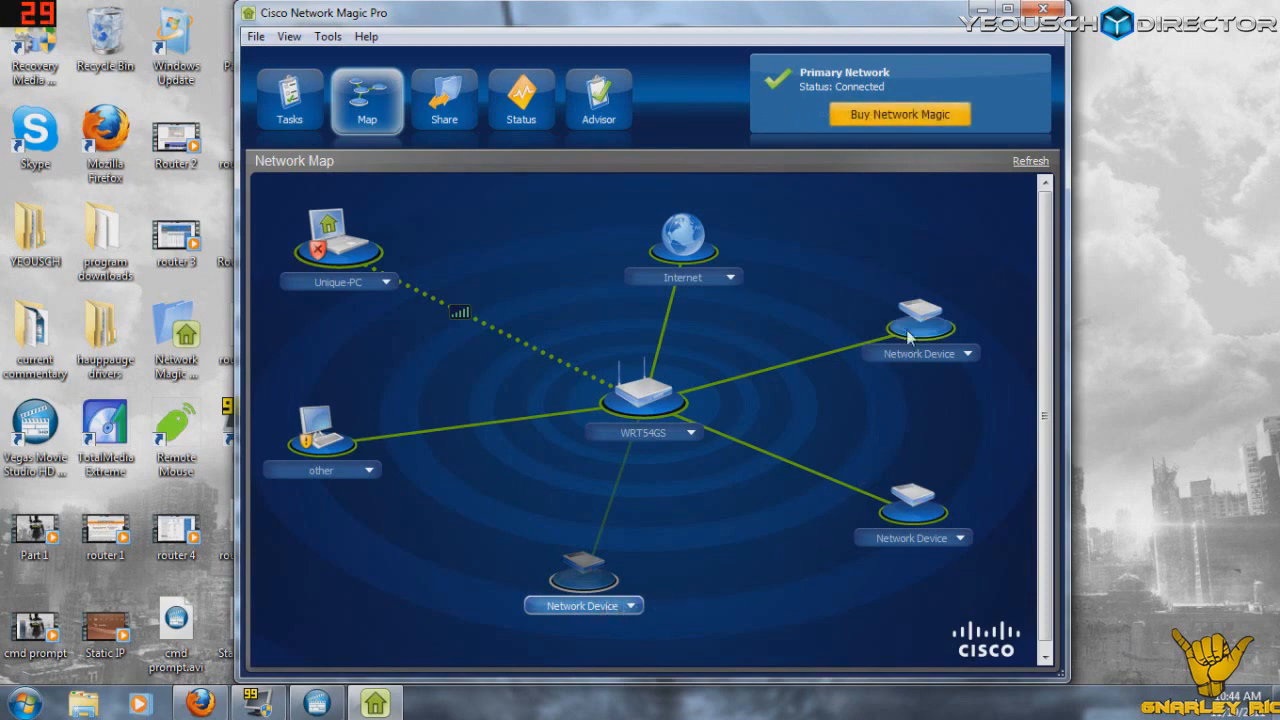
pyautogui.moveTo(650, 585)
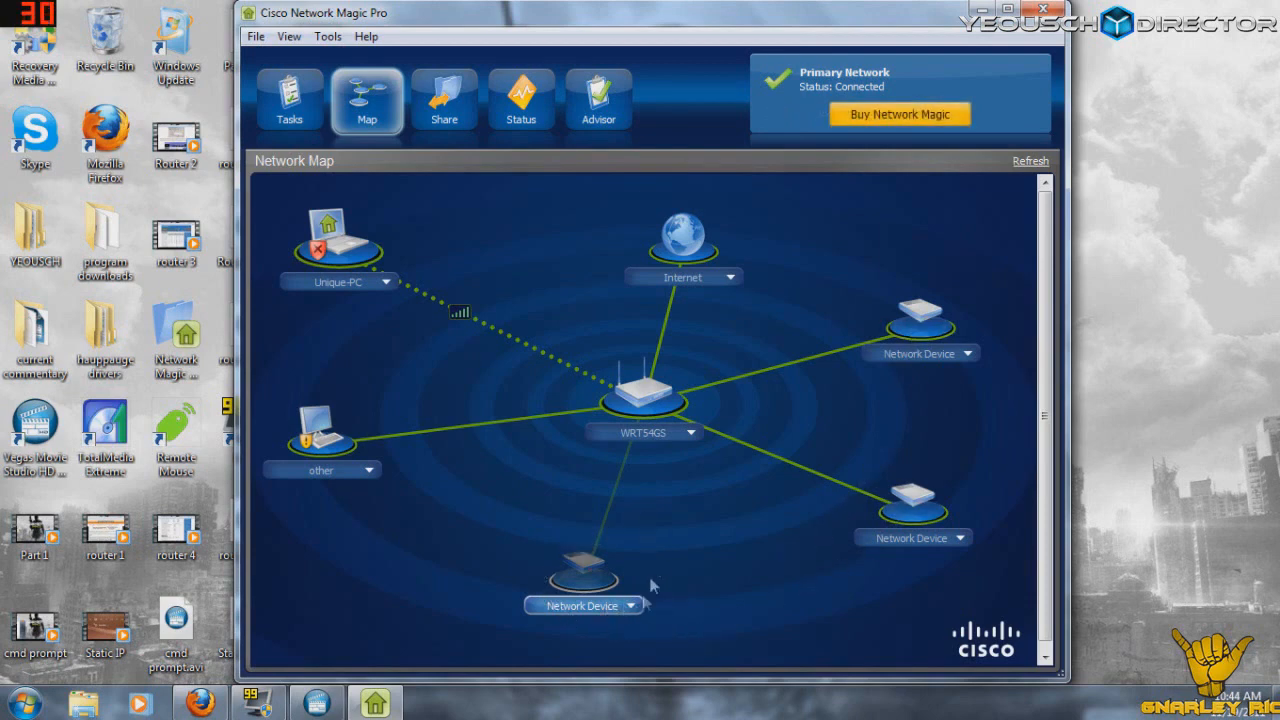
pyautogui.moveTo(352, 197)
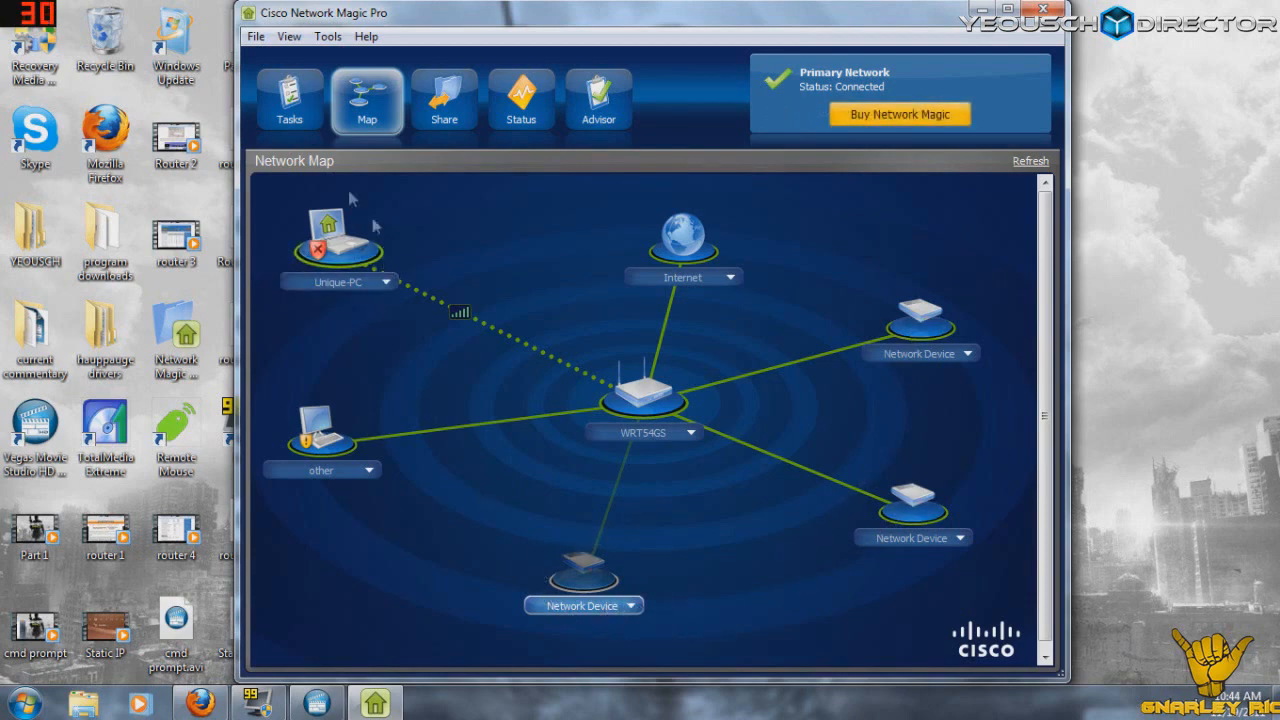
pyautogui.moveTo(643, 400)
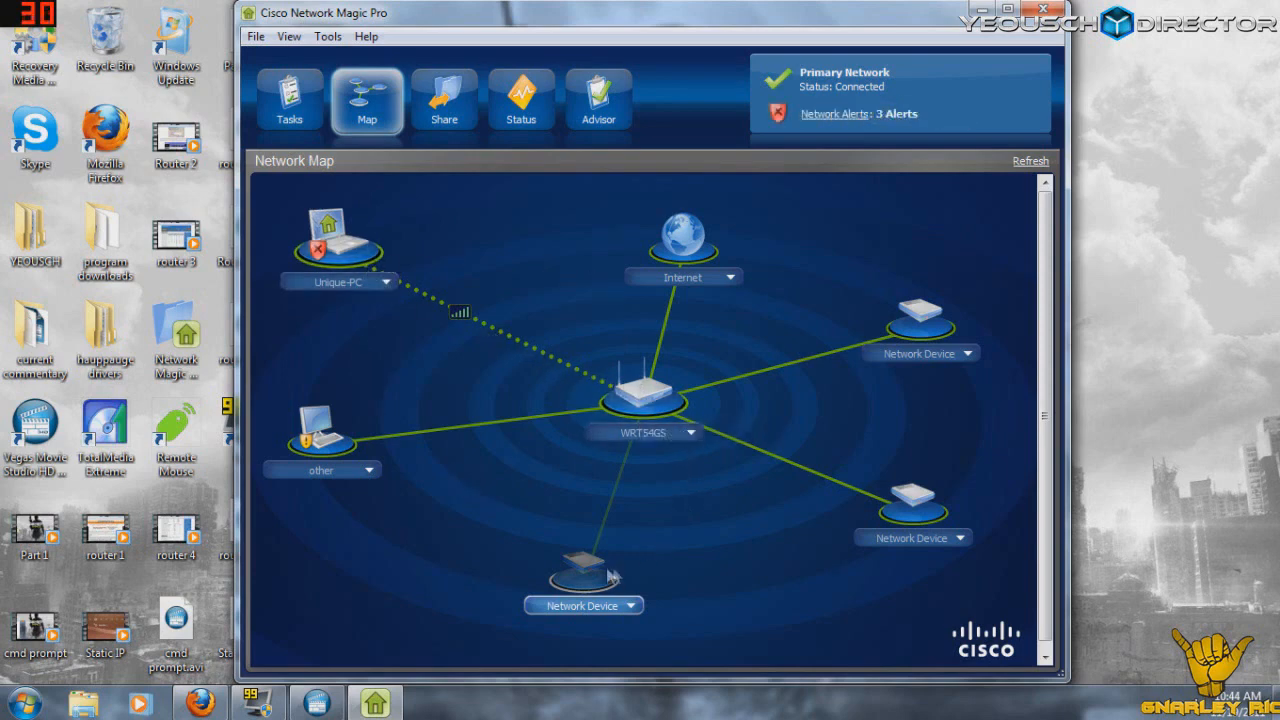
pyautogui.moveTo(675, 585)
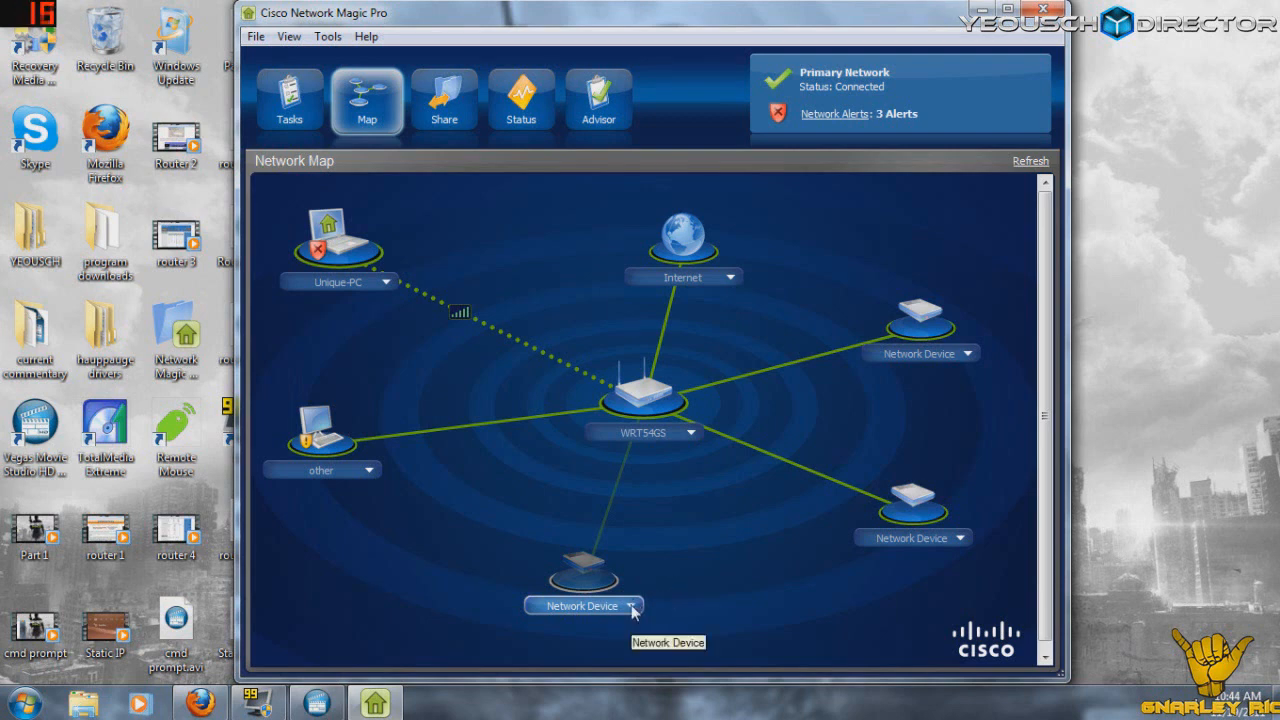
pyautogui.click(639, 606)
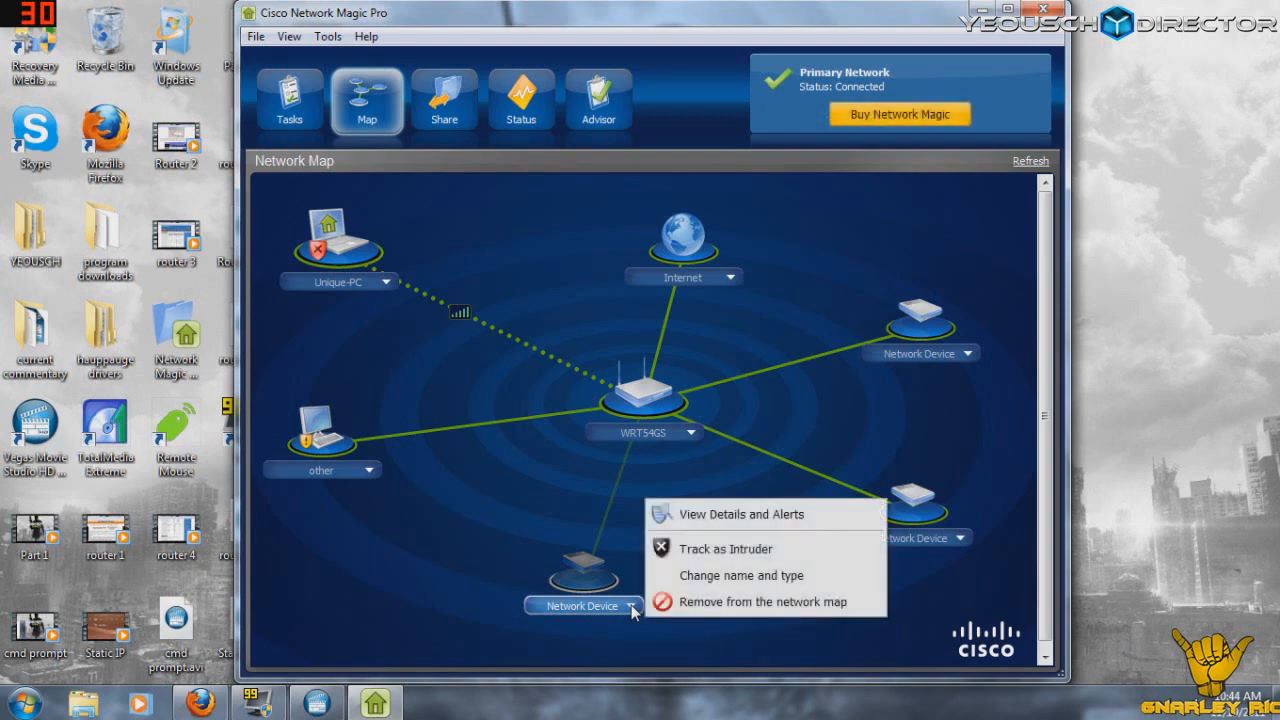
pyautogui.click(739, 513)
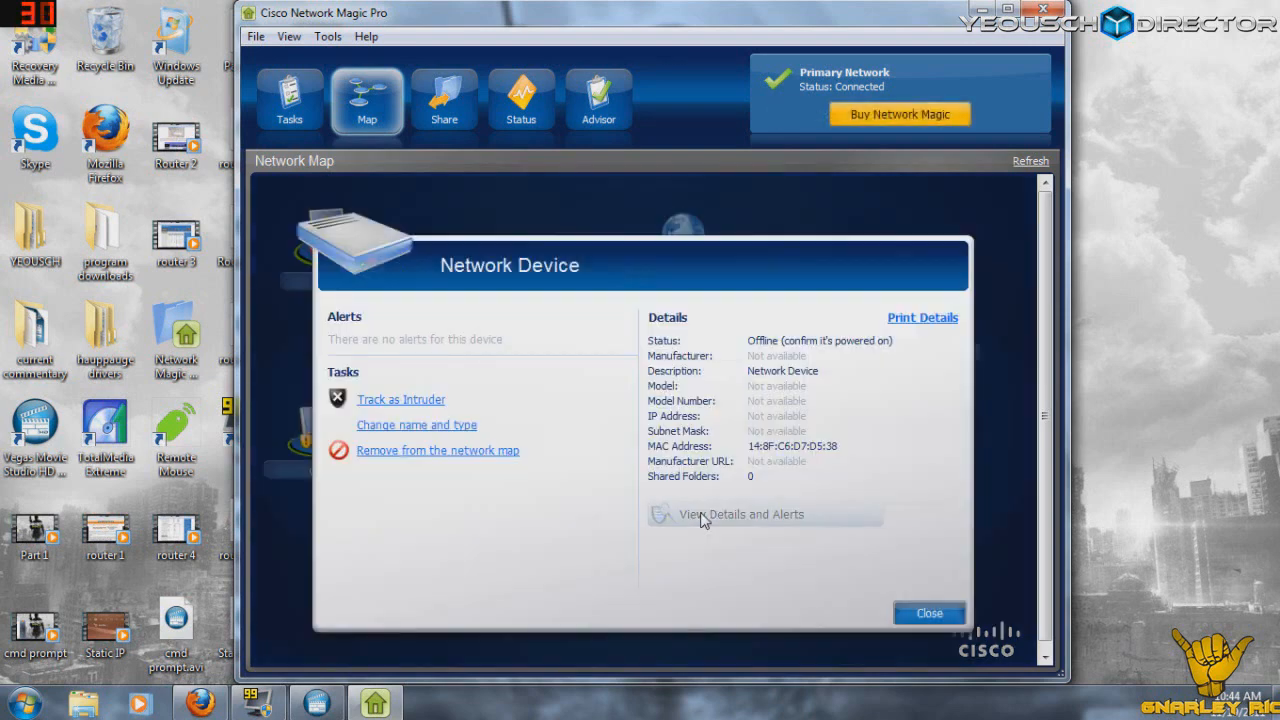
pyautogui.moveTo(845, 455)
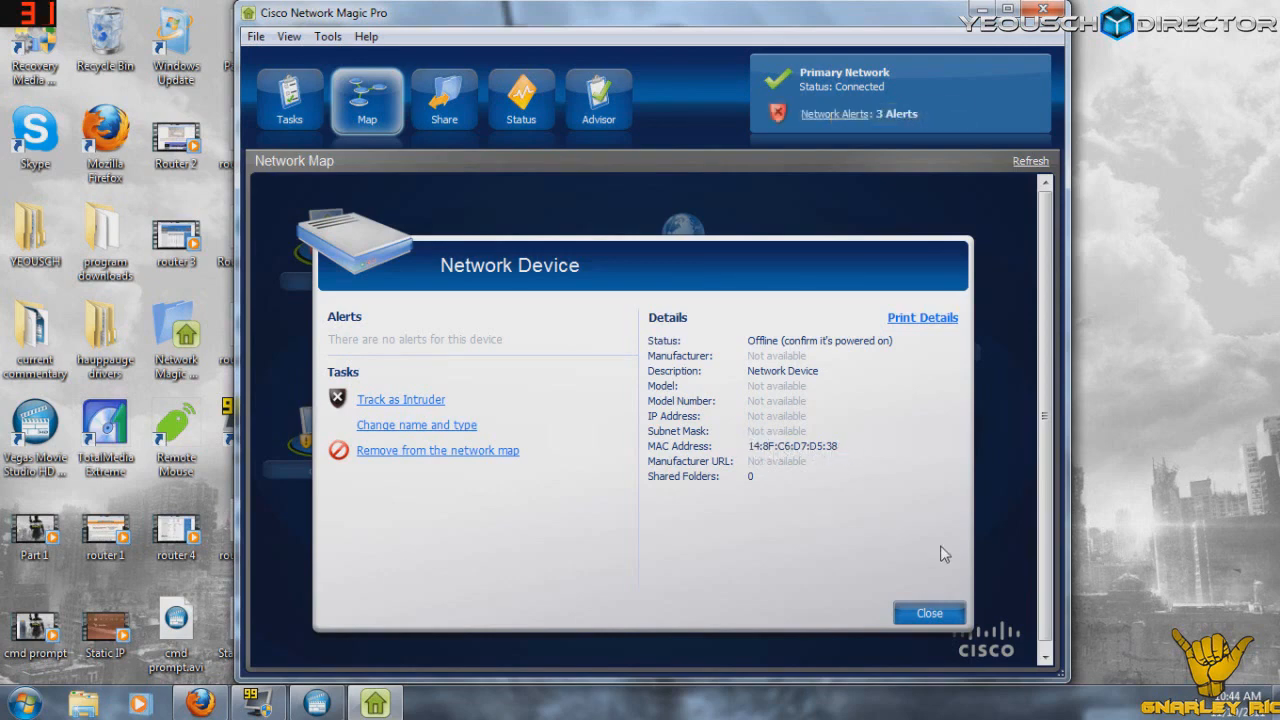
pyautogui.click(928, 613)
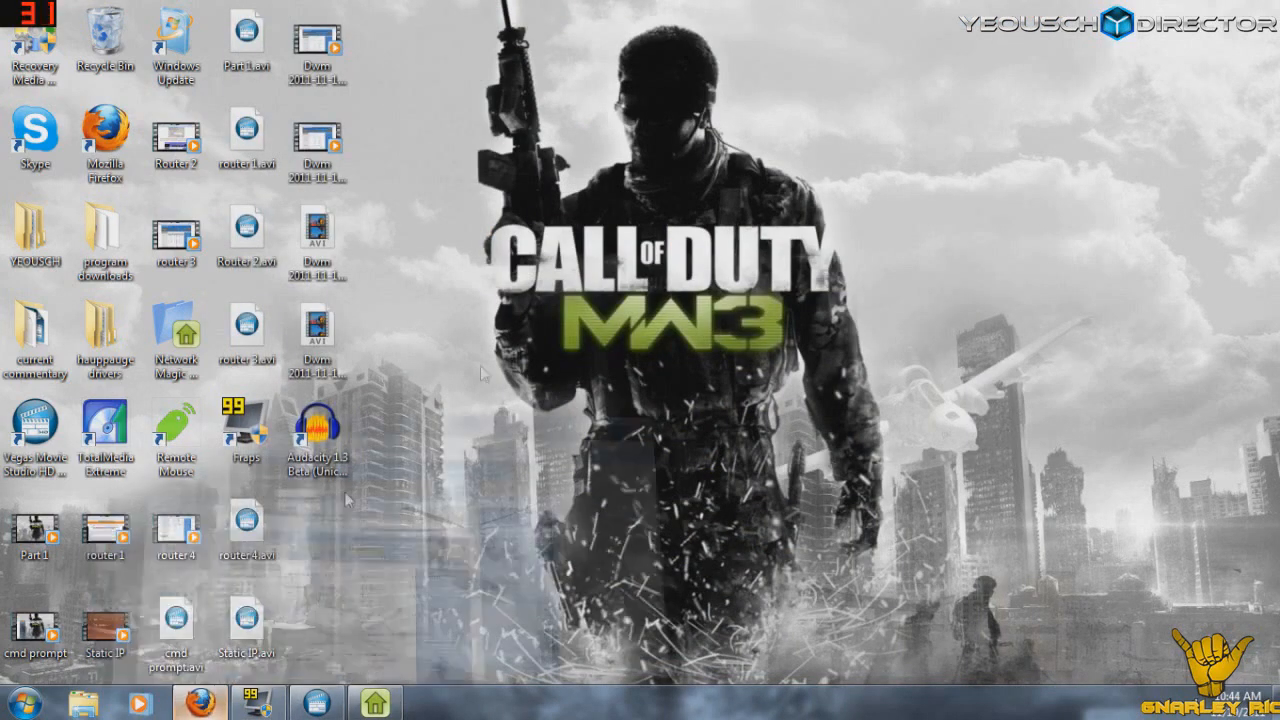
# Step: Restore the QoS page, name the highest-priority device 'Ps3', and review application priorities
pyautogui.click(199, 701)
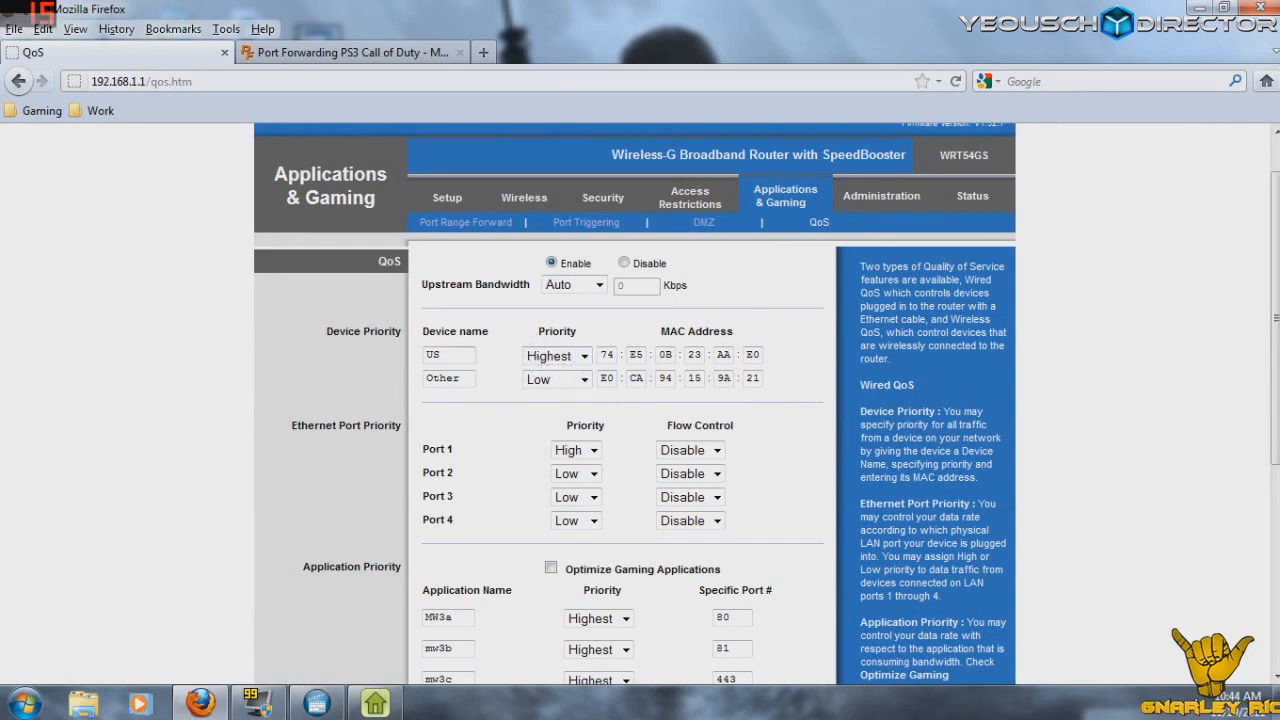
pyautogui.click(448, 355)
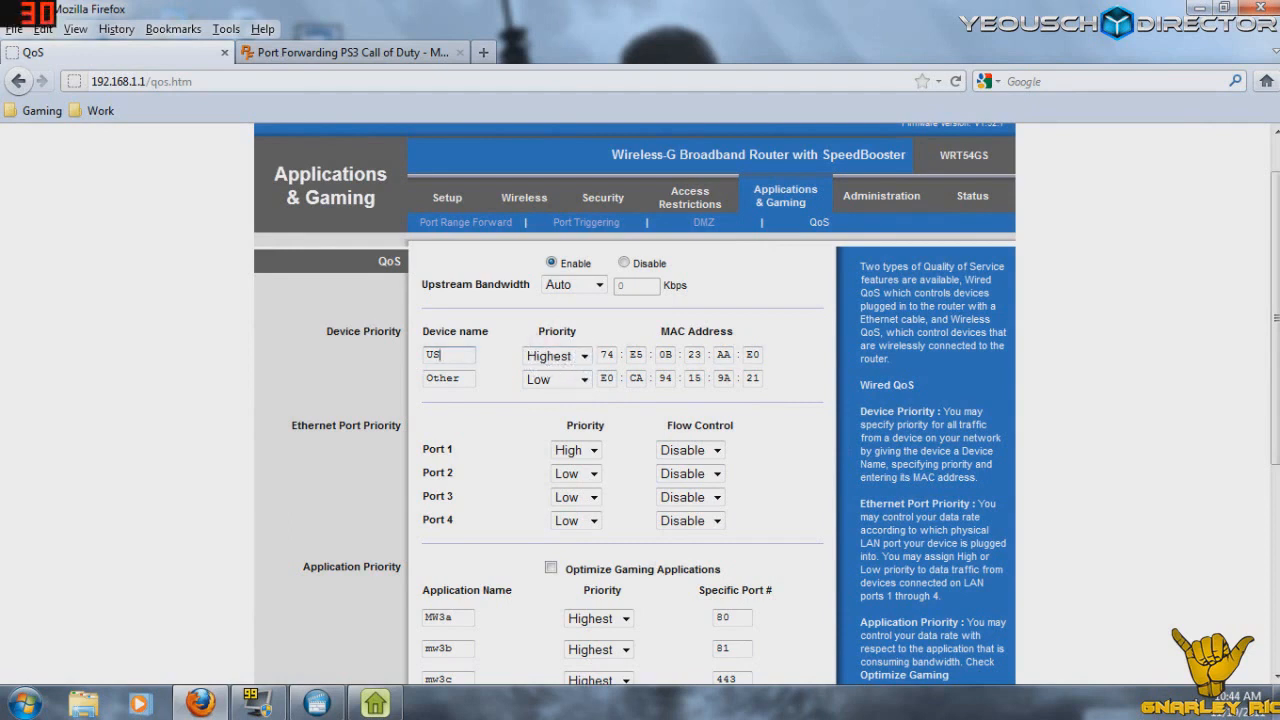
pyautogui.write('P')
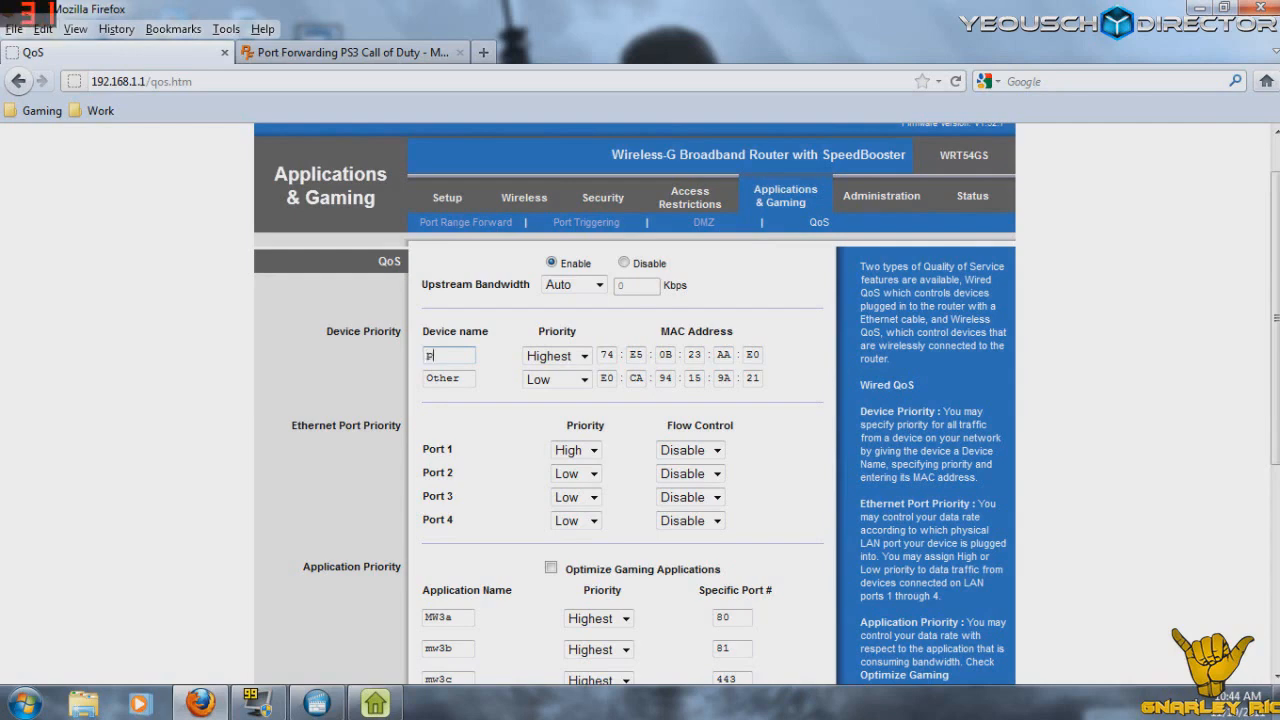
pyautogui.write('s3')
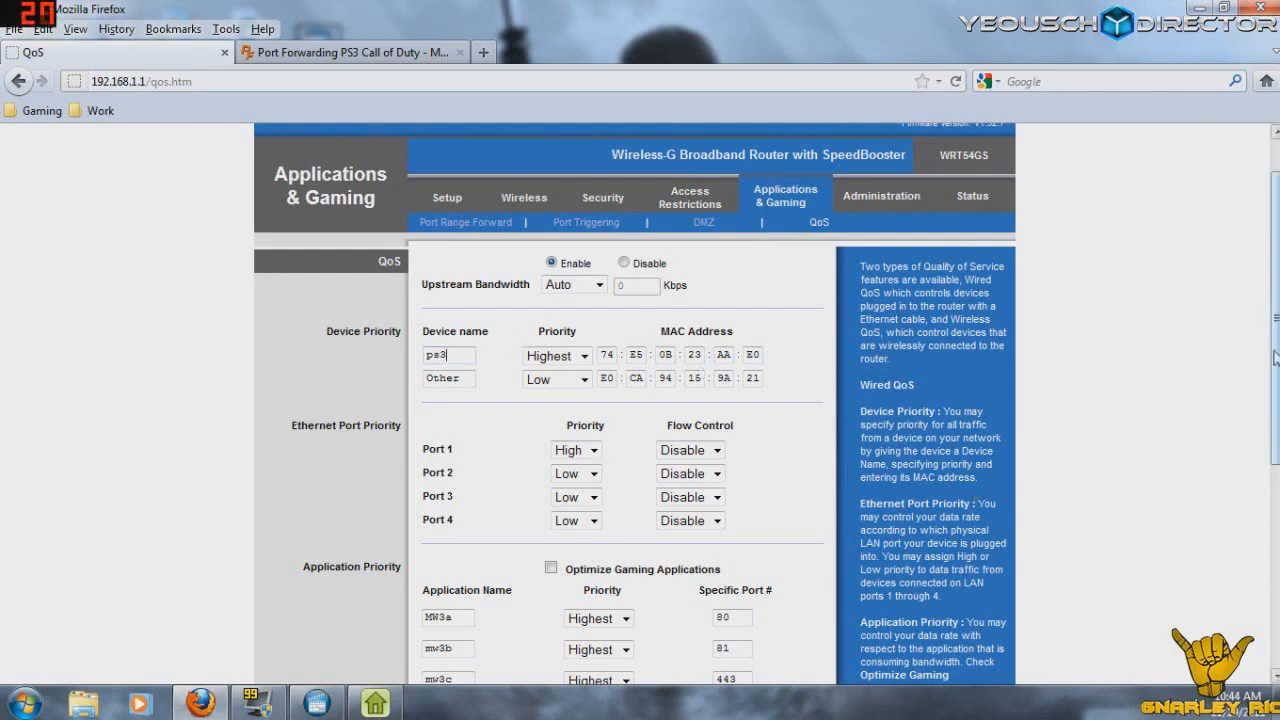
pyautogui.scroll(-3)
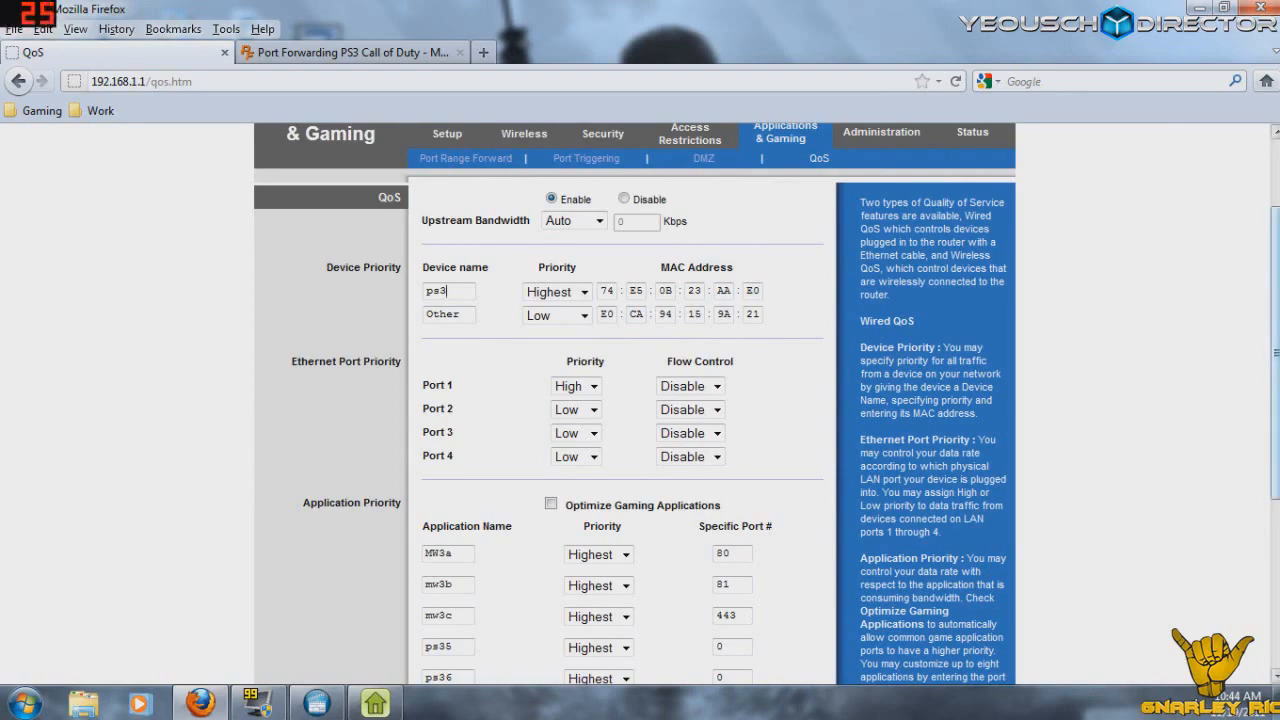
pyautogui.scroll(-3)
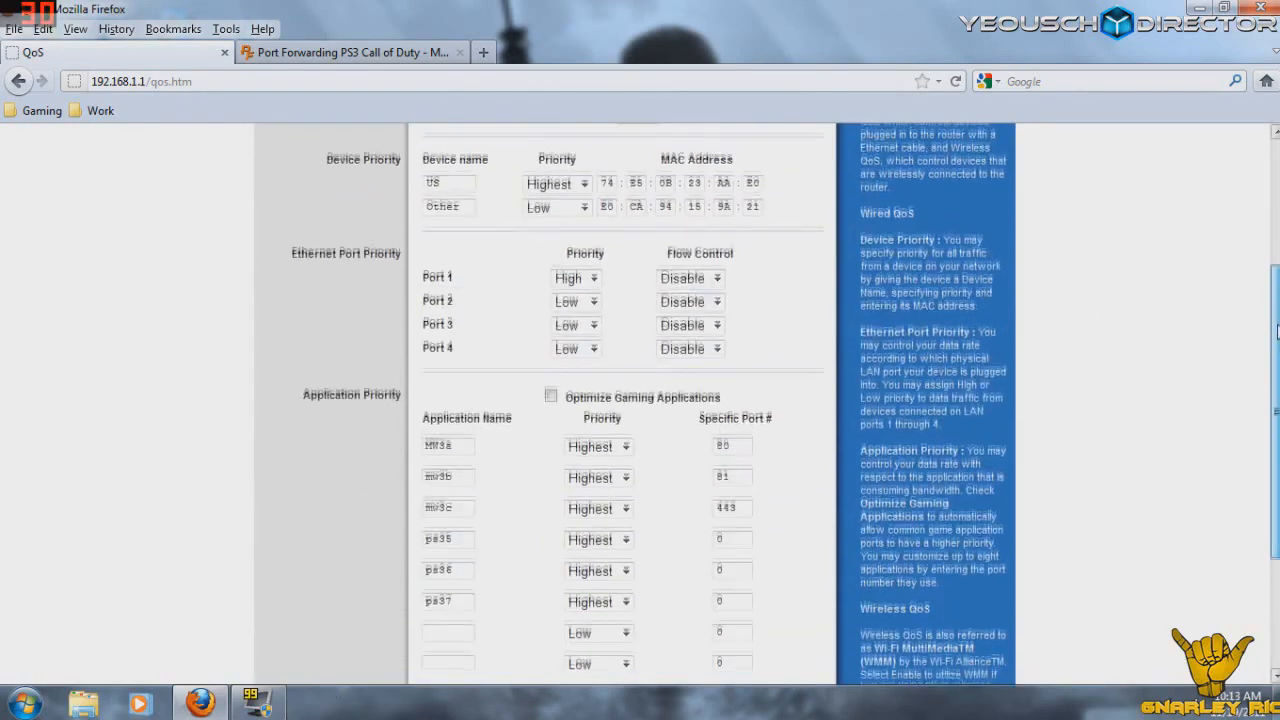
pyautogui.scroll(3)
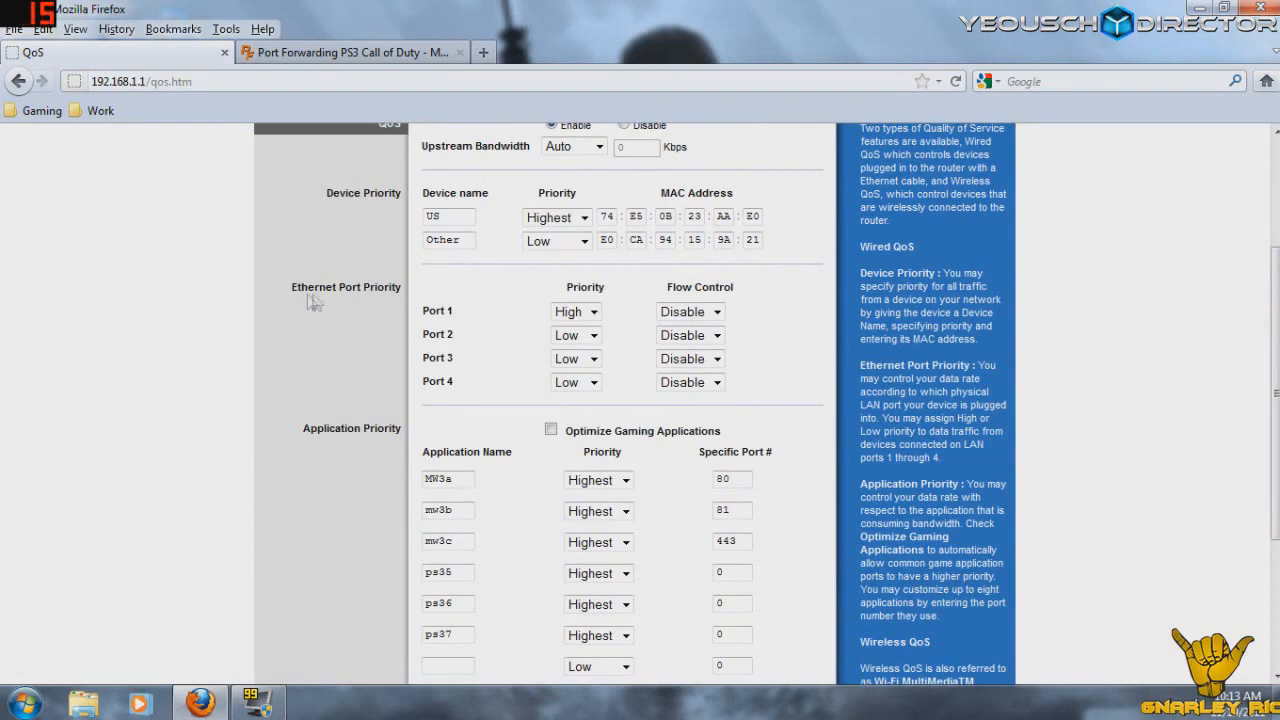
pyautogui.moveTo(1250, 302)
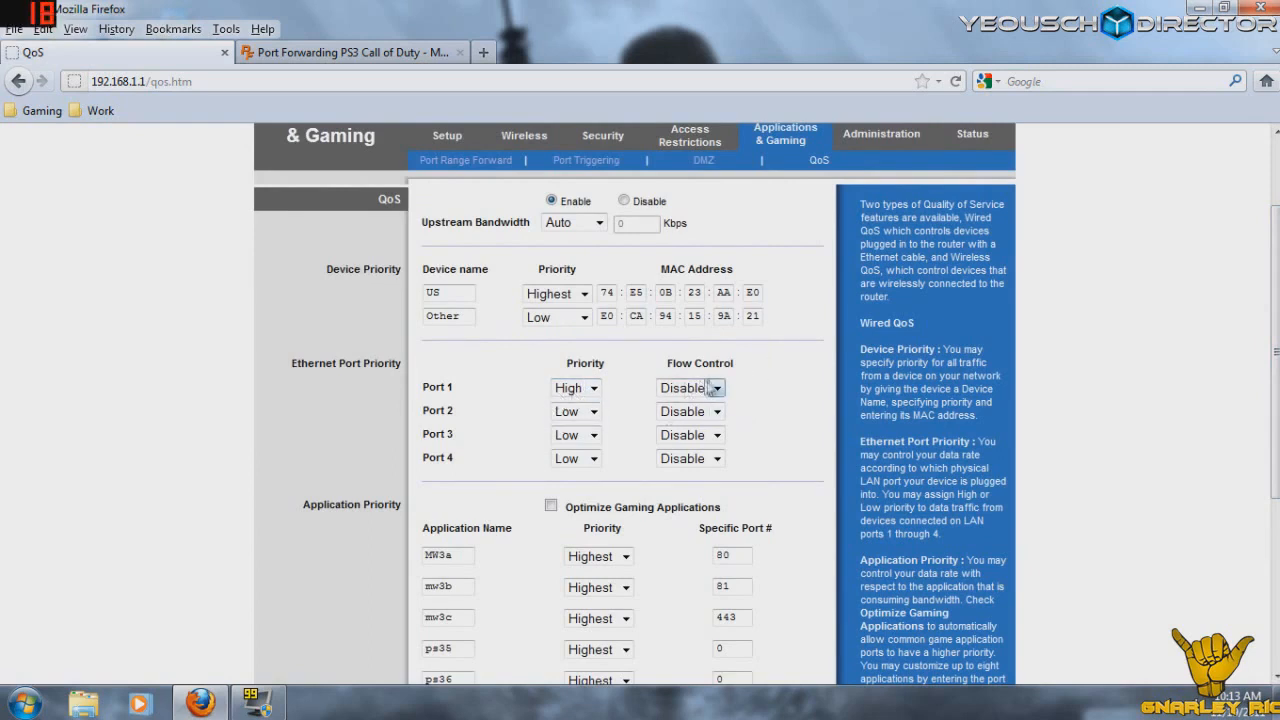
pyautogui.click(575, 411)
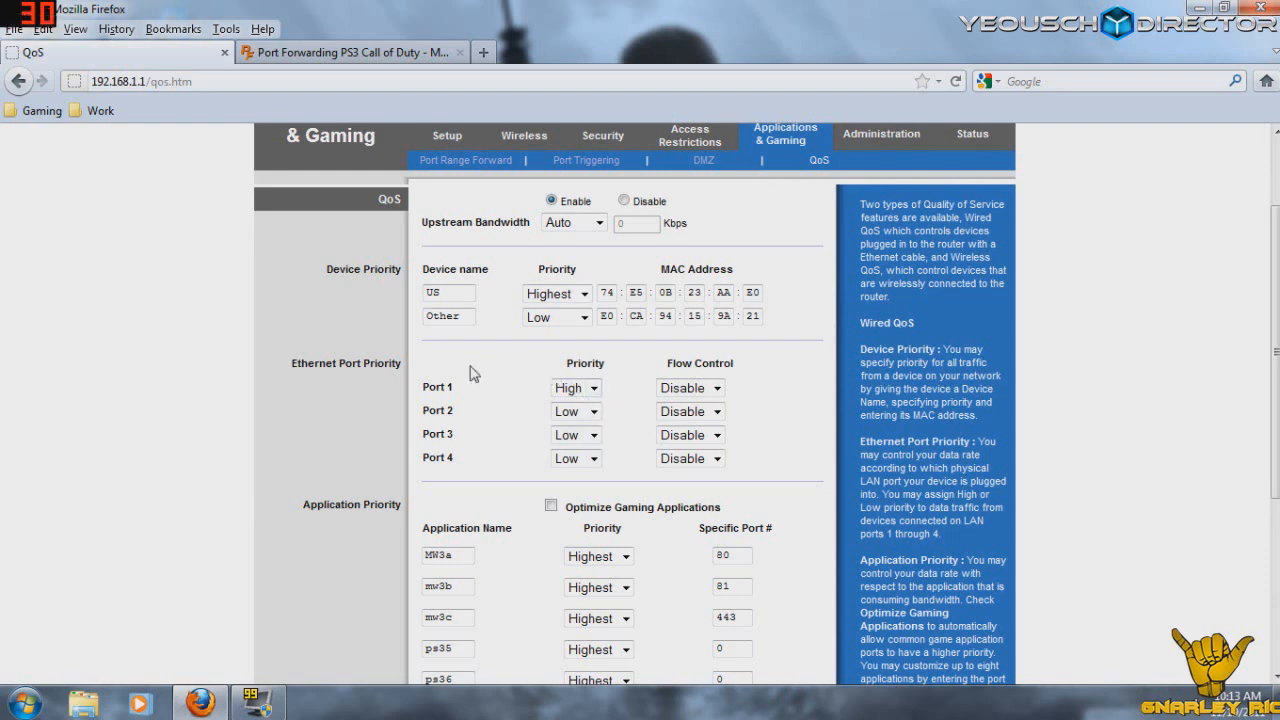
pyautogui.moveTo(388, 288)
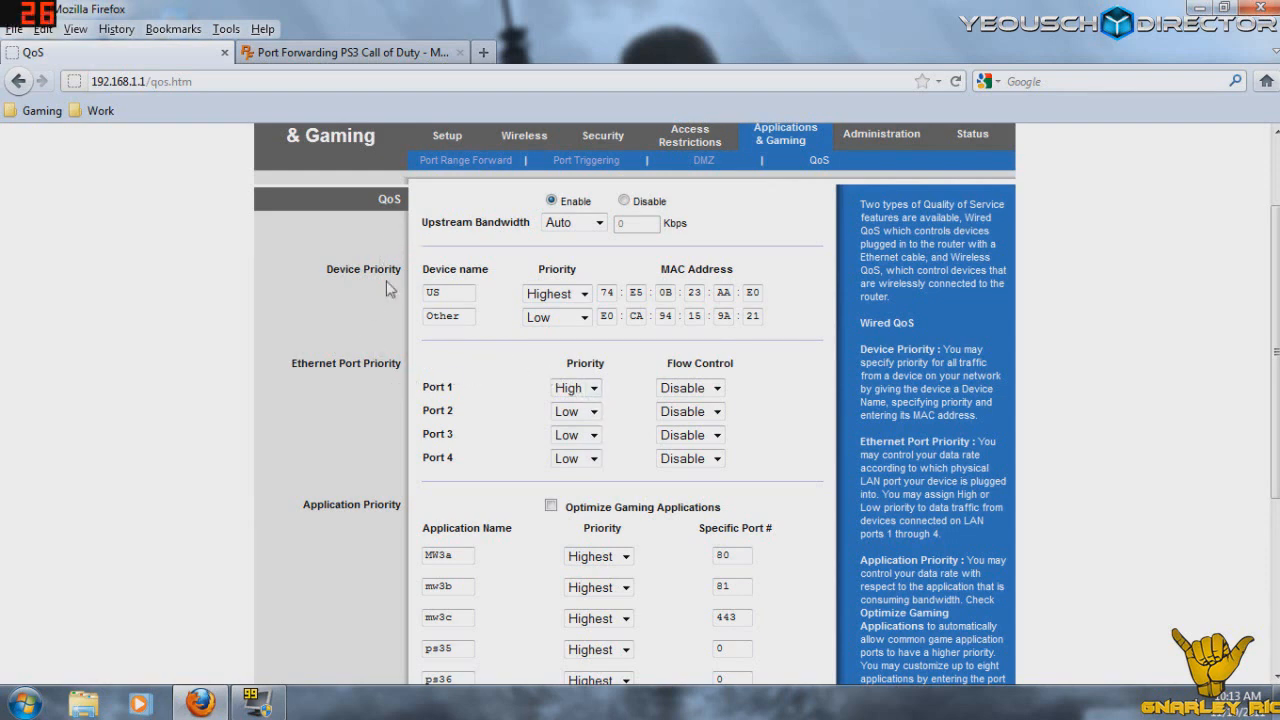
pyautogui.moveTo(405, 406)
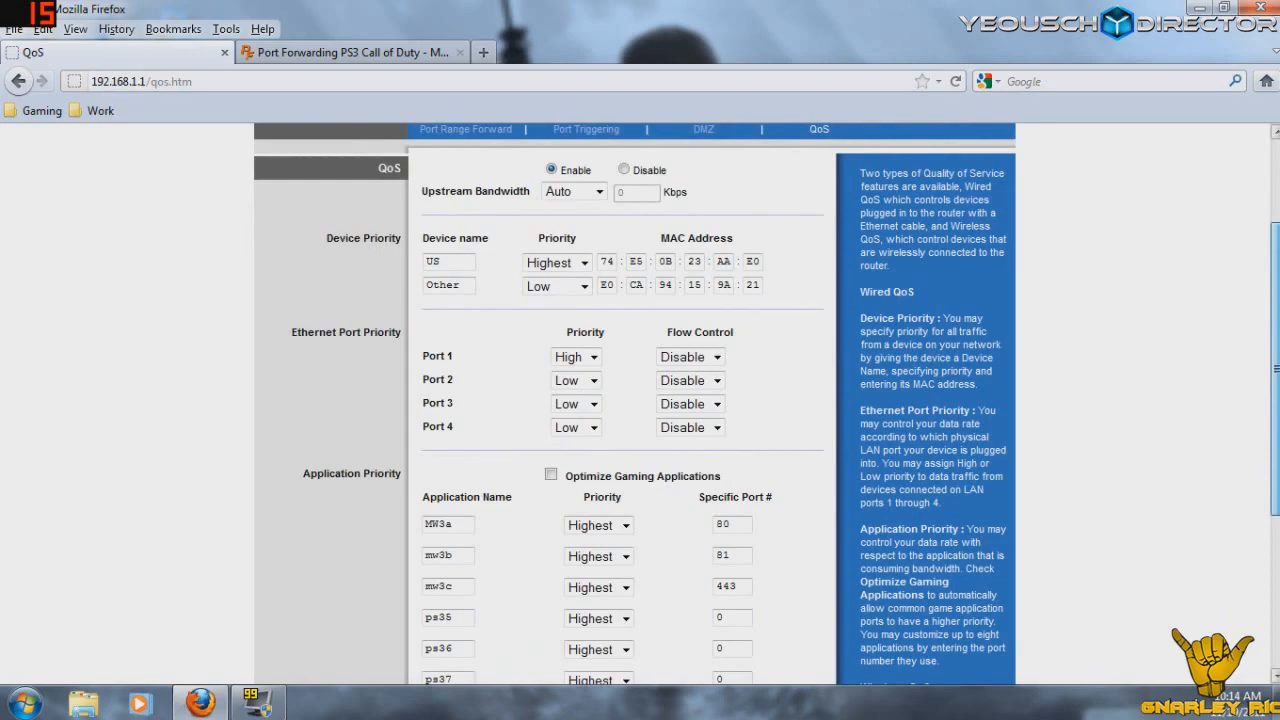
# Step: Confirm Wireless QoS WMM Support is Enable with Optimize Gaming unchecked, then close Firefox
pyautogui.scroll(-3)
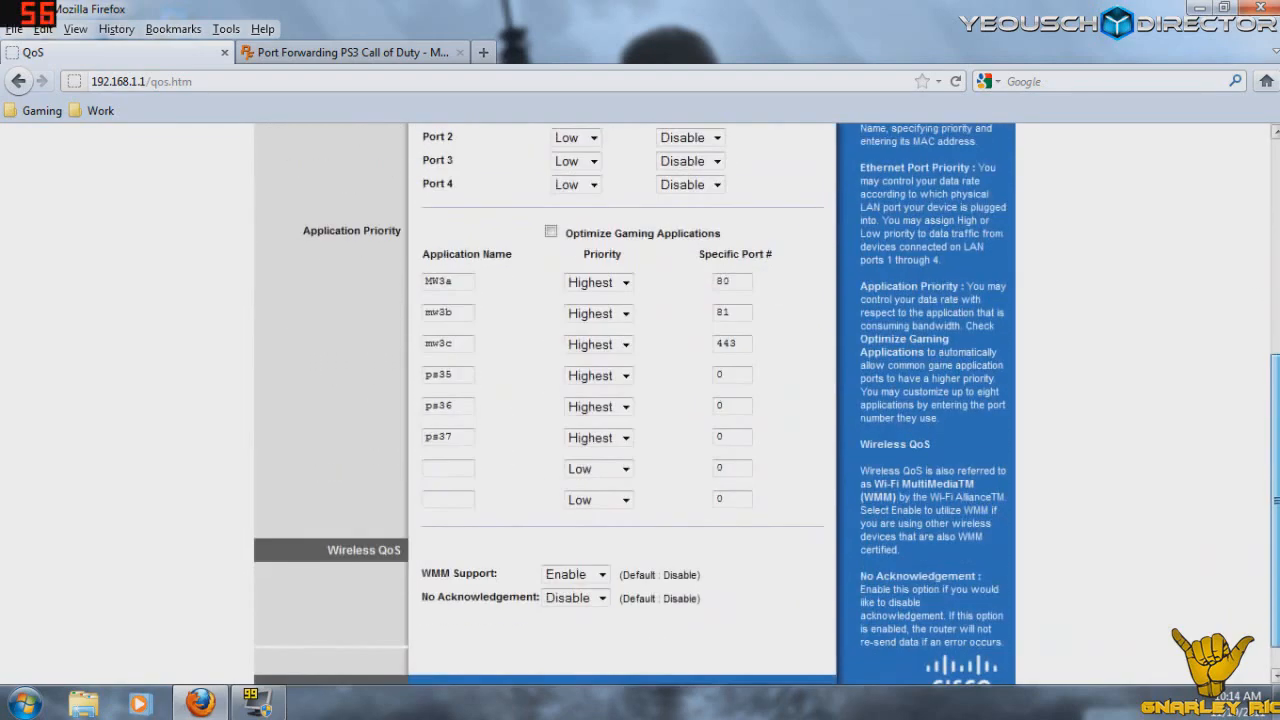
pyautogui.scroll(-3)
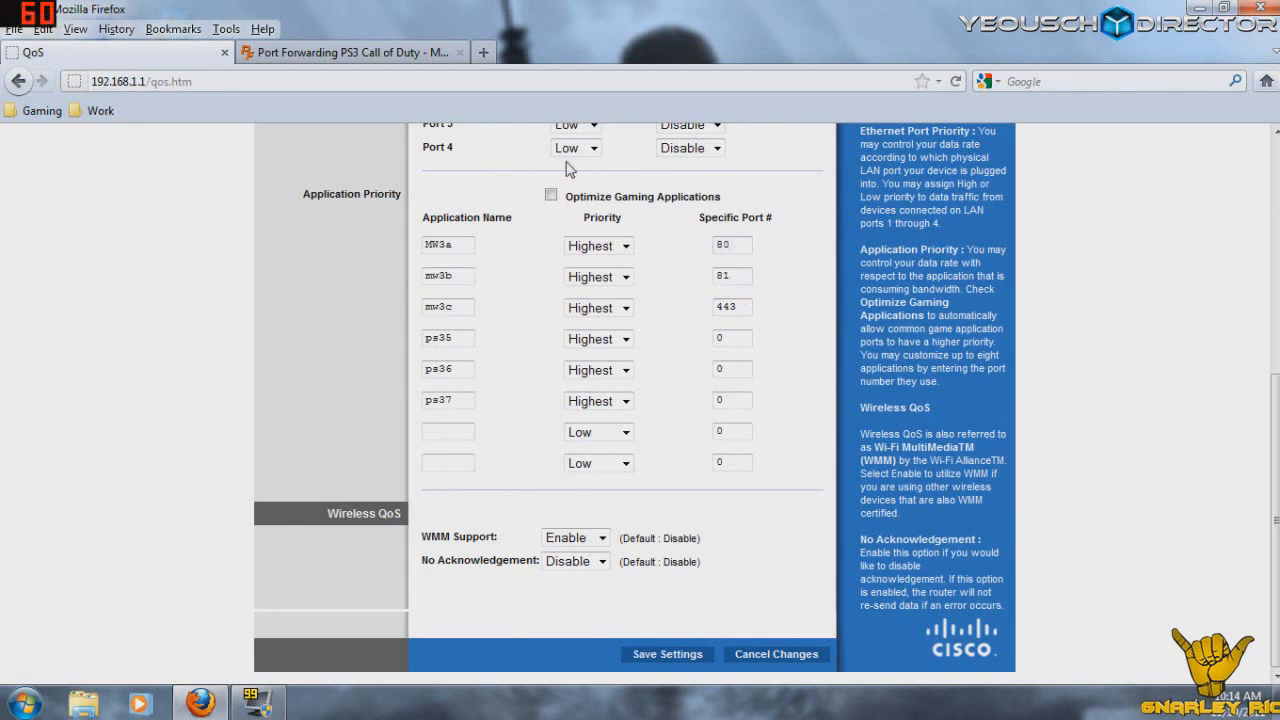
pyautogui.click(551, 195)
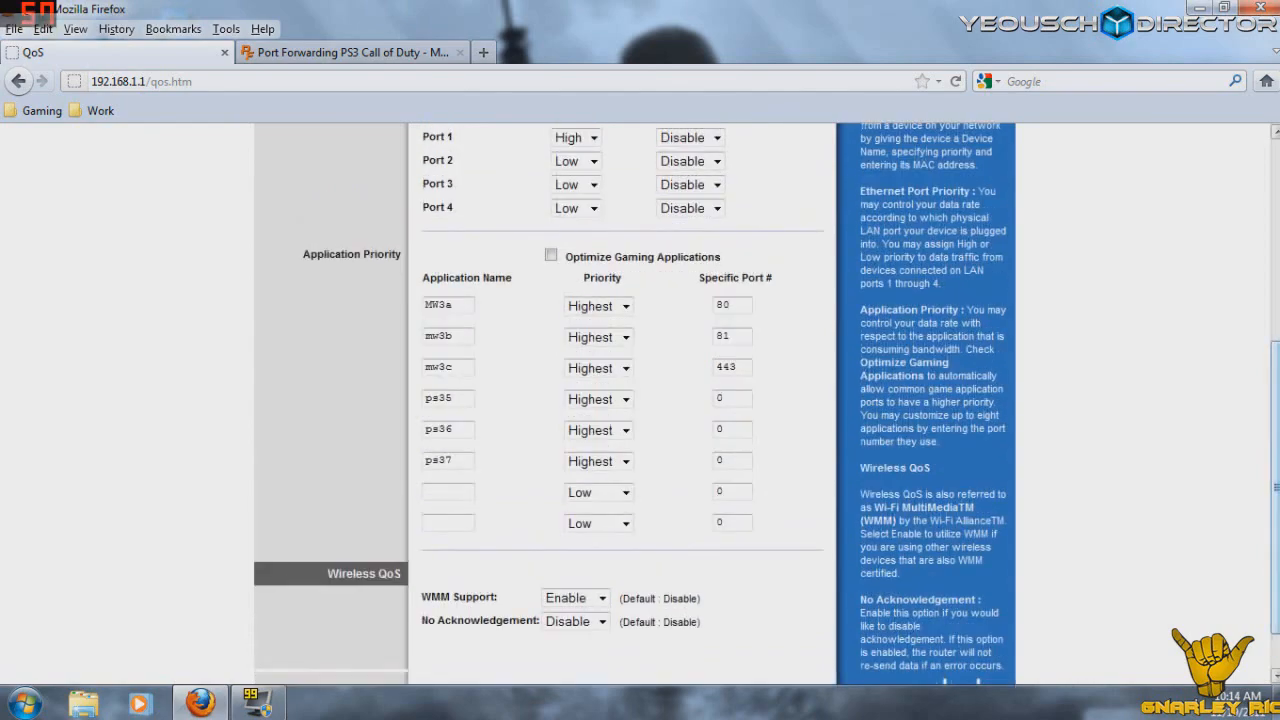
pyautogui.moveTo(665, 288)
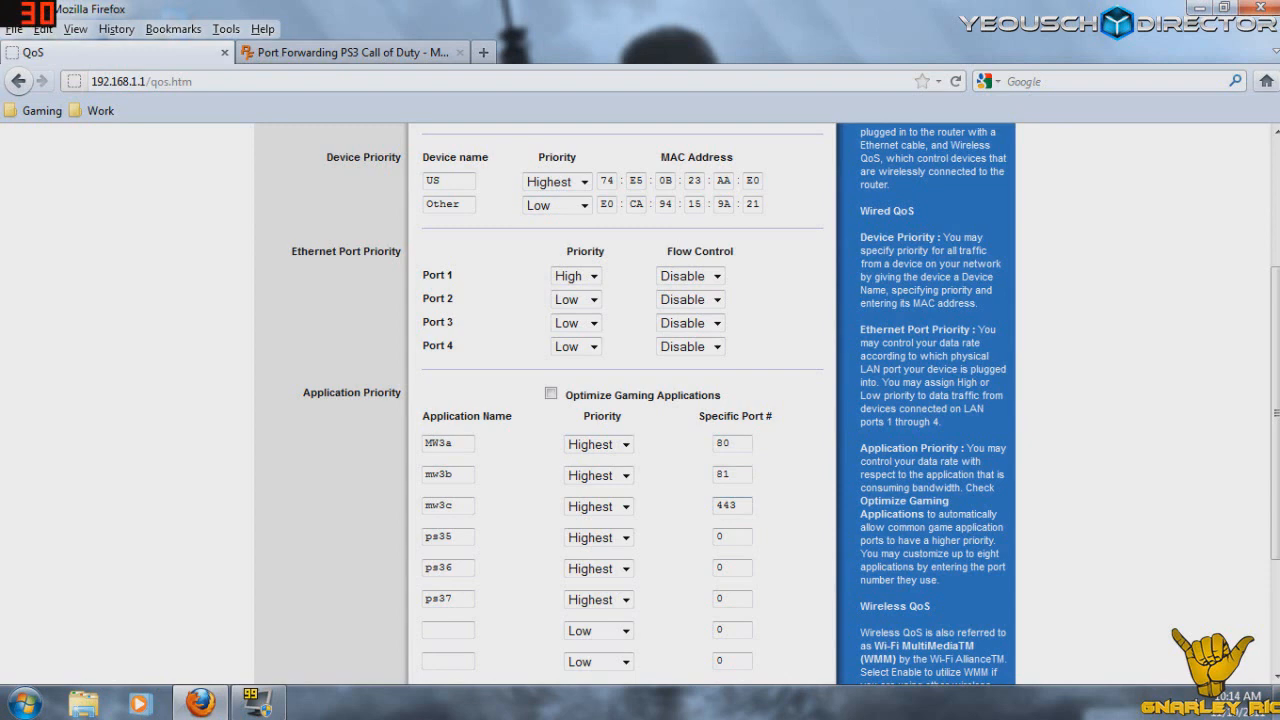
pyautogui.click(550, 392)
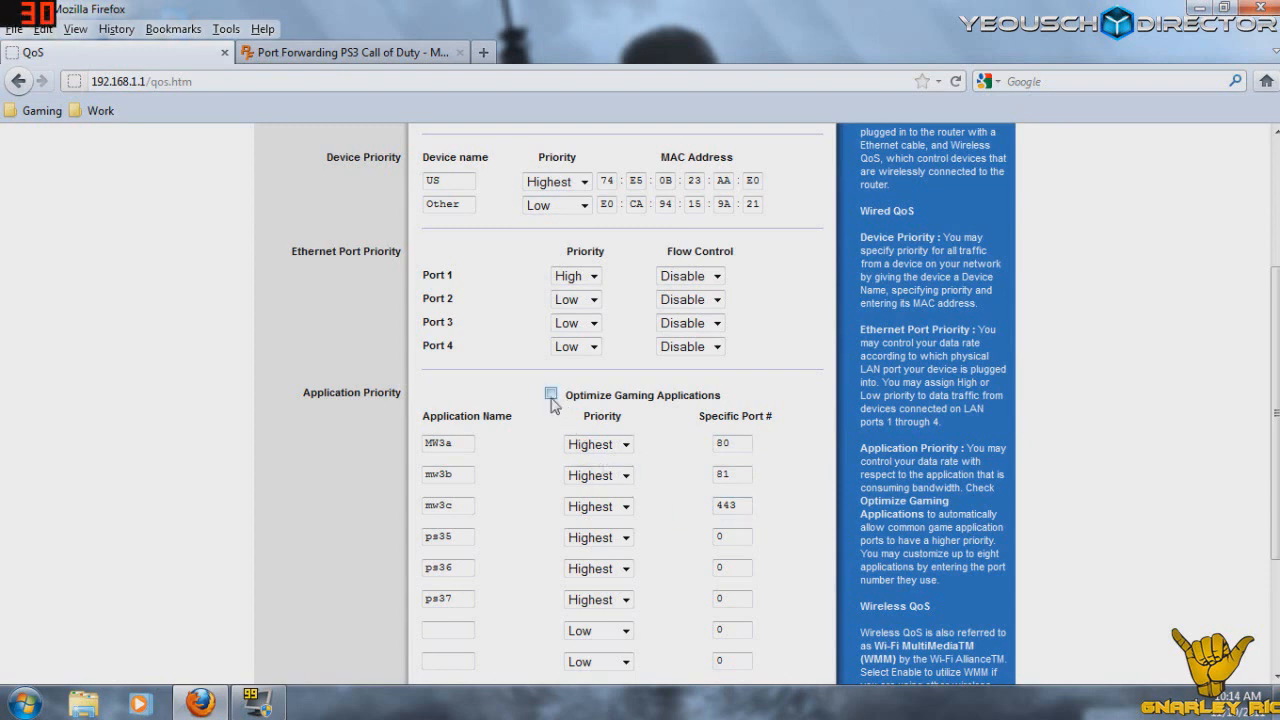
pyautogui.click(551, 391)
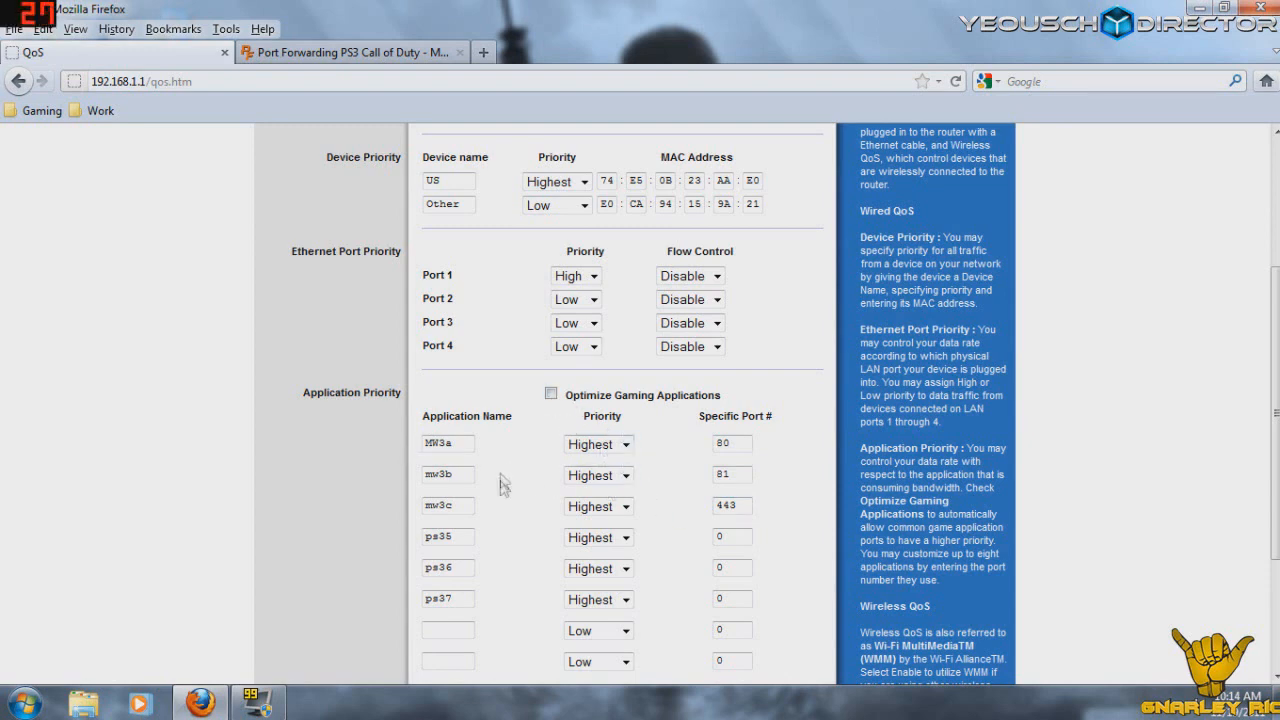
pyautogui.scroll(-3)
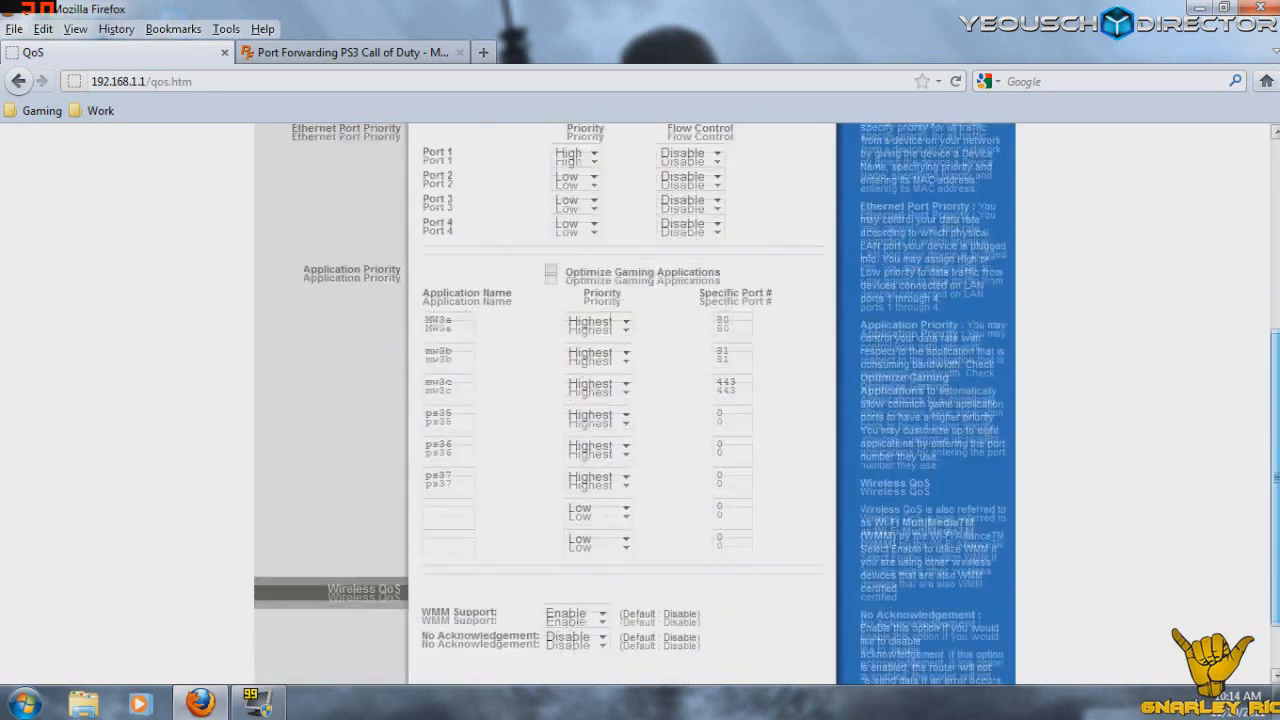
pyautogui.scroll(-3)
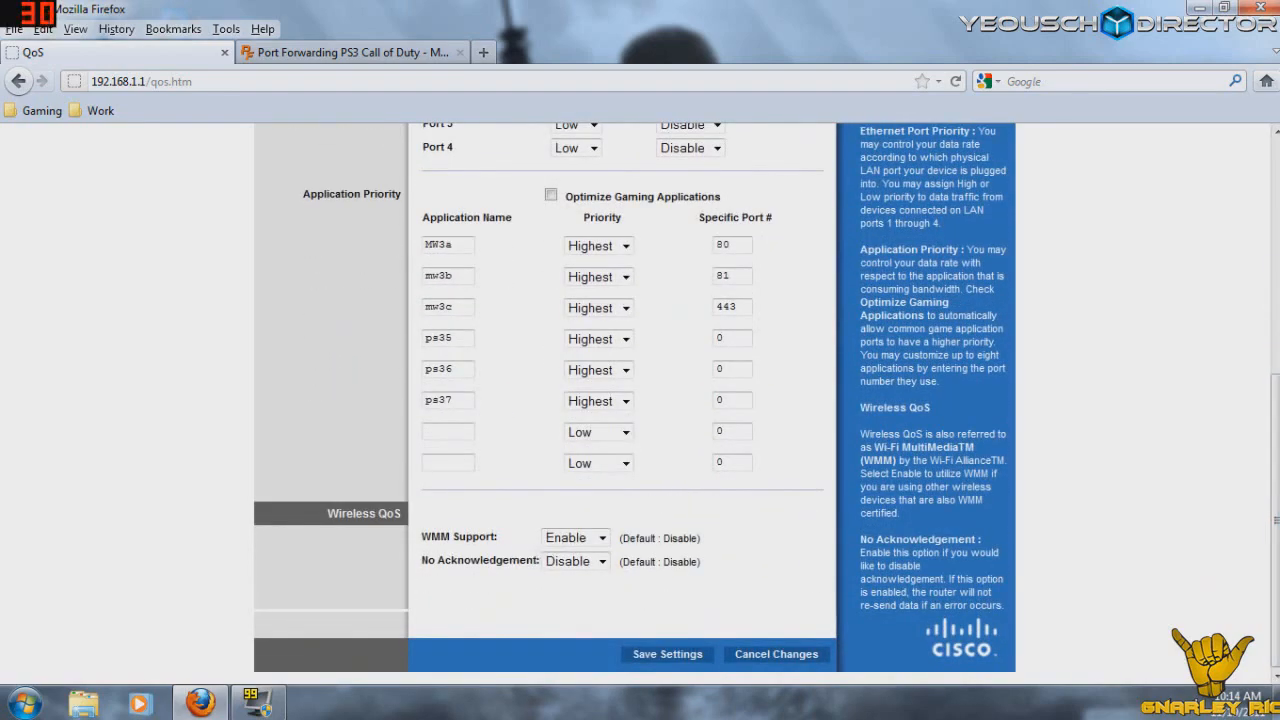
pyautogui.moveTo(662, 538)
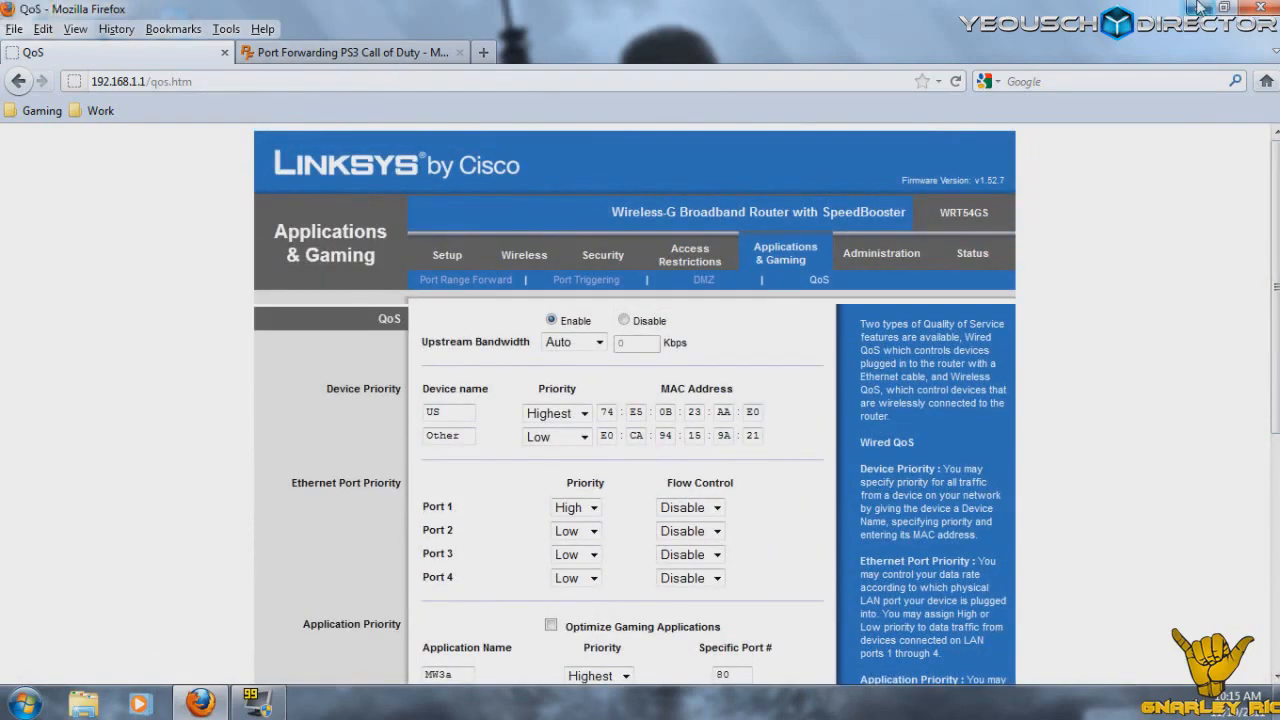
pyautogui.click(1224, 9)
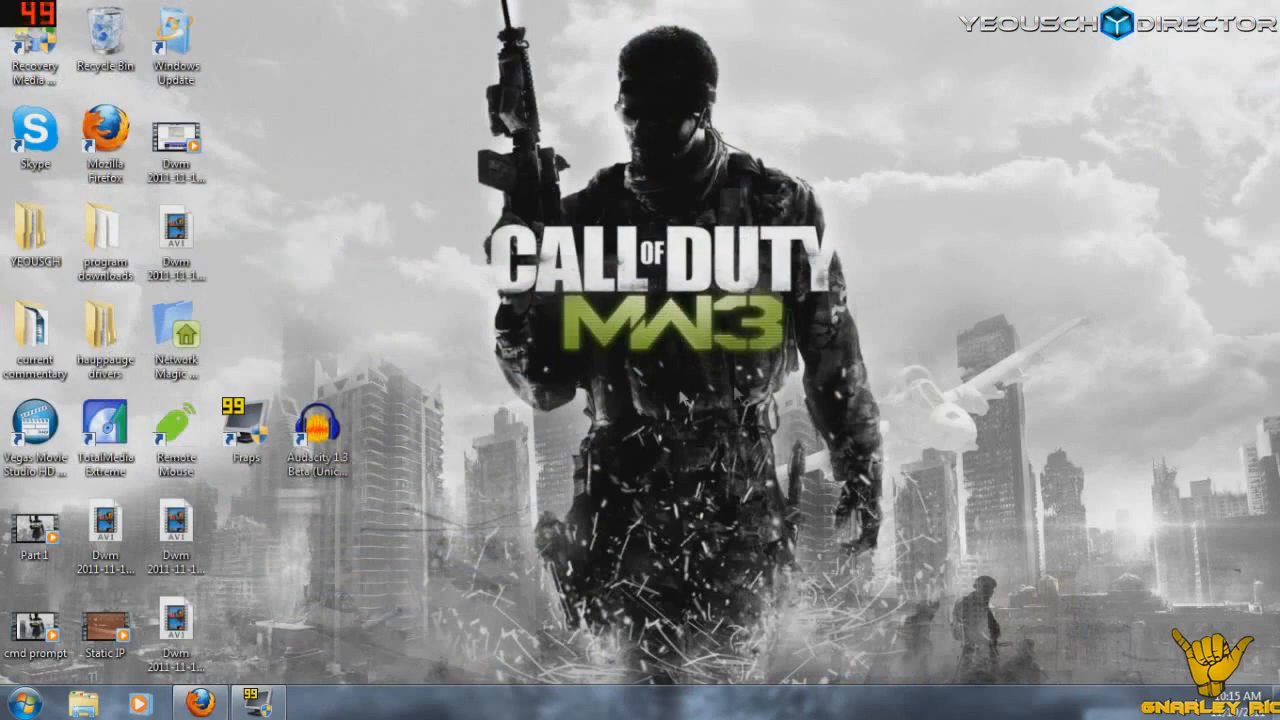
pyautogui.moveTo(950, 400)
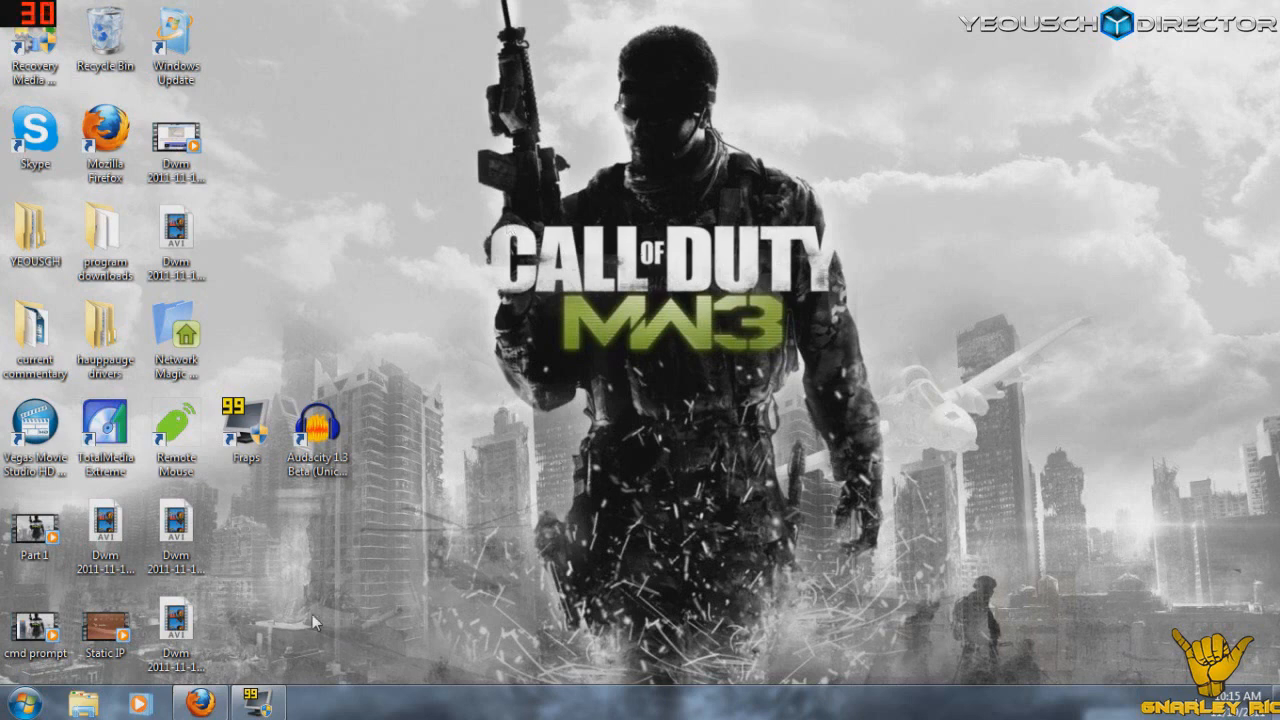
pyautogui.moveTo(425, 570)
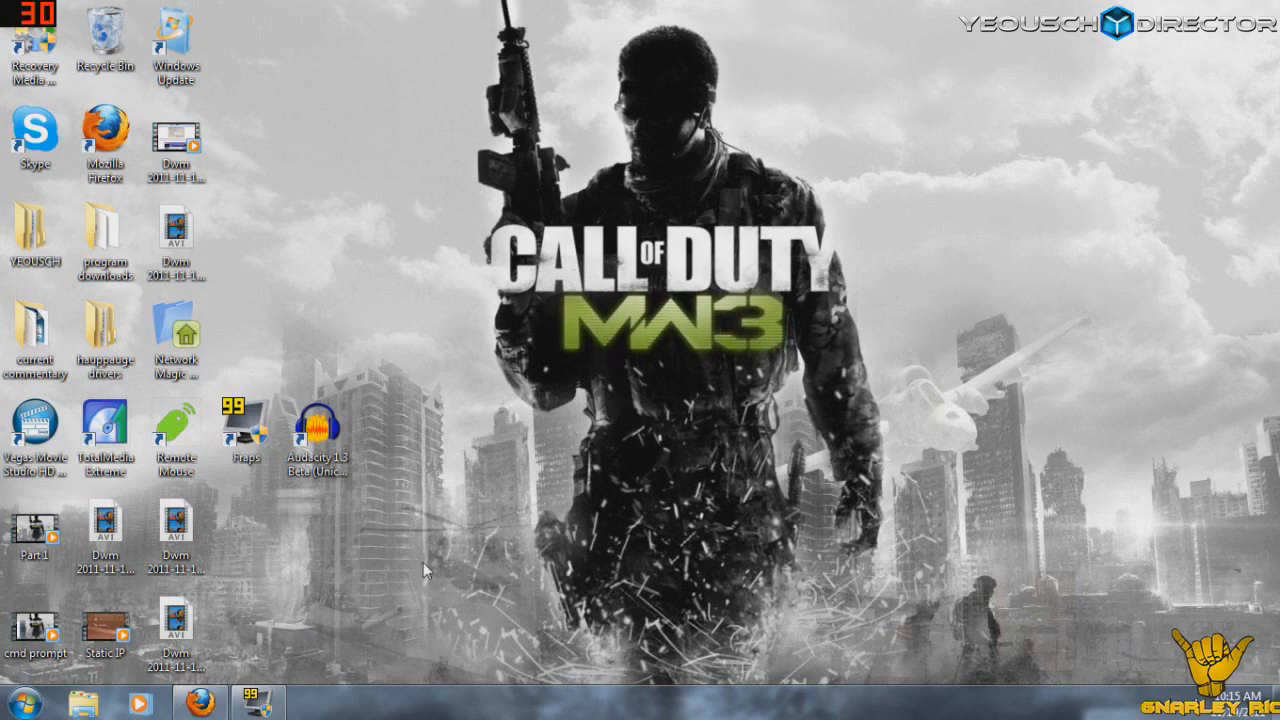
pyautogui.moveTo(310, 625)
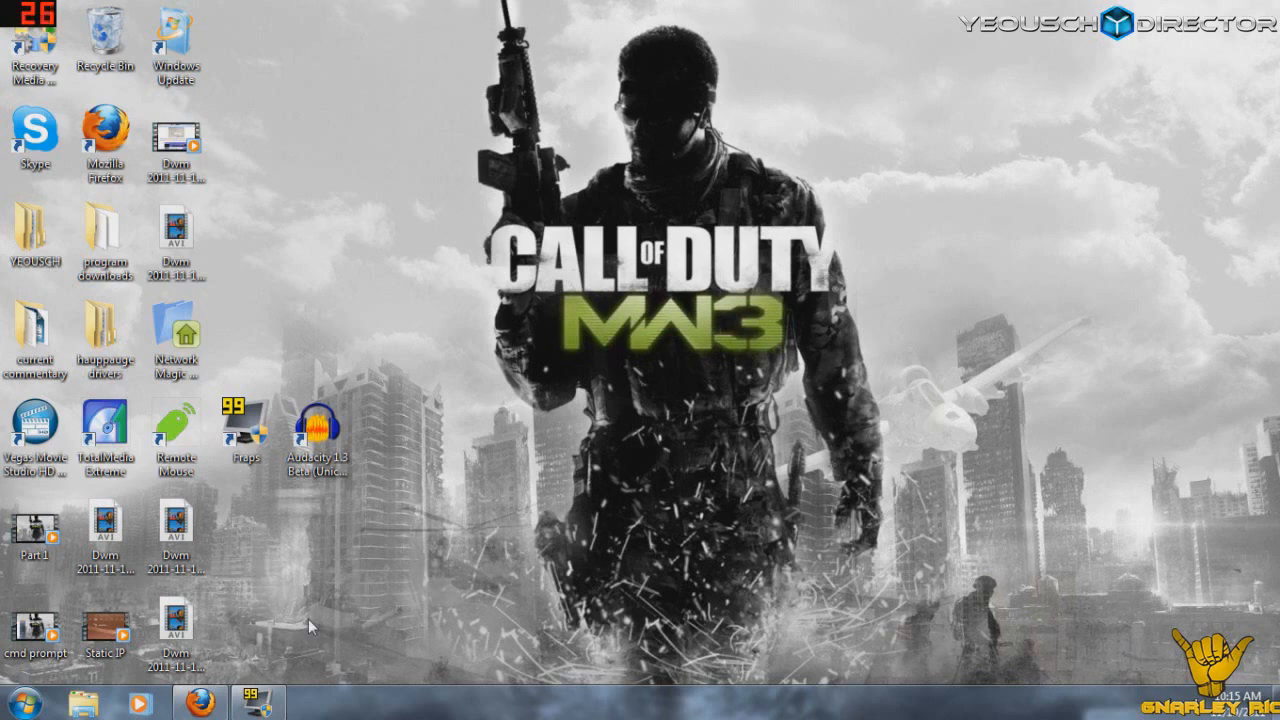